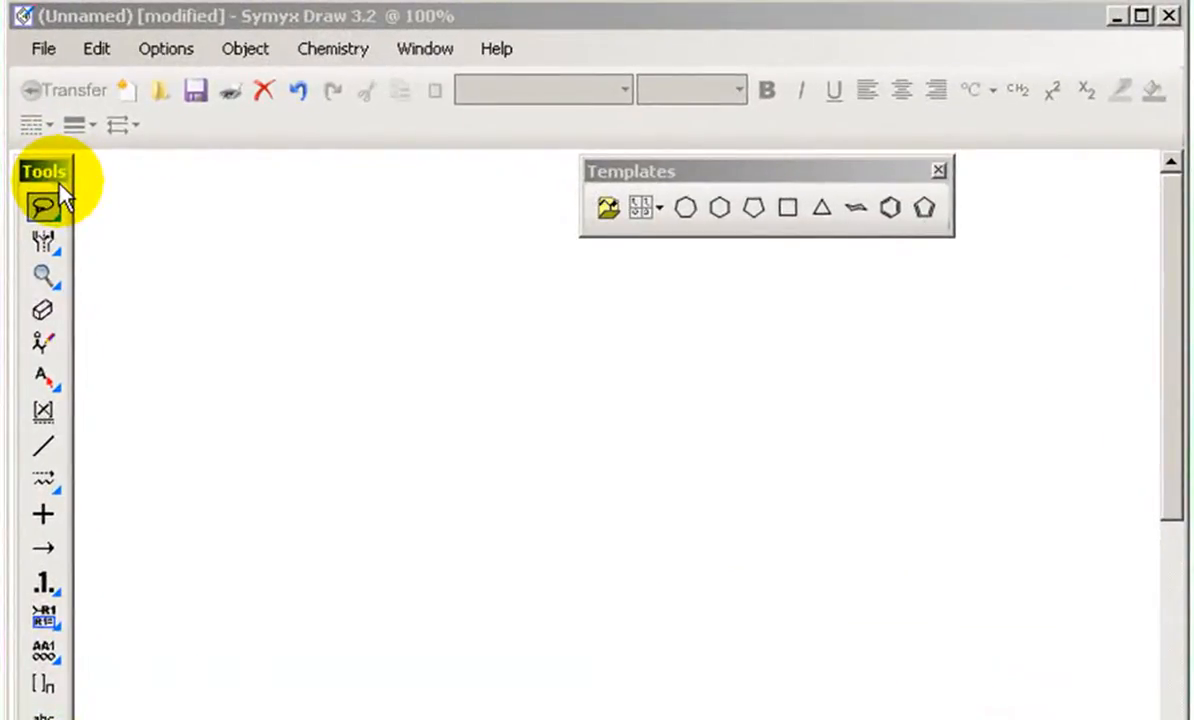
{"action": "mouse_move", "coordinate": [44, 210]}
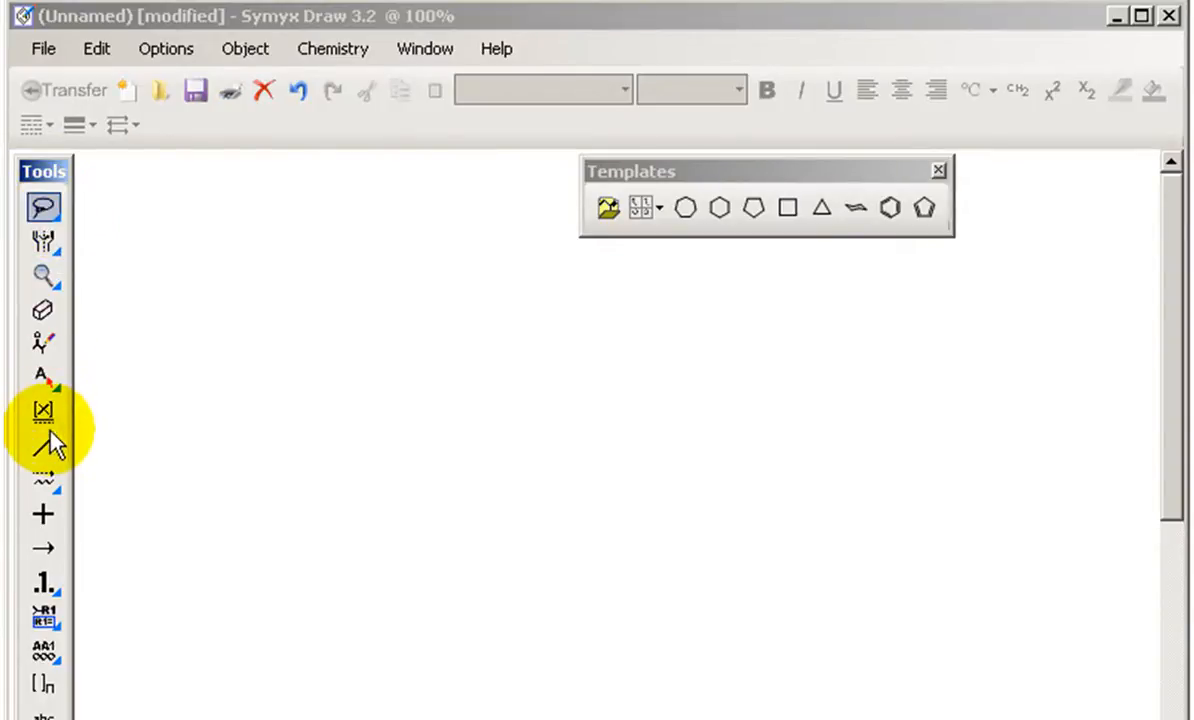
{"action": "mouse_move", "coordinate": [44, 448]}
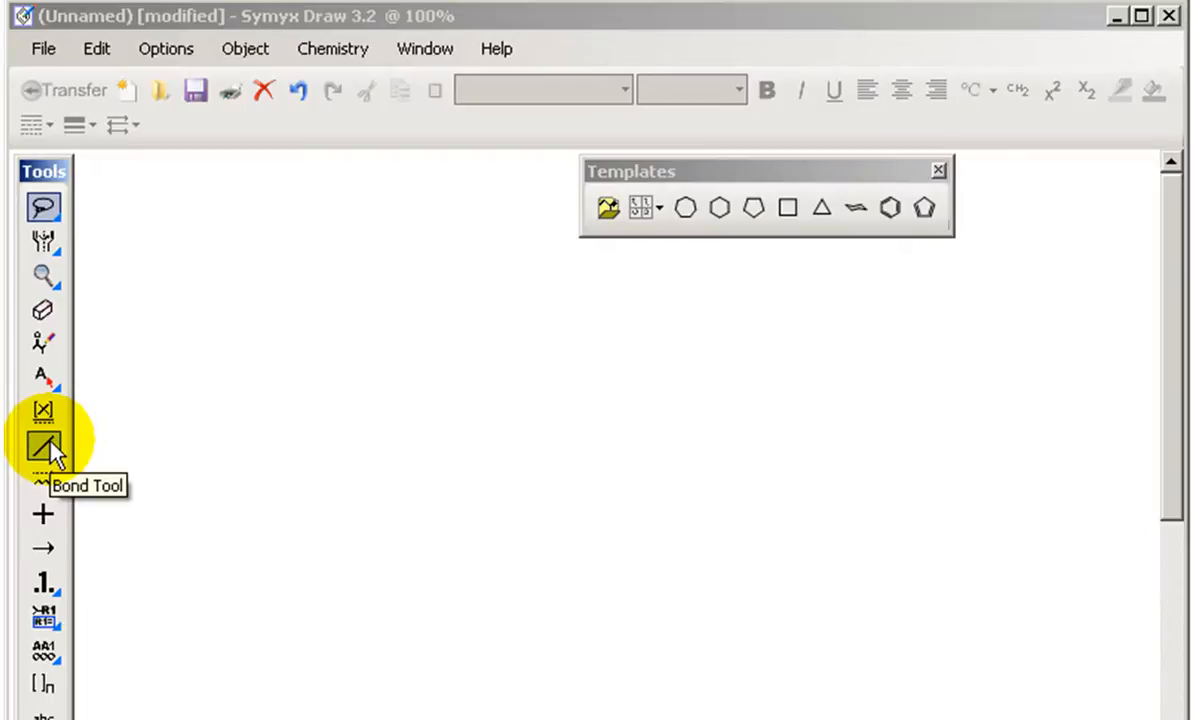
{"action": "mouse_move", "coordinate": [44, 378]}
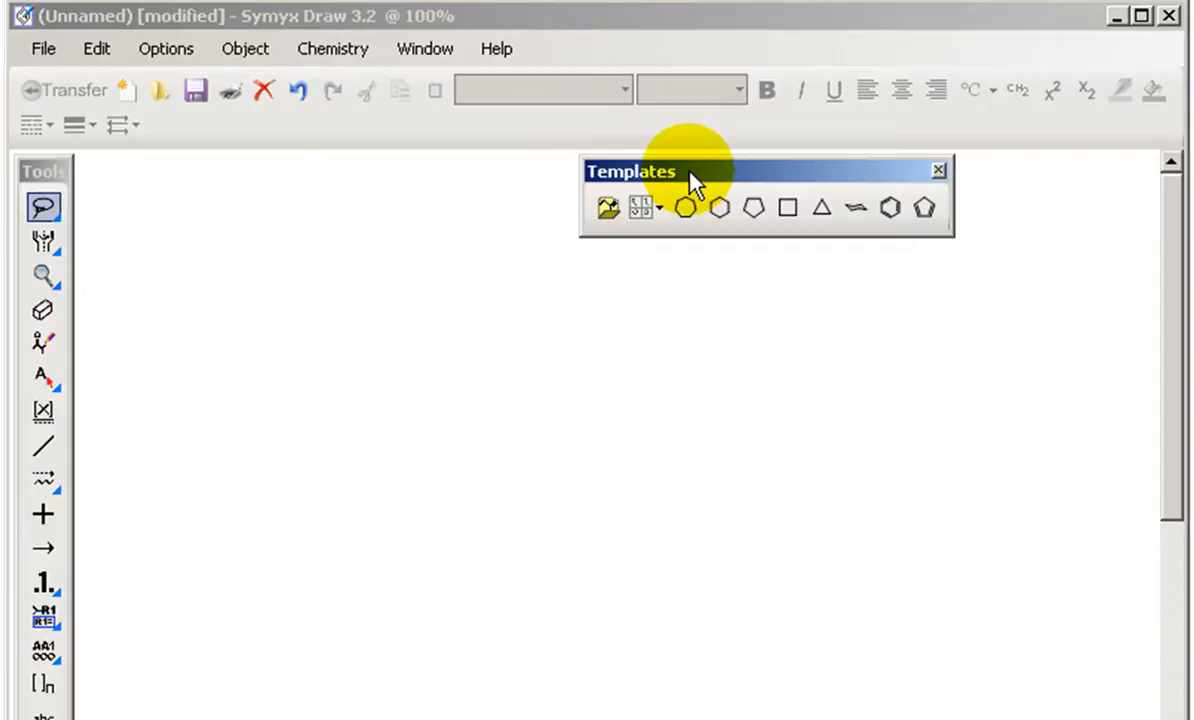
{"action": "mouse_move", "coordinate": [720, 208]}
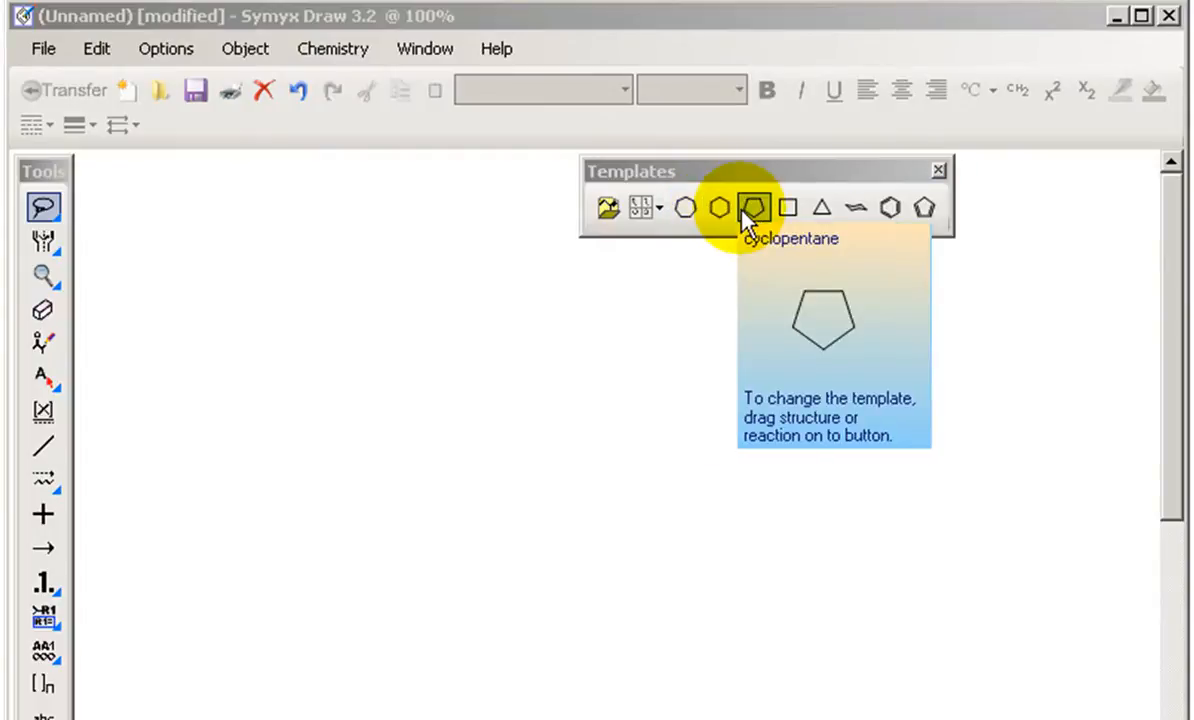
{"action": "mouse_move", "coordinate": [788, 208]}
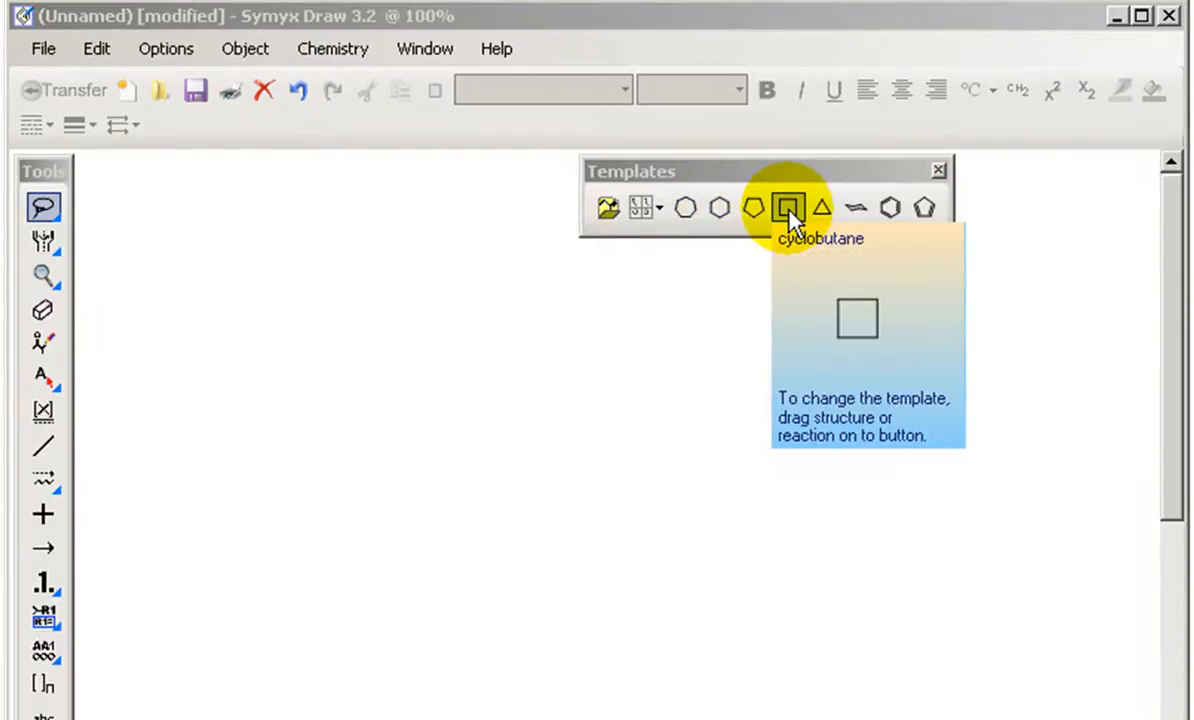
{"action": "mouse_move", "coordinate": [608, 208]}
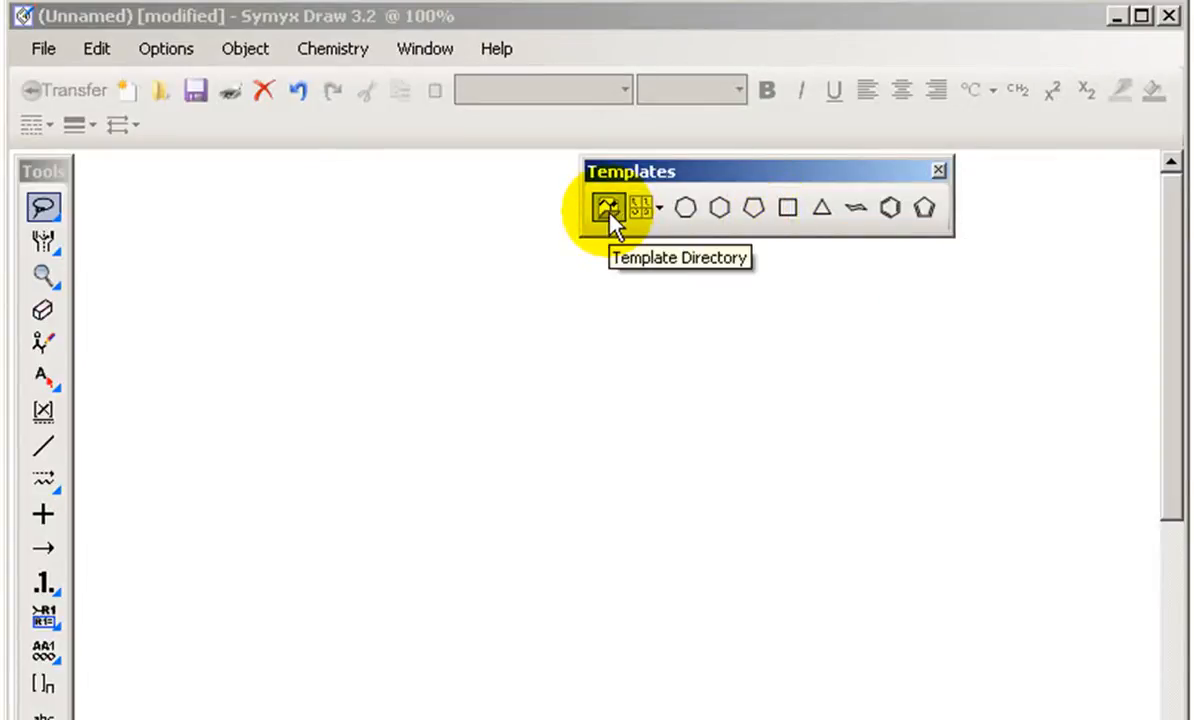
Step: Browse the Alpha-D-Sugars, Amino Acids and Aromatics template groups, then draw a single bond
{"action": "left_click", "coordinate": [608, 206]}
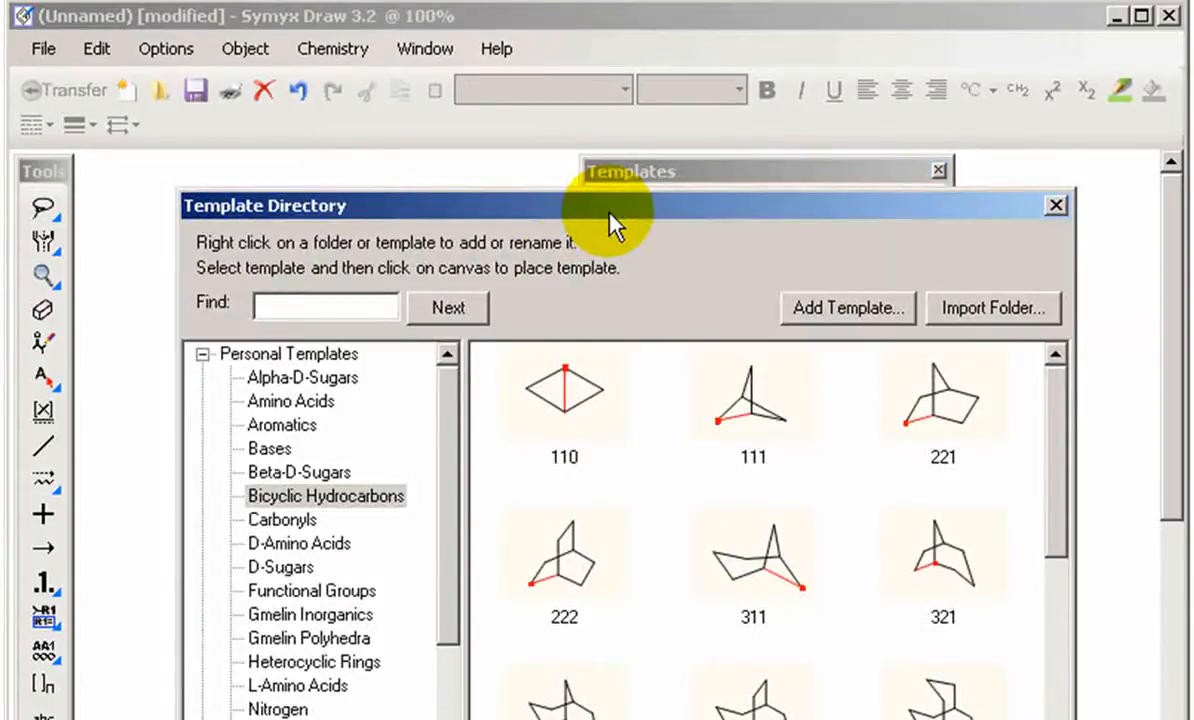
{"action": "left_click", "coordinate": [304, 376]}
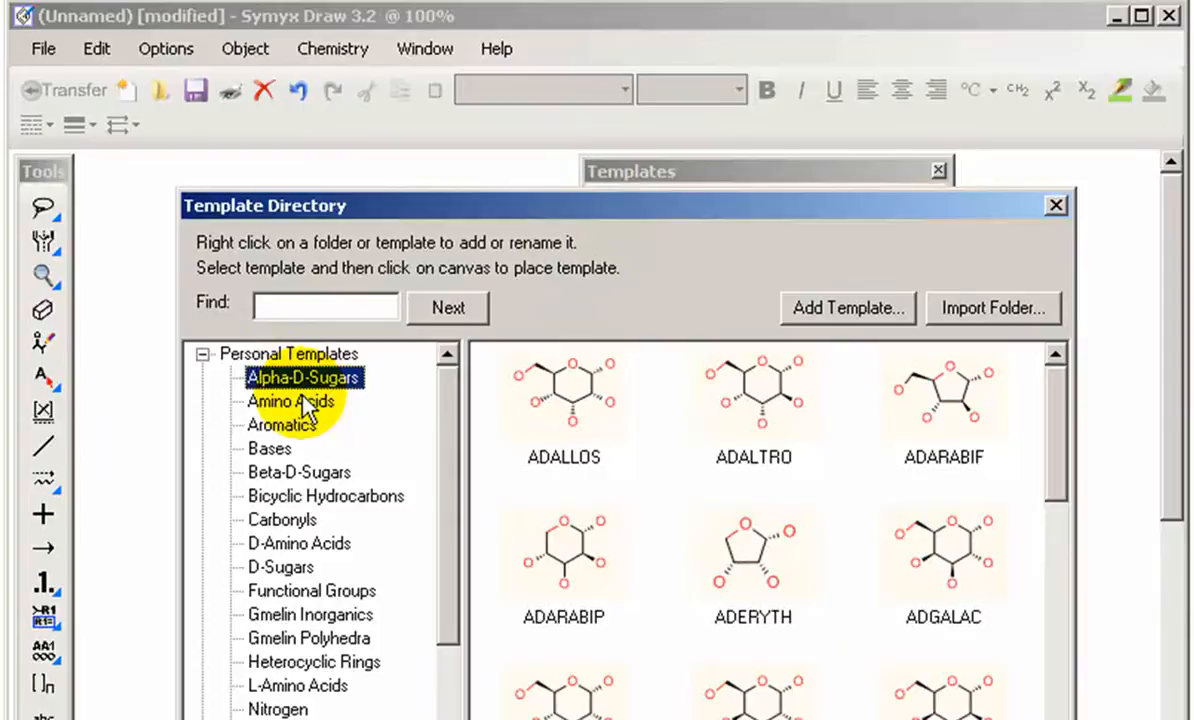
{"action": "left_click", "coordinate": [290, 400]}
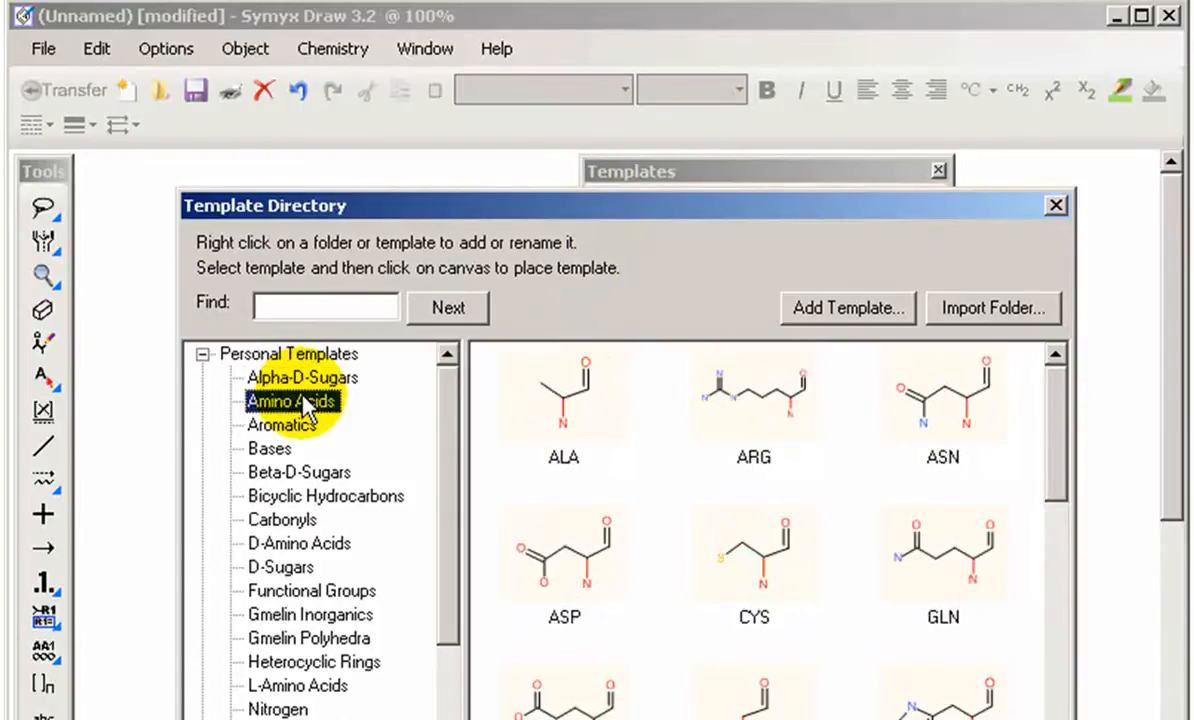
{"action": "left_click", "coordinate": [284, 424]}
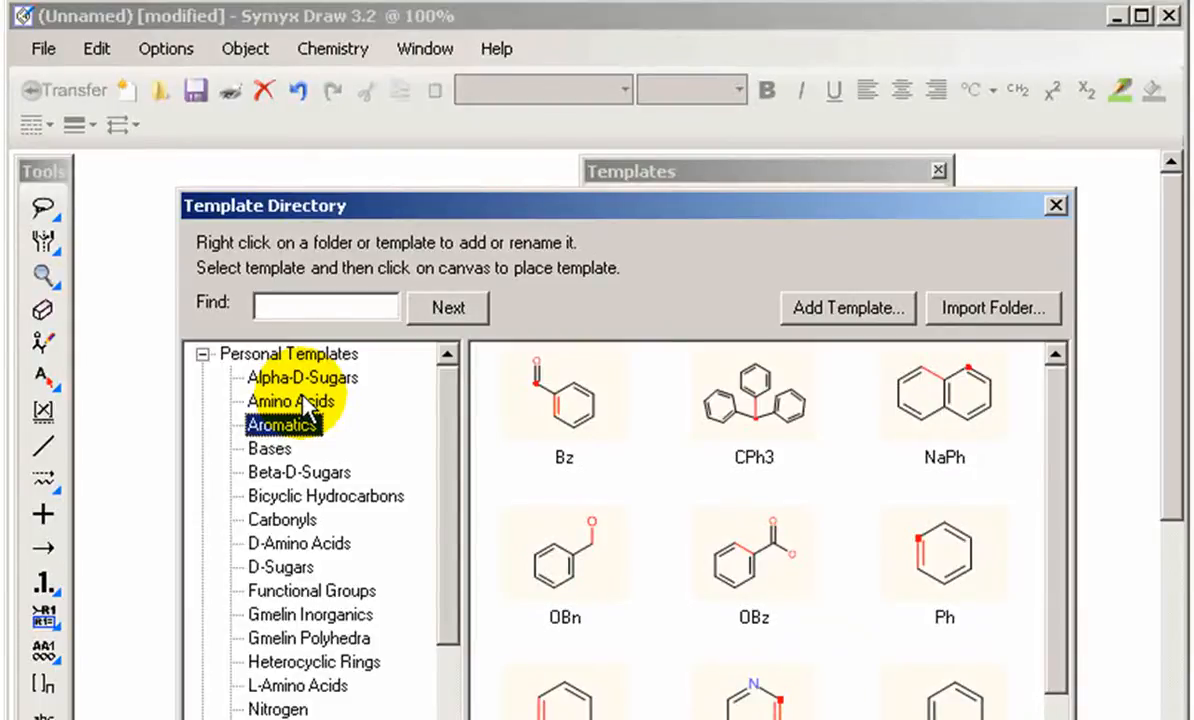
{"action": "left_click", "coordinate": [1056, 204]}
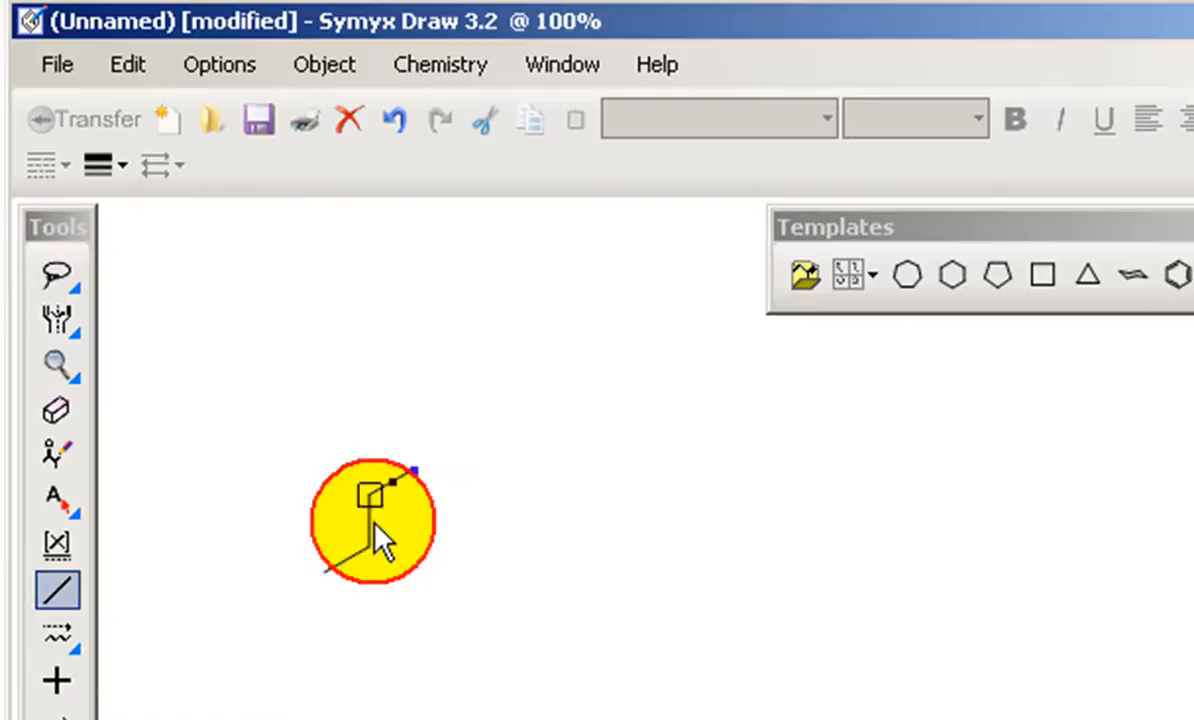
{"action": "left_click", "coordinate": [56, 498]}
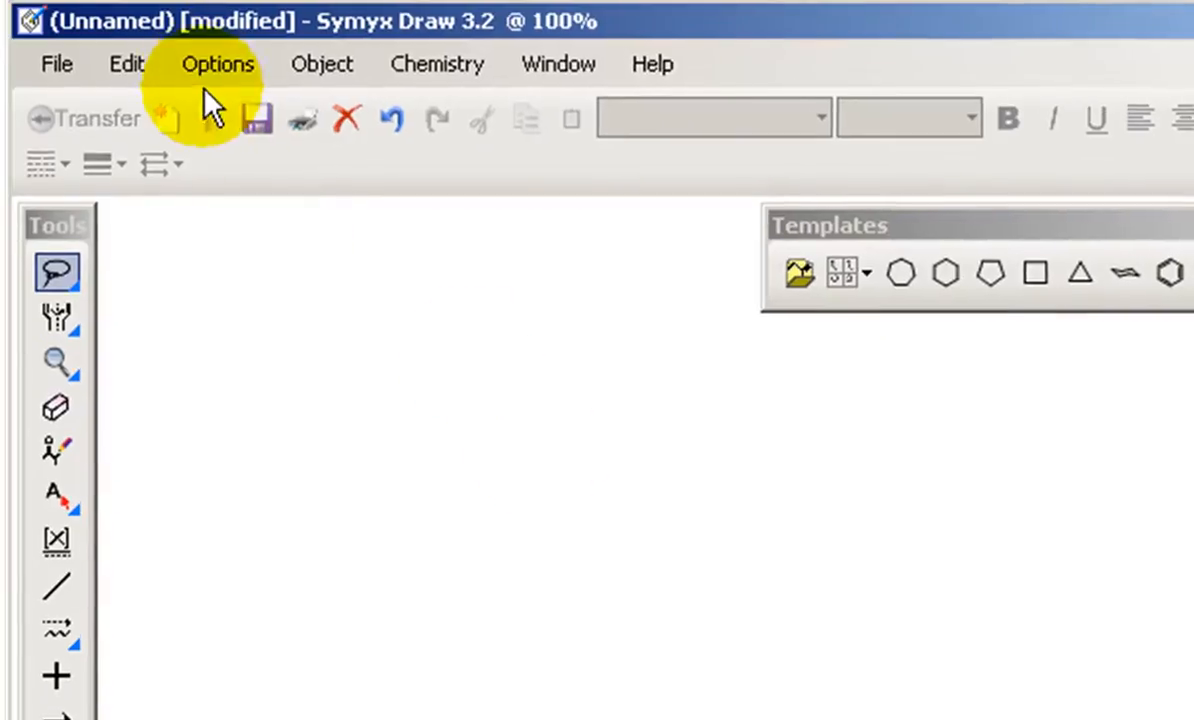
Step: In Options > Settings, turn Color Atoms by Type off
{"action": "left_click", "coordinate": [216, 62]}
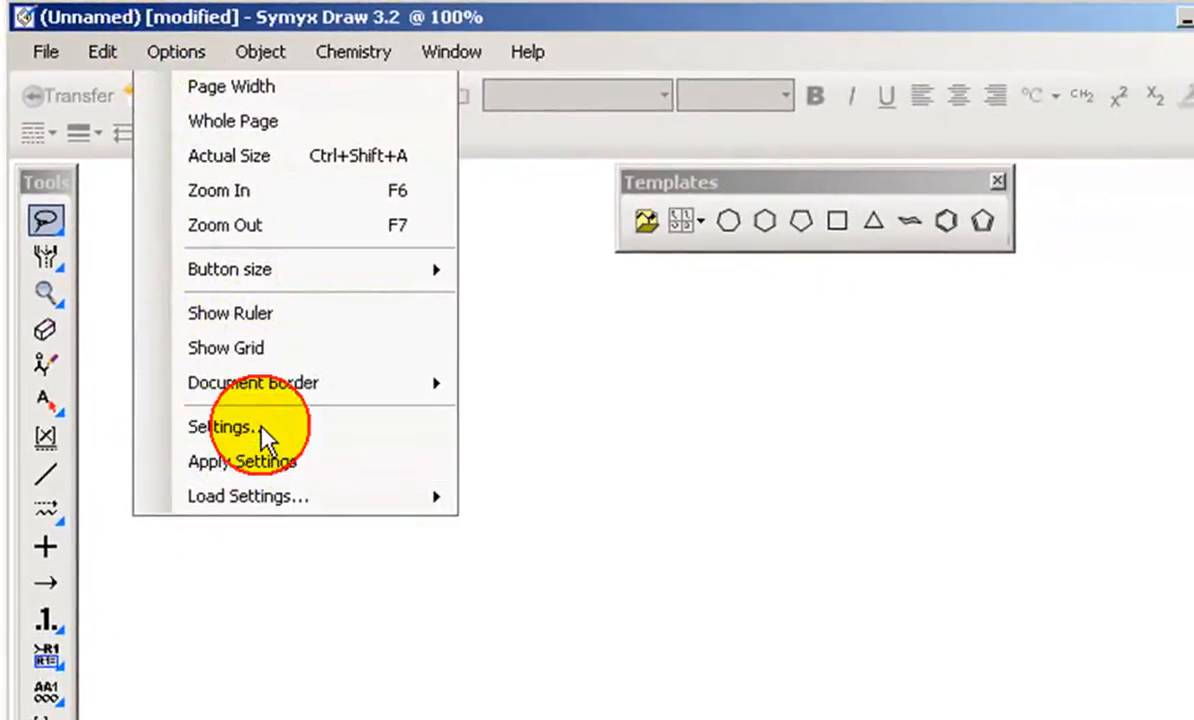
{"action": "left_click", "coordinate": [220, 428]}
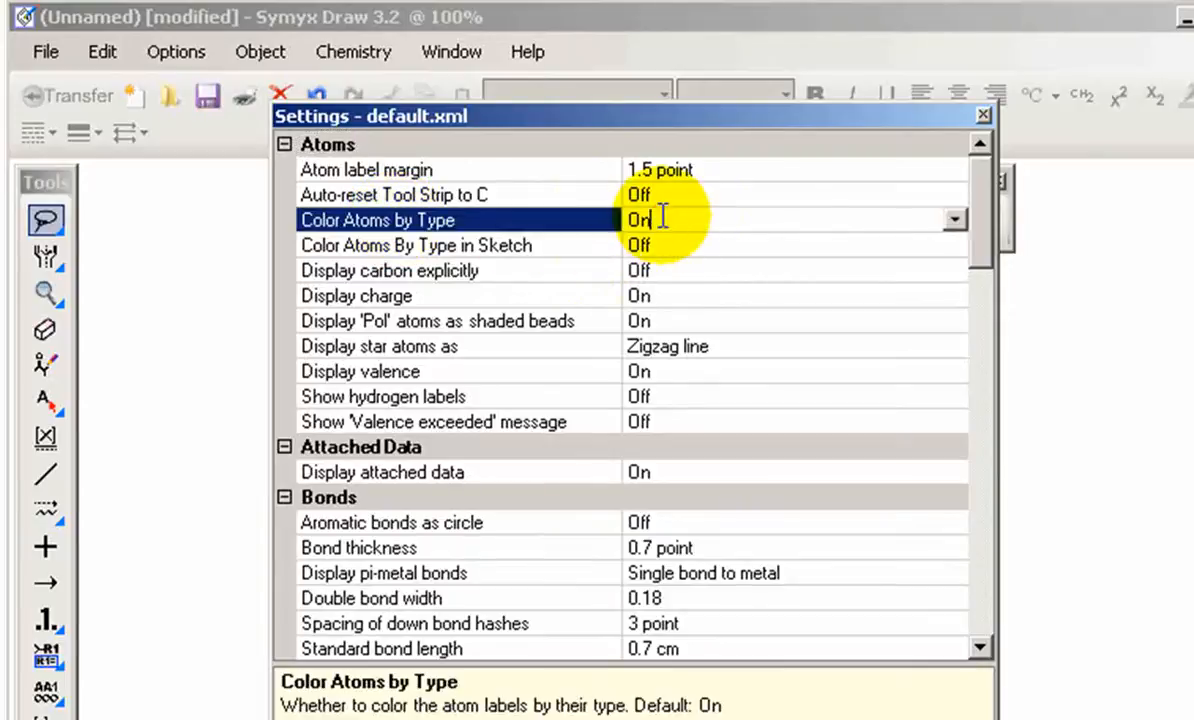
{"action": "left_click", "coordinate": [952, 218]}
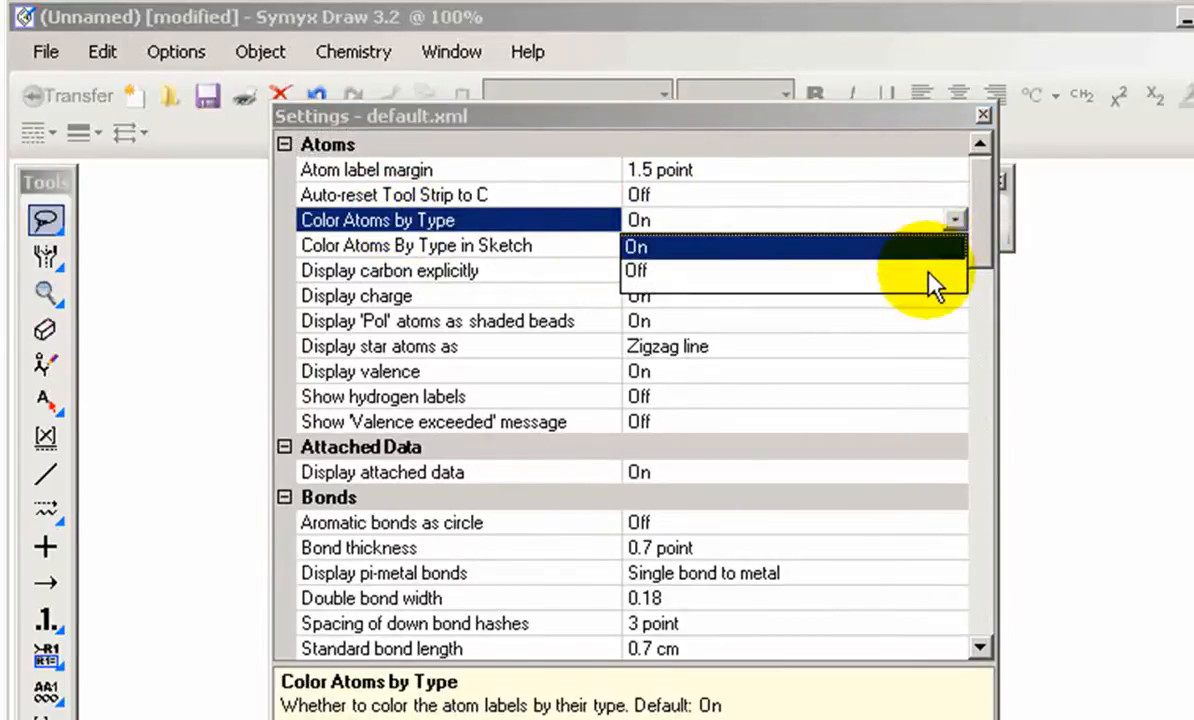
{"action": "left_click", "coordinate": [636, 270]}
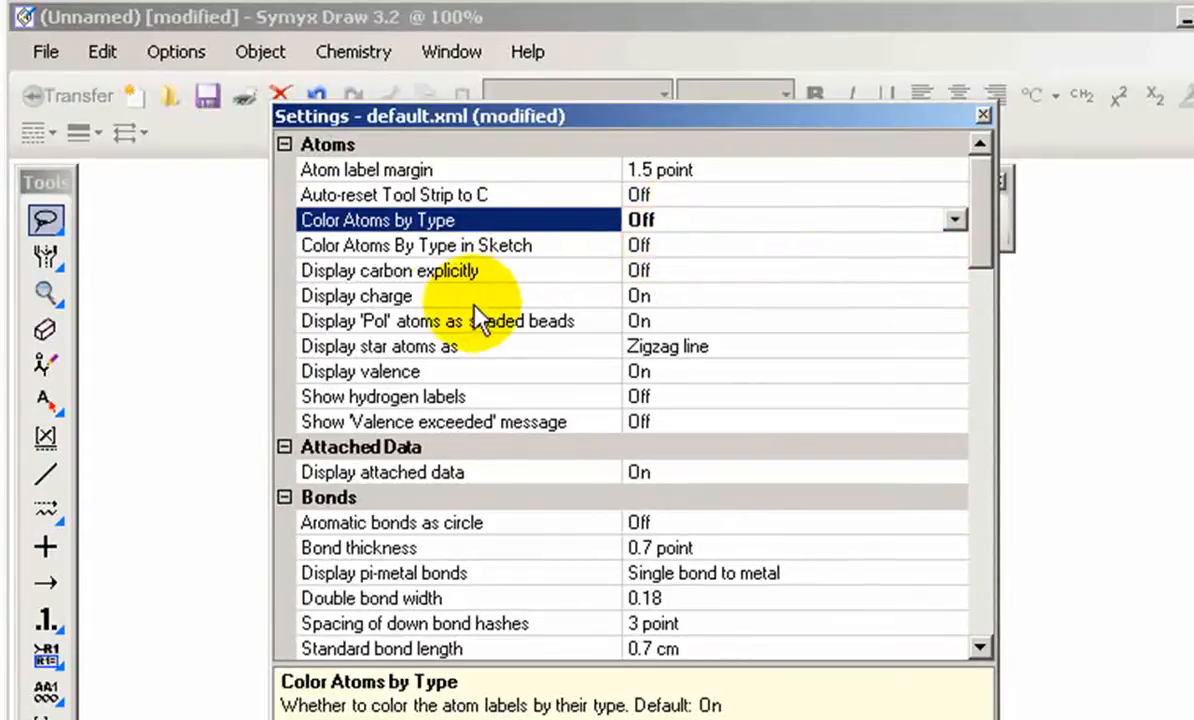
Step: Turn Display carbon explicitly on and Show hydrogen labels on
{"action": "left_click", "coordinate": [458, 270]}
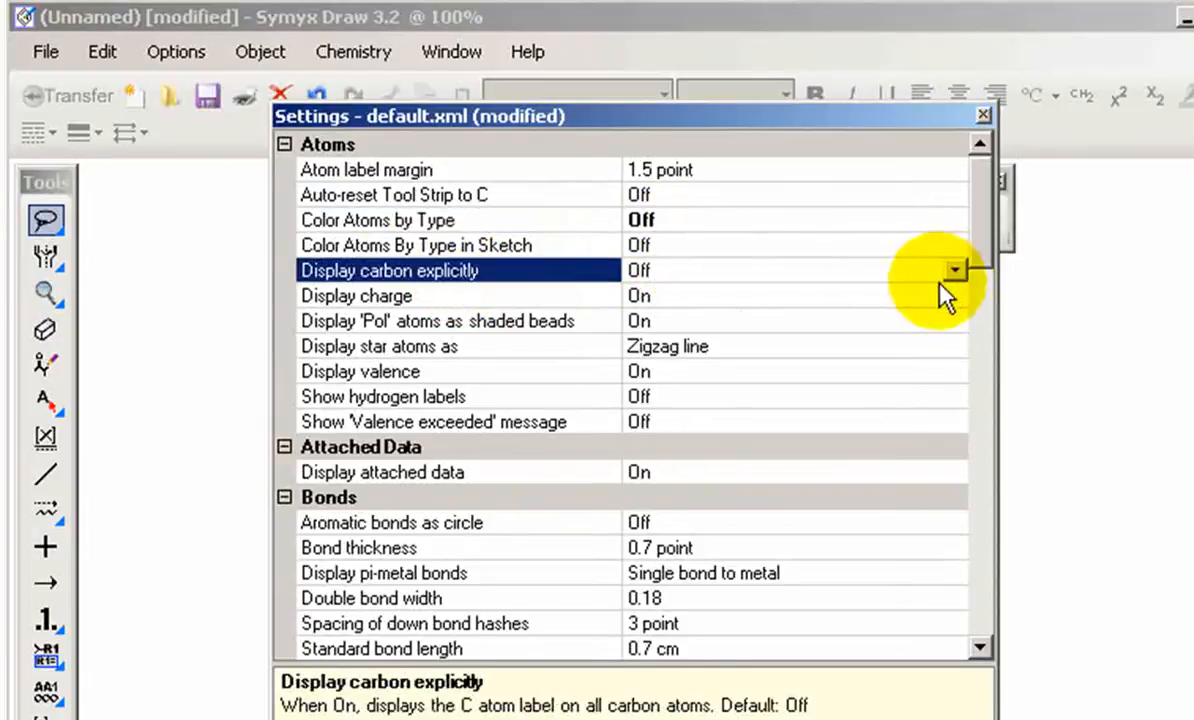
{"action": "left_click", "coordinate": [956, 270]}
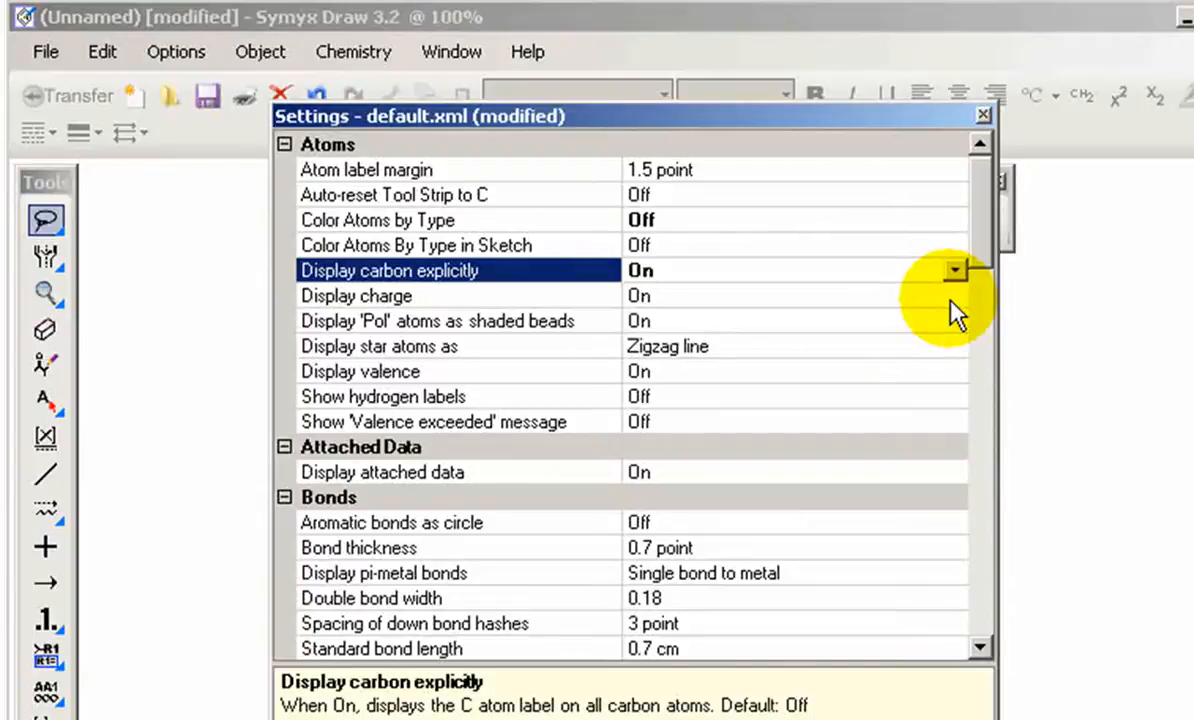
{"action": "mouse_move", "coordinate": [888, 348]}
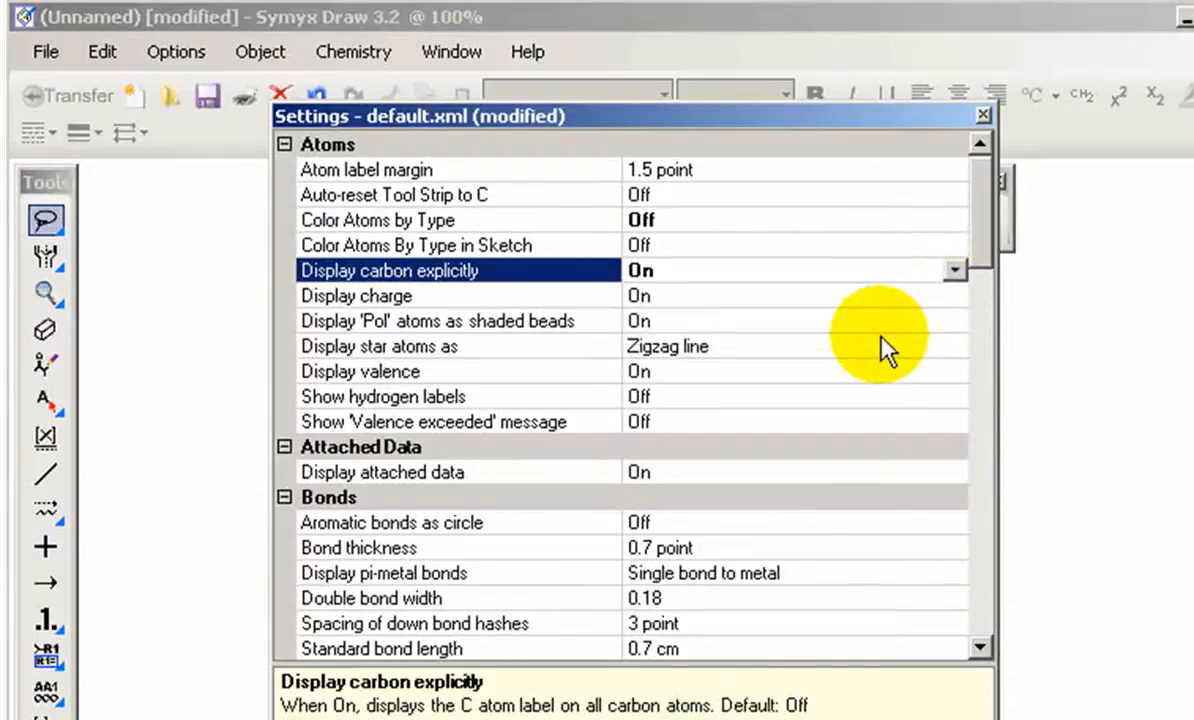
{"action": "mouse_move", "coordinate": [724, 410]}
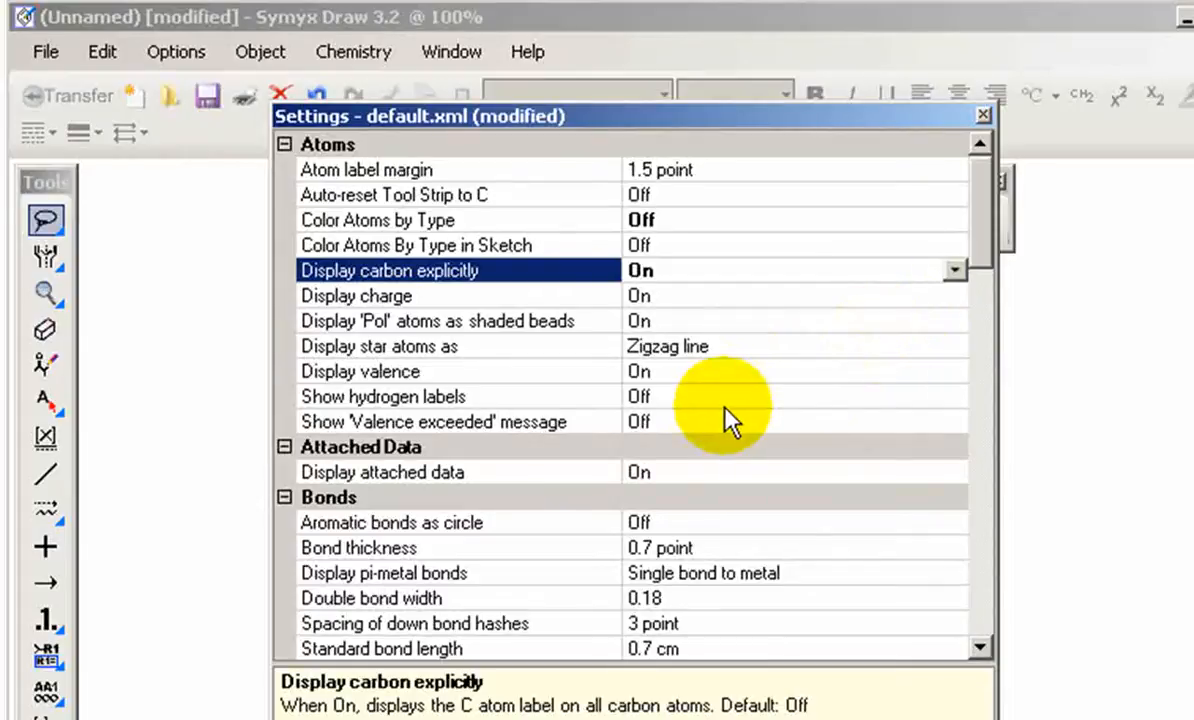
{"action": "left_click", "coordinate": [952, 396]}
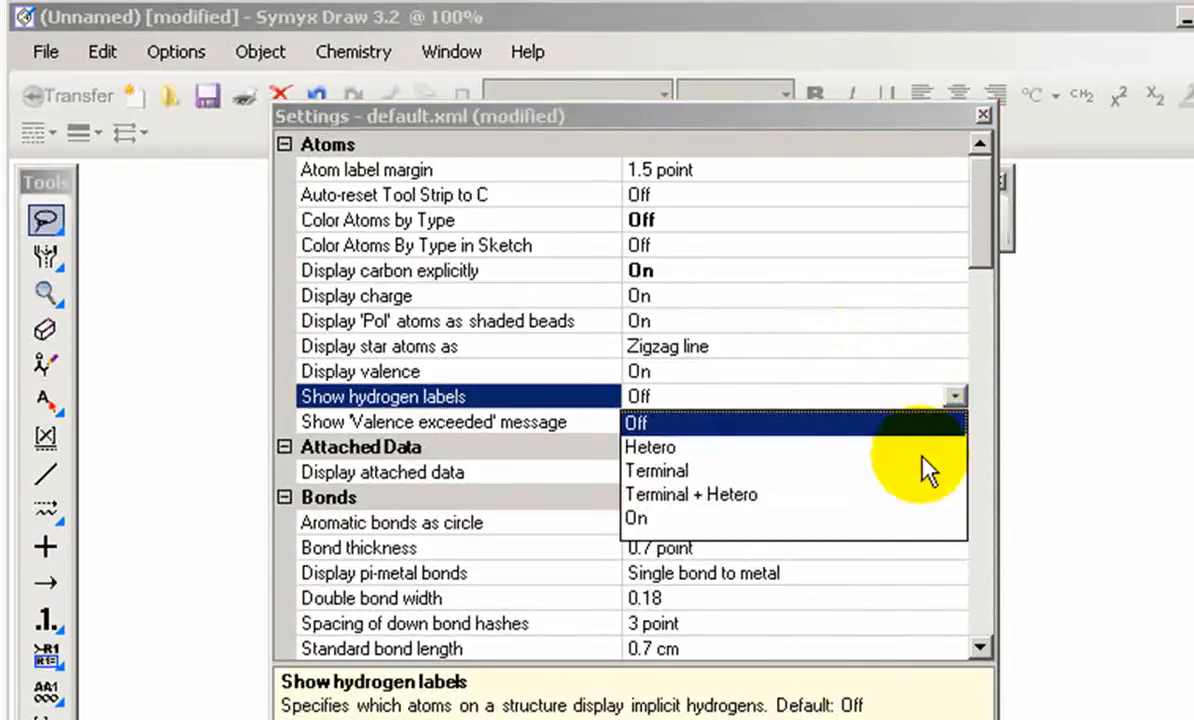
{"action": "left_click", "coordinate": [636, 518]}
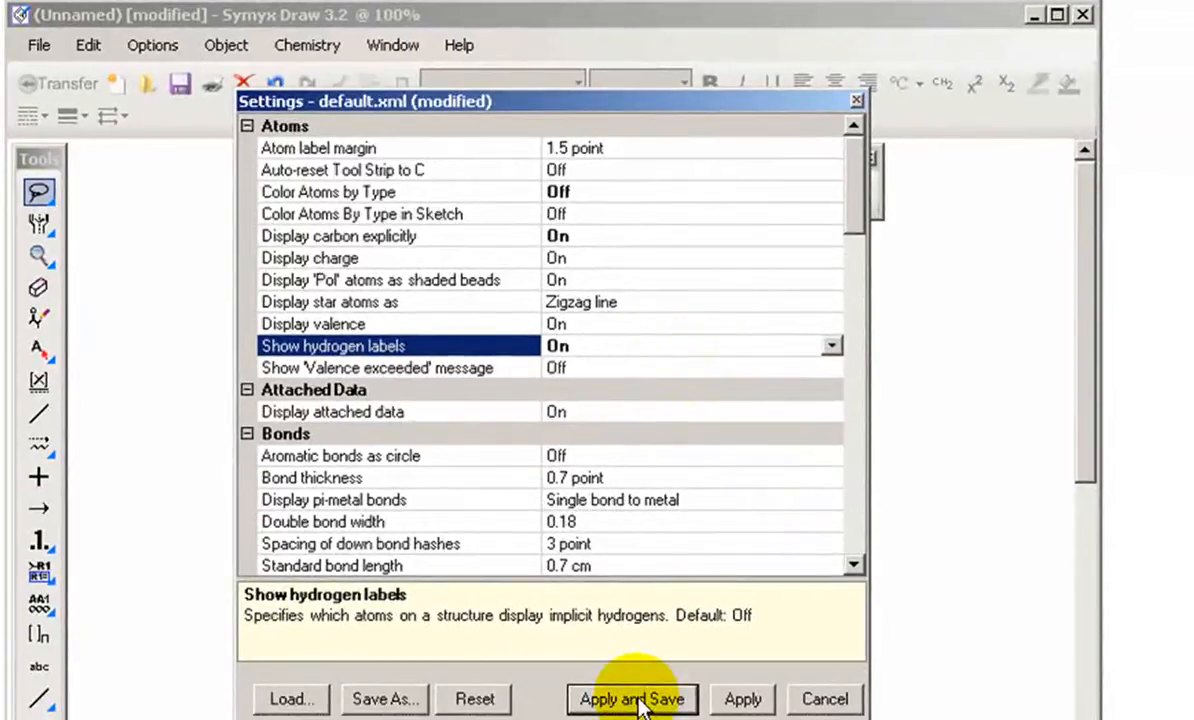
Step: Apply and save the settings, then label a test atom Br on the canvas
{"action": "left_click", "coordinate": [632, 700]}
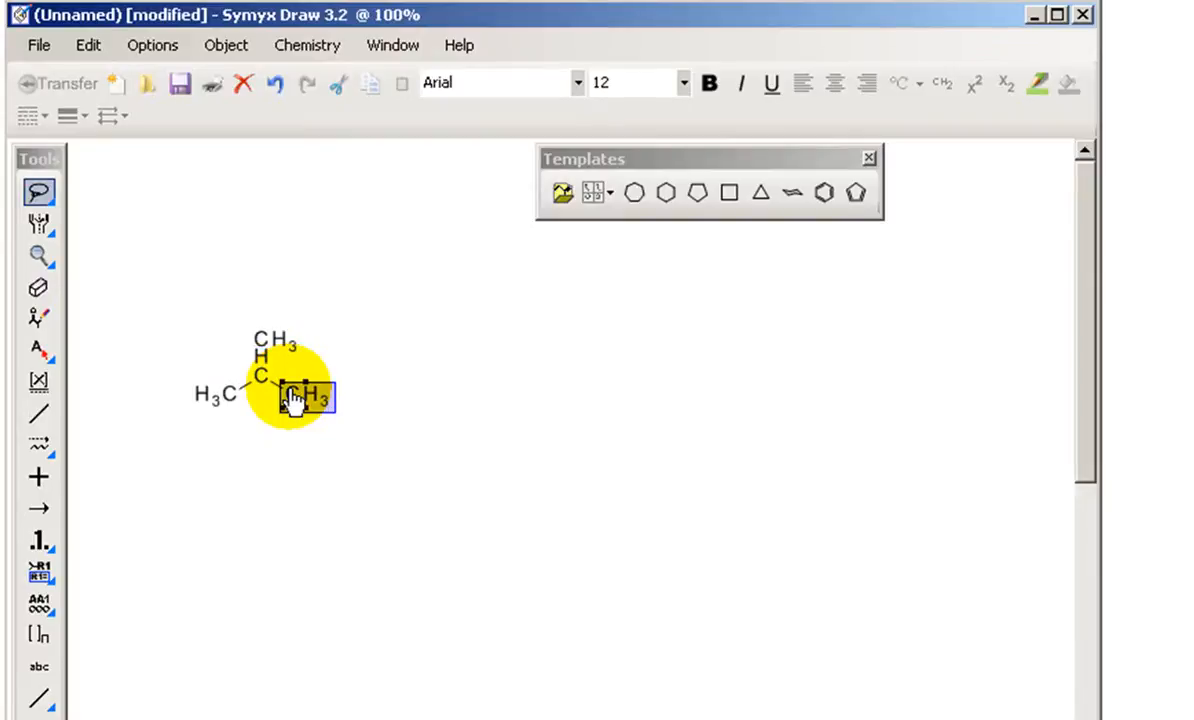
{"action": "type", "text": "Br"}
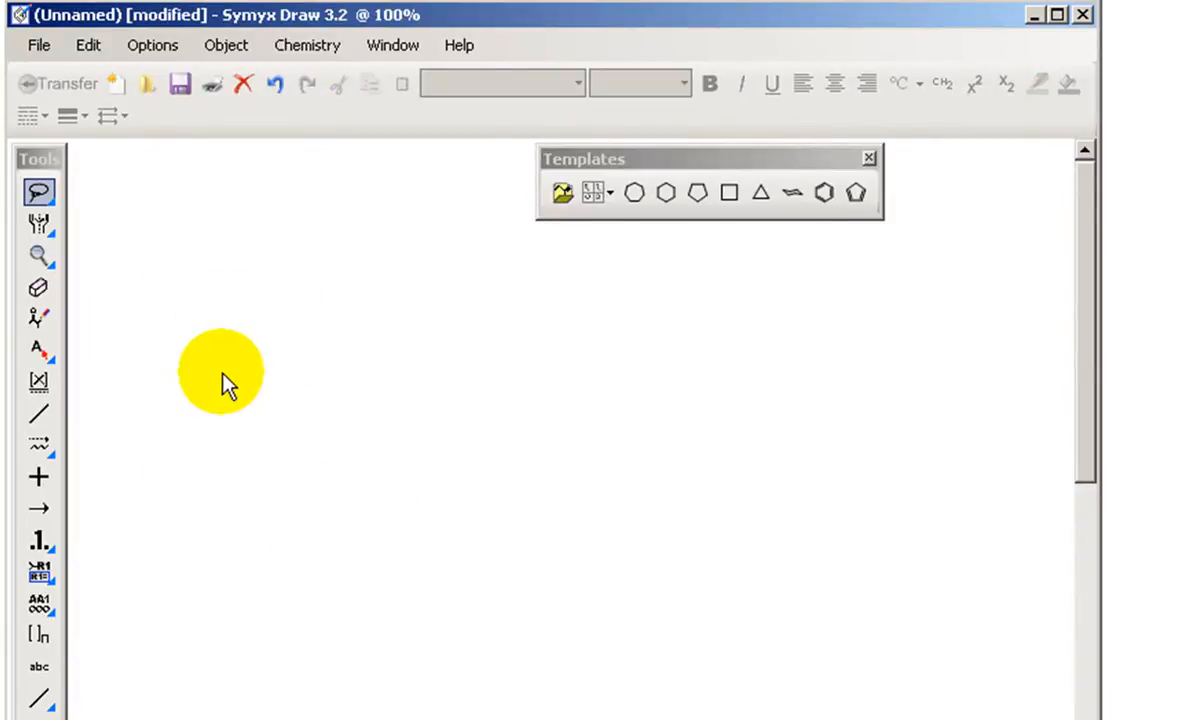
{"action": "mouse_move", "coordinate": [210, 380]}
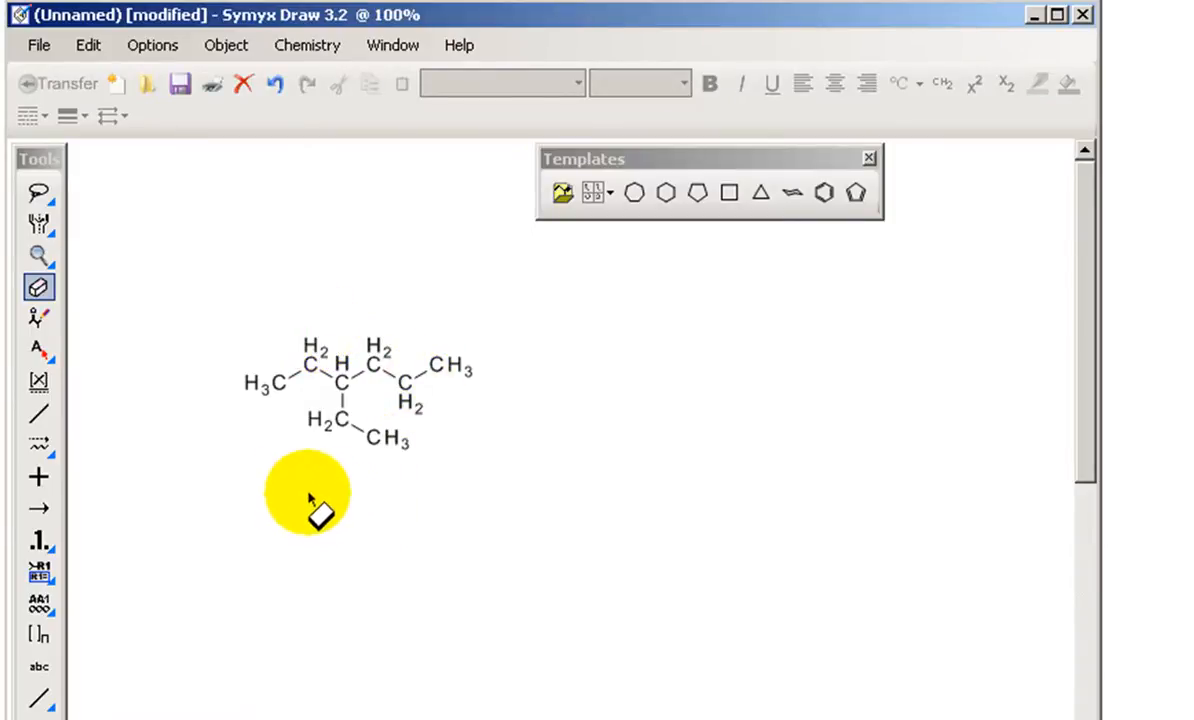
{"action": "mouse_move", "coordinate": [220, 490]}
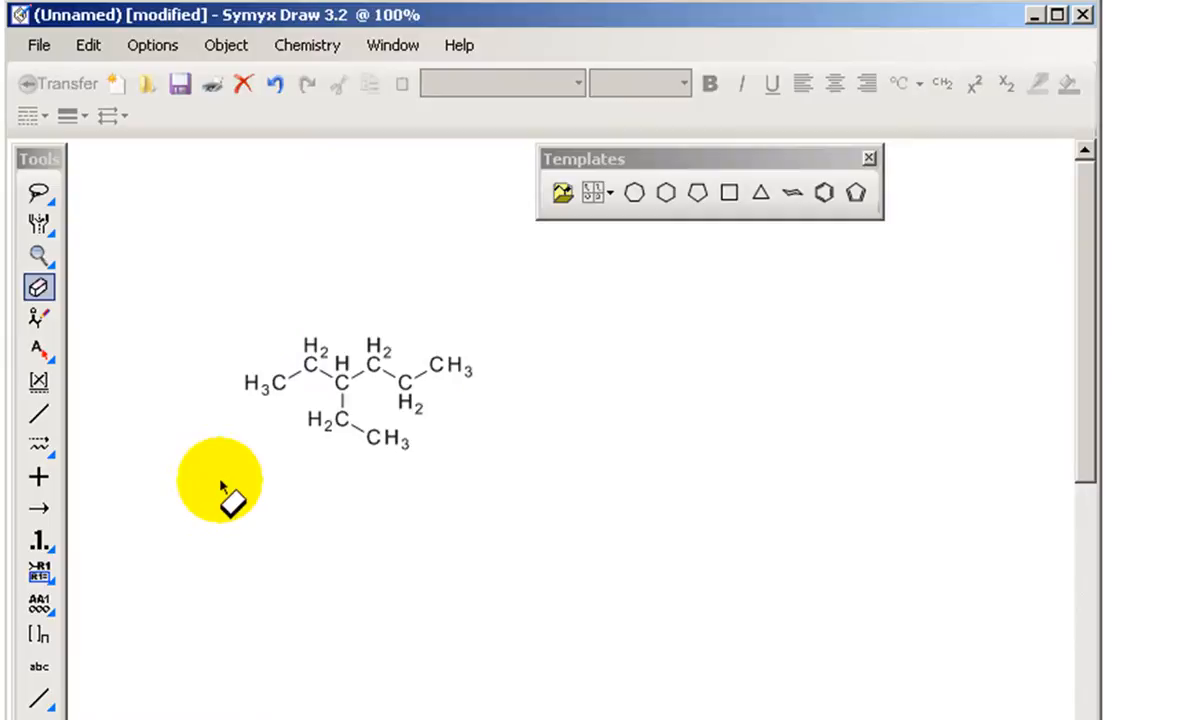
Step: Draw a long zigzag carbon chain with the alternate chain tool below the existing structures
{"action": "left_click", "coordinate": [40, 194]}
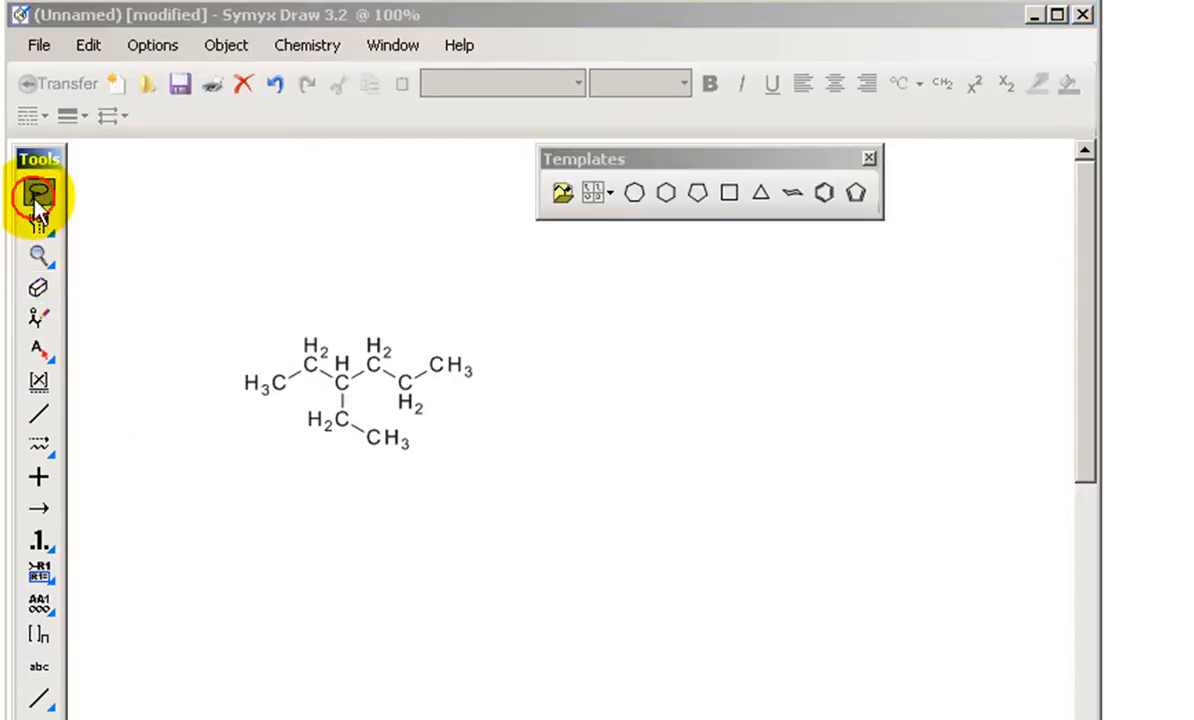
{"action": "mouse_move", "coordinate": [40, 444]}
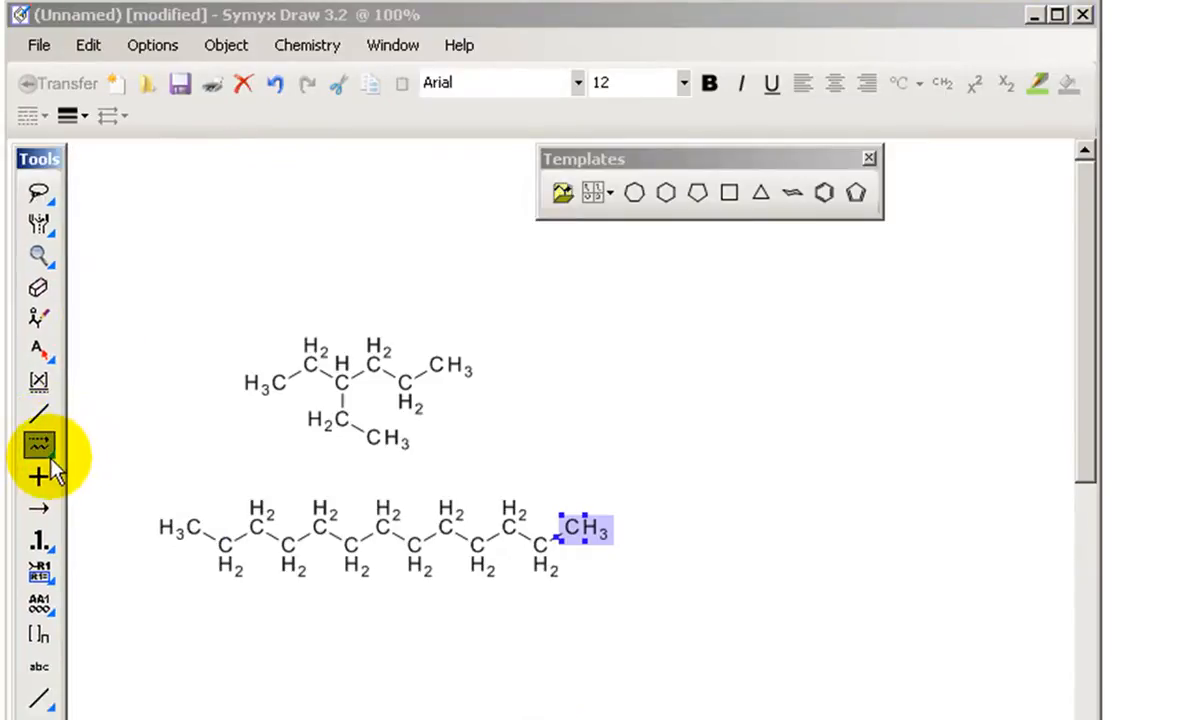
{"action": "left_click", "coordinate": [38, 444]}
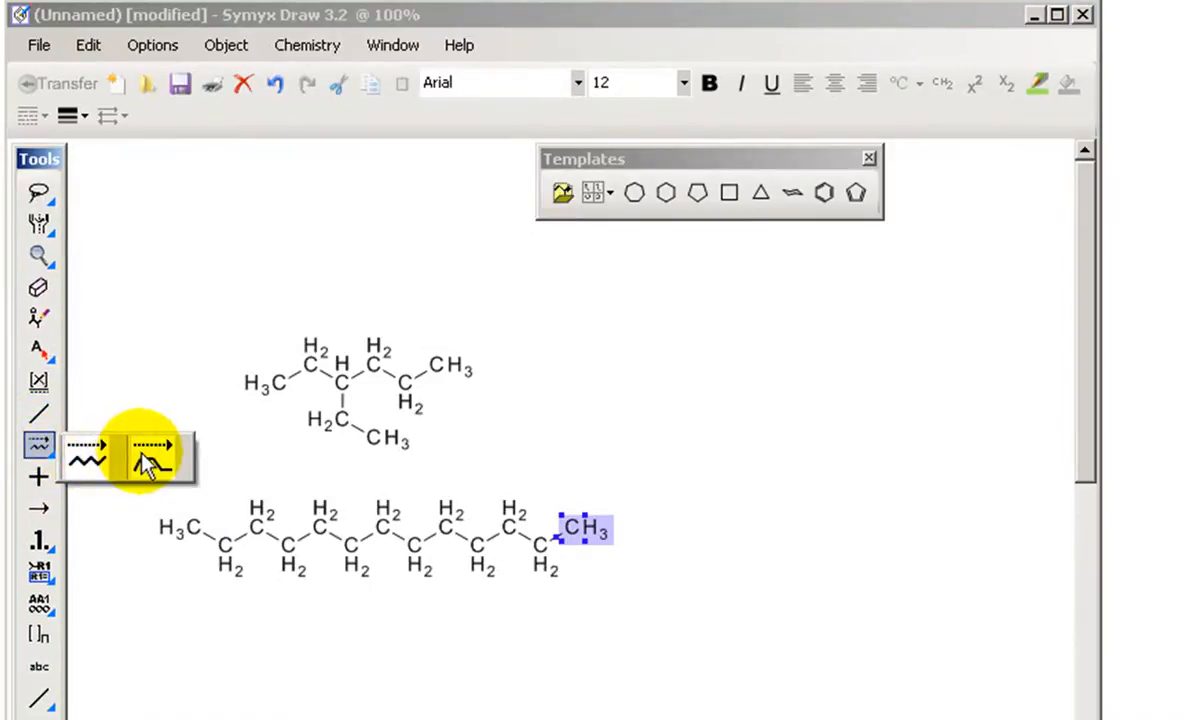
{"action": "left_click", "coordinate": [150, 458]}
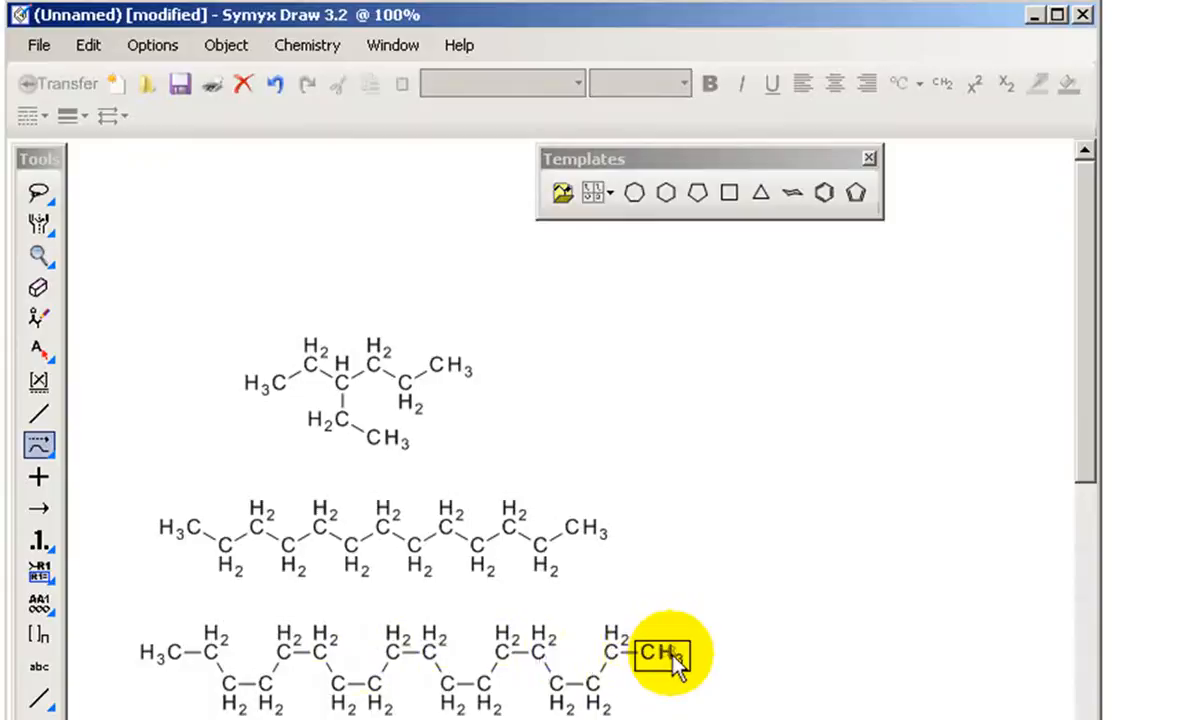
{"action": "left_click", "coordinate": [658, 652]}
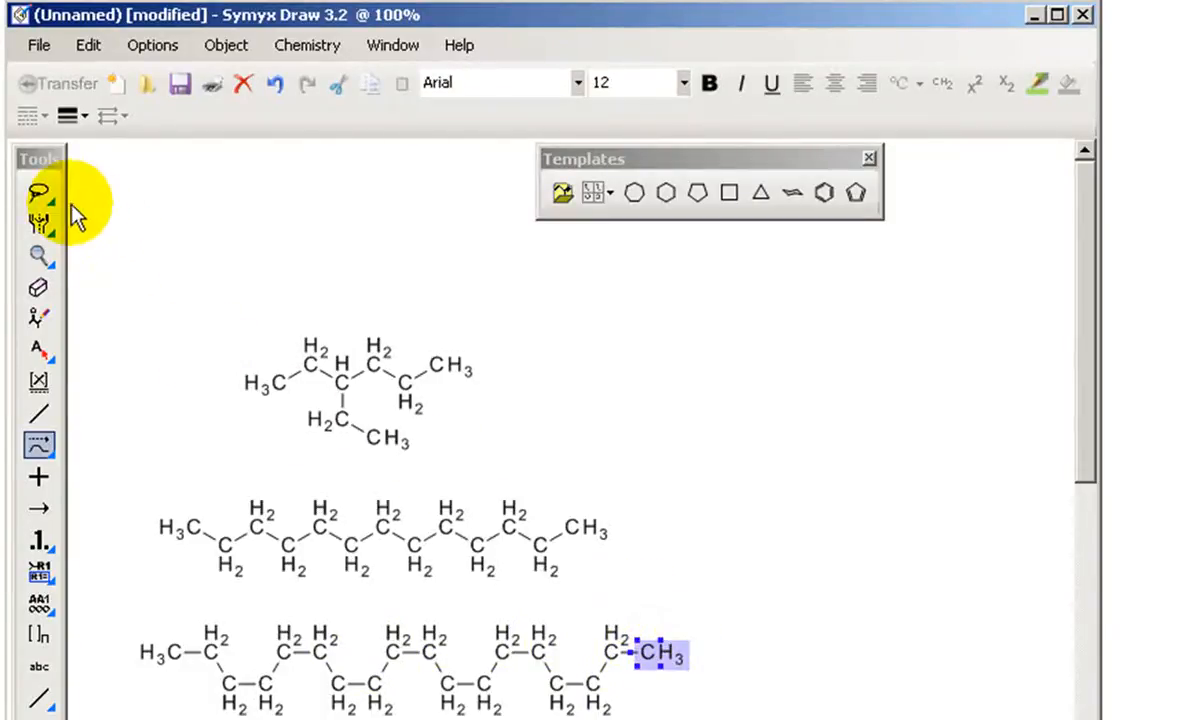
{"action": "mouse_move", "coordinate": [150, 450]}
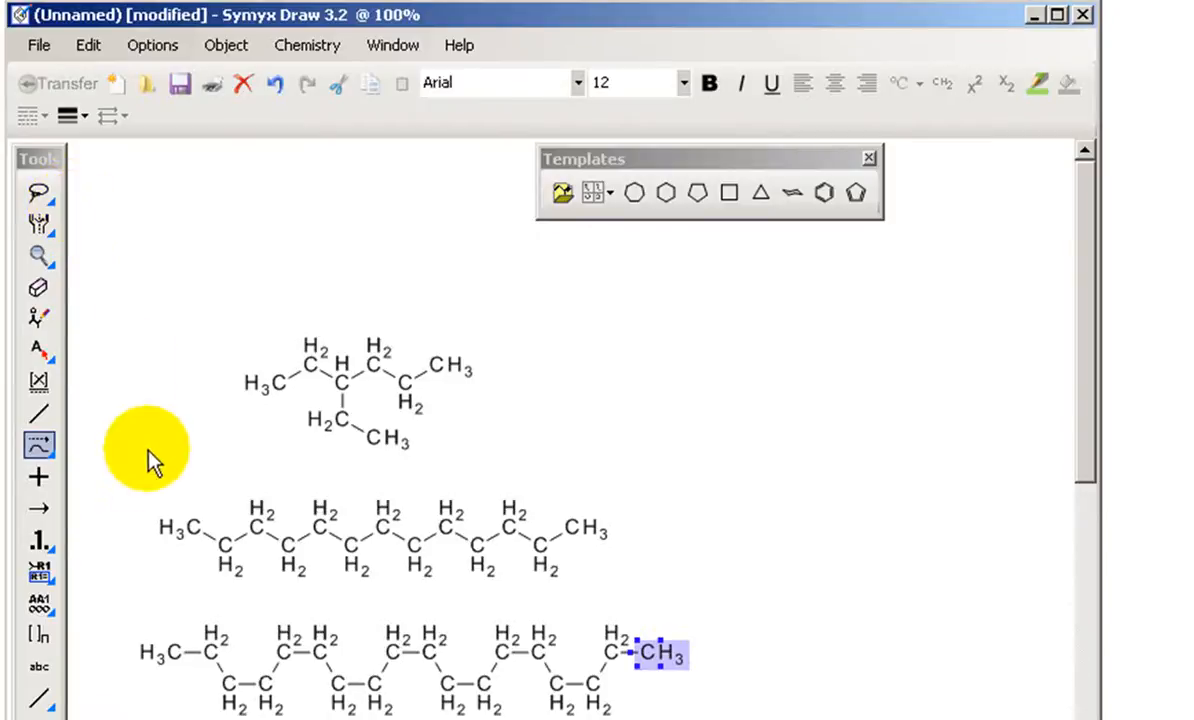
Step: Delete the two long chains and the branched alkane from the canvas
{"action": "left_click", "coordinate": [38, 192]}
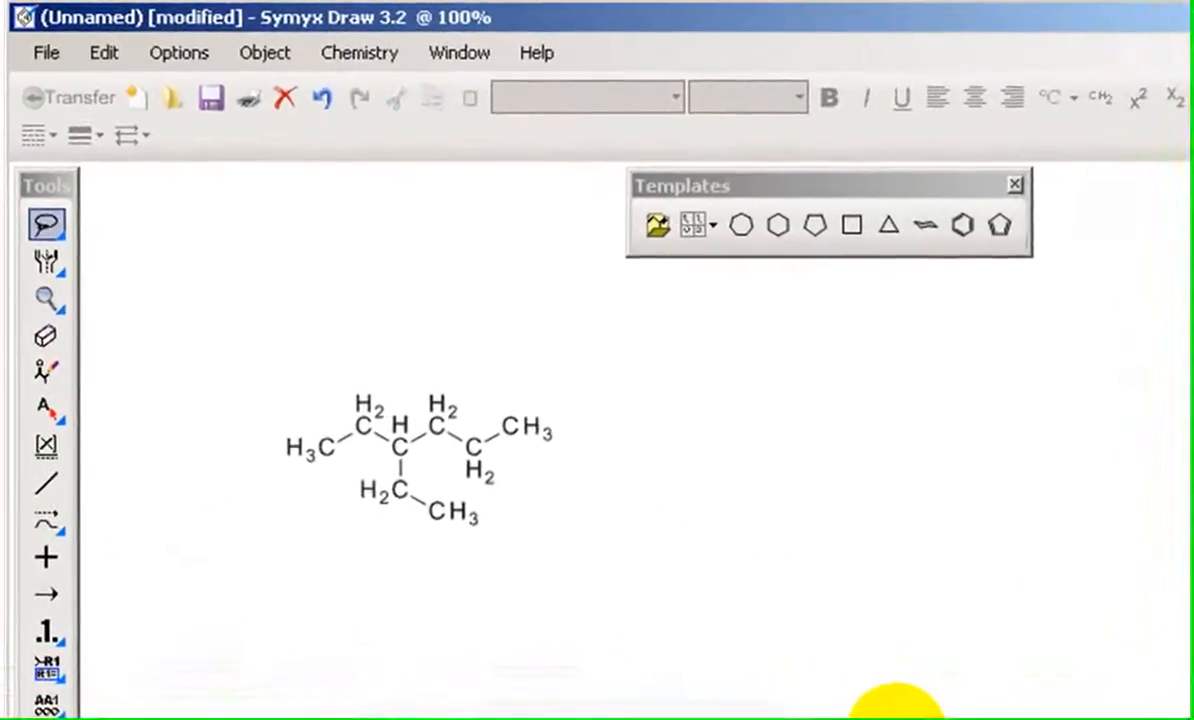
{"action": "left_click", "coordinate": [420, 450]}
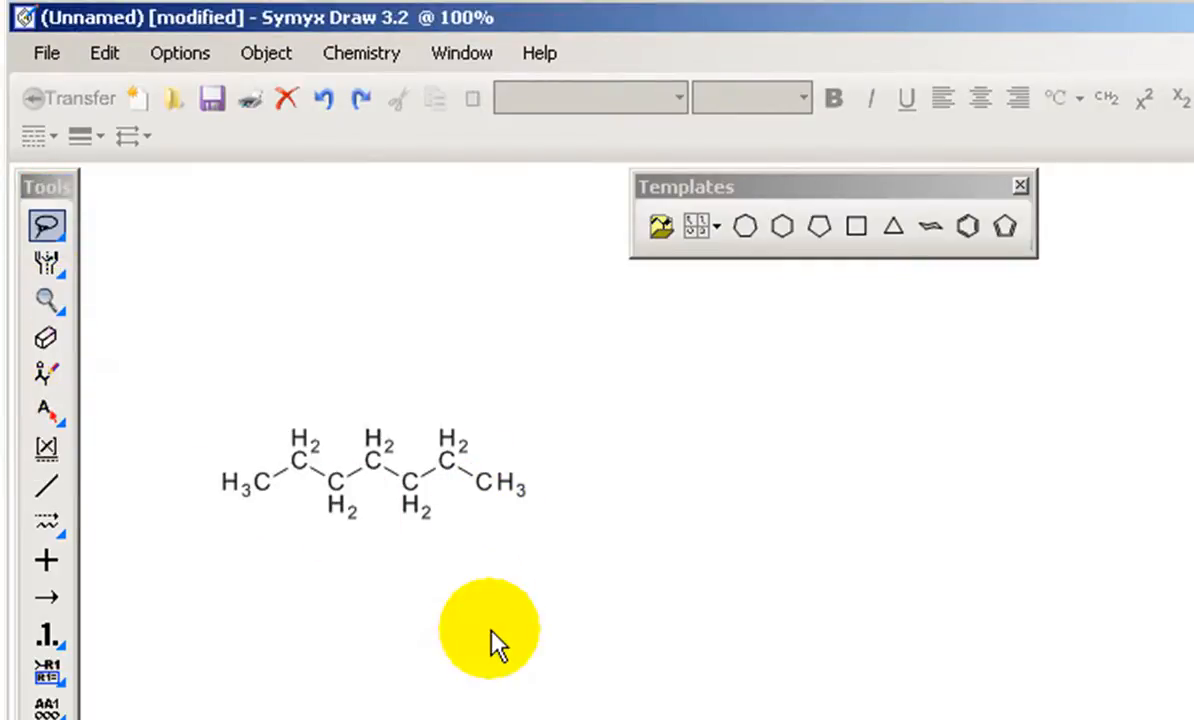
{"action": "mouse_move", "coordinate": [484, 636]}
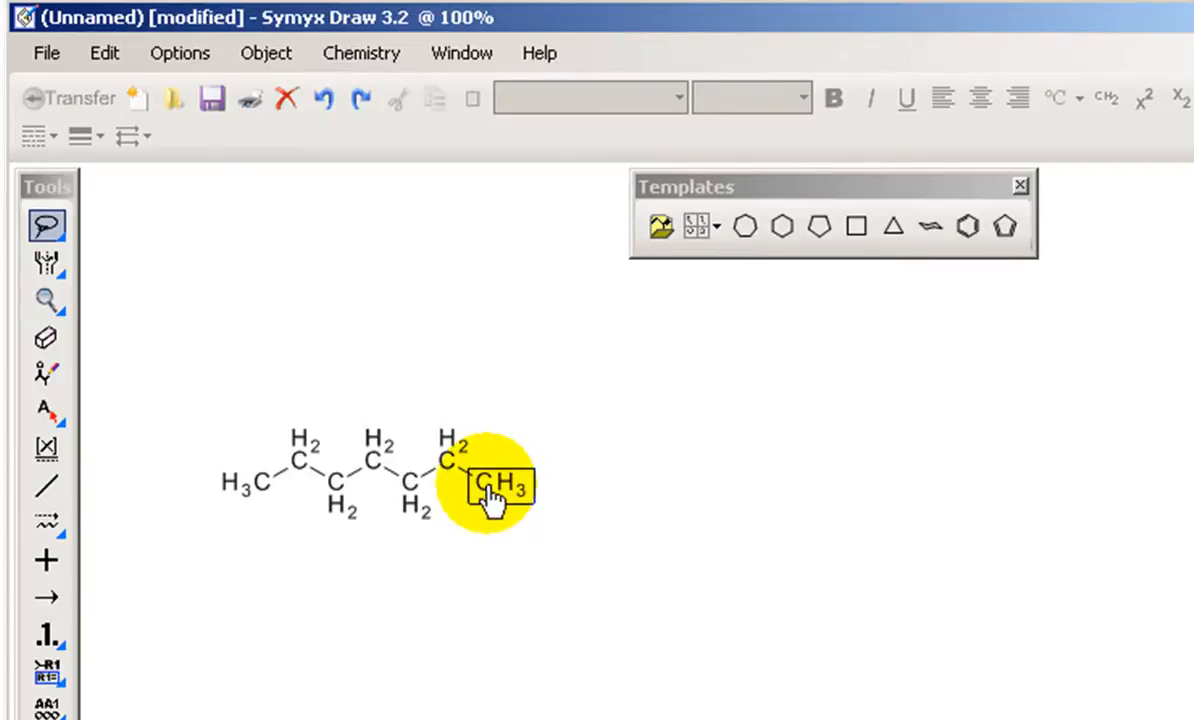
Step: Relabel the terminal methyl of the hexane chain as nitrogen (NH2)
{"action": "left_click", "coordinate": [500, 486]}
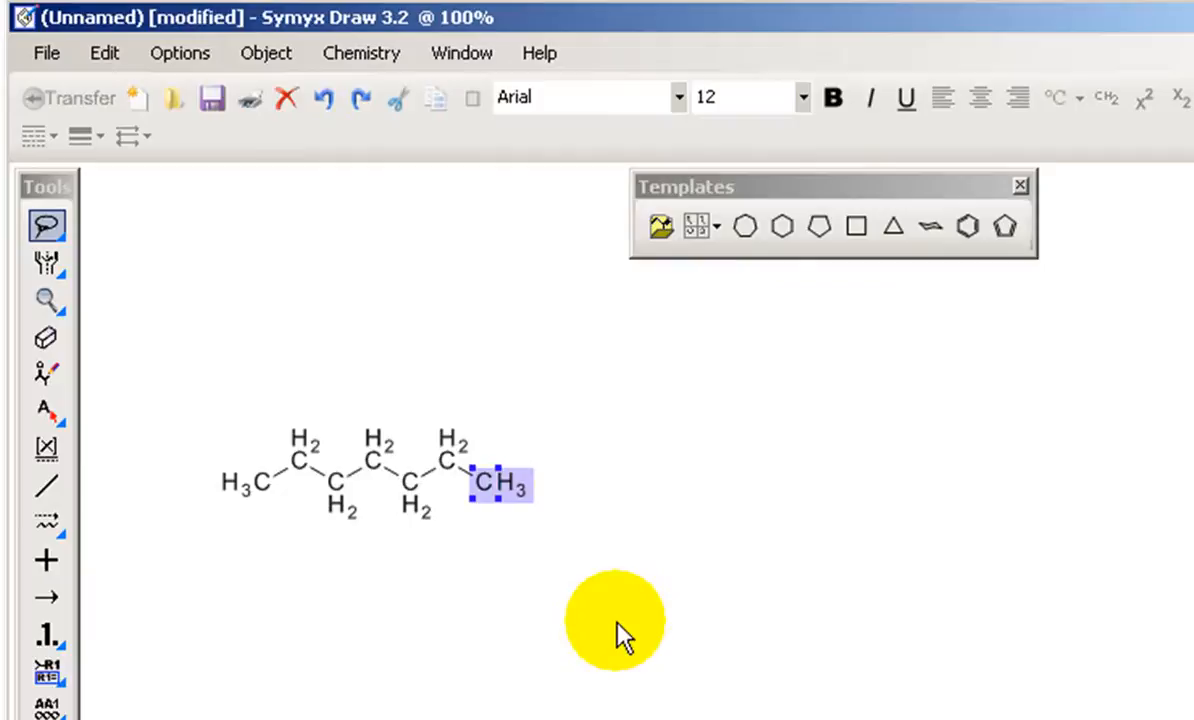
{"action": "type", "text": "NH2"}
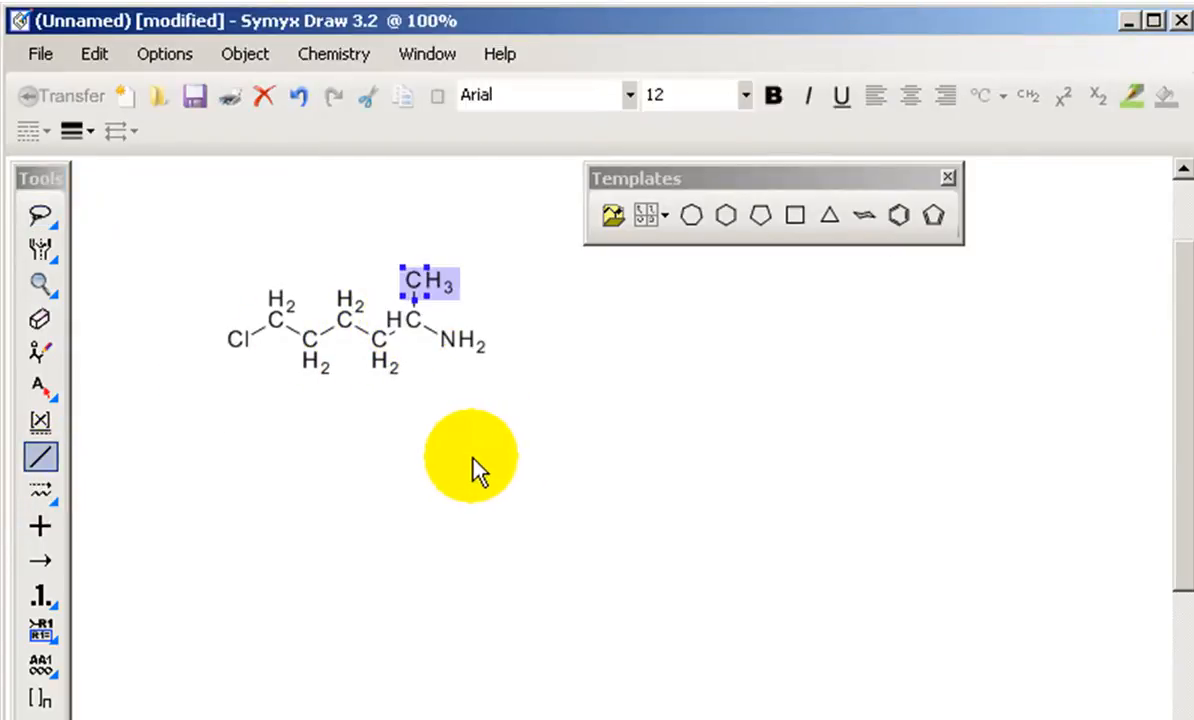
{"action": "mouse_move", "coordinate": [500, 384]}
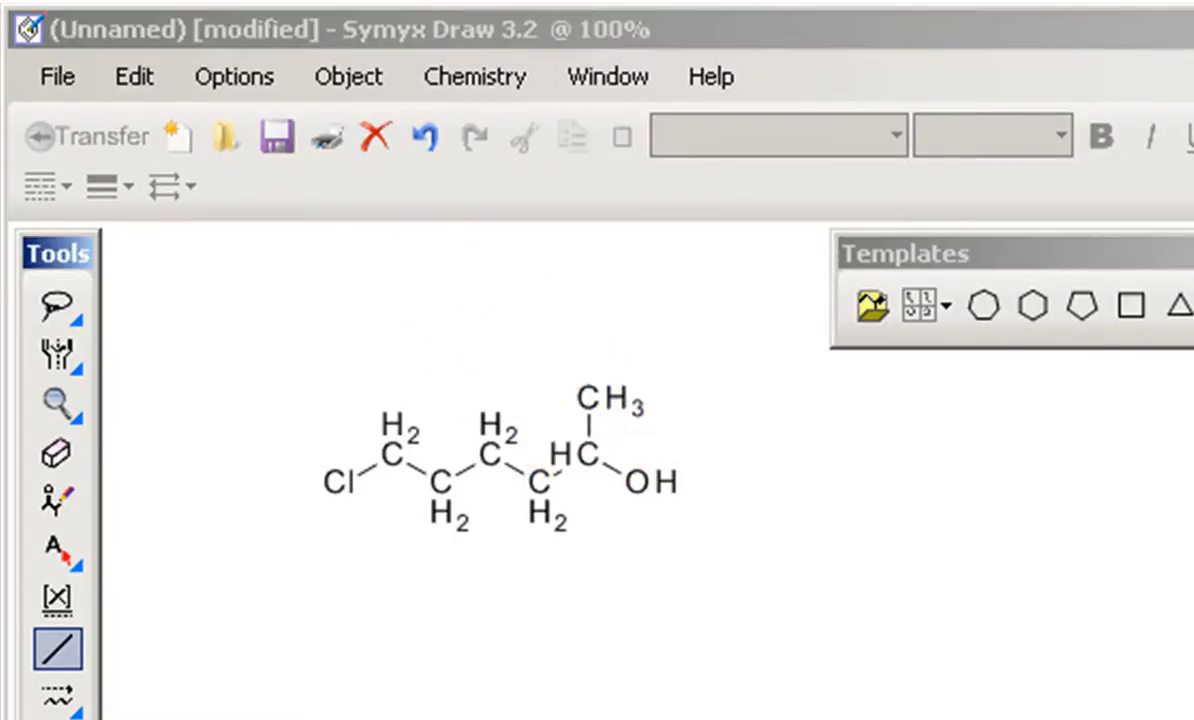
Step: Zoom in via Options and select the chloro structure for deletion
{"action": "left_click", "coordinate": [348, 76]}
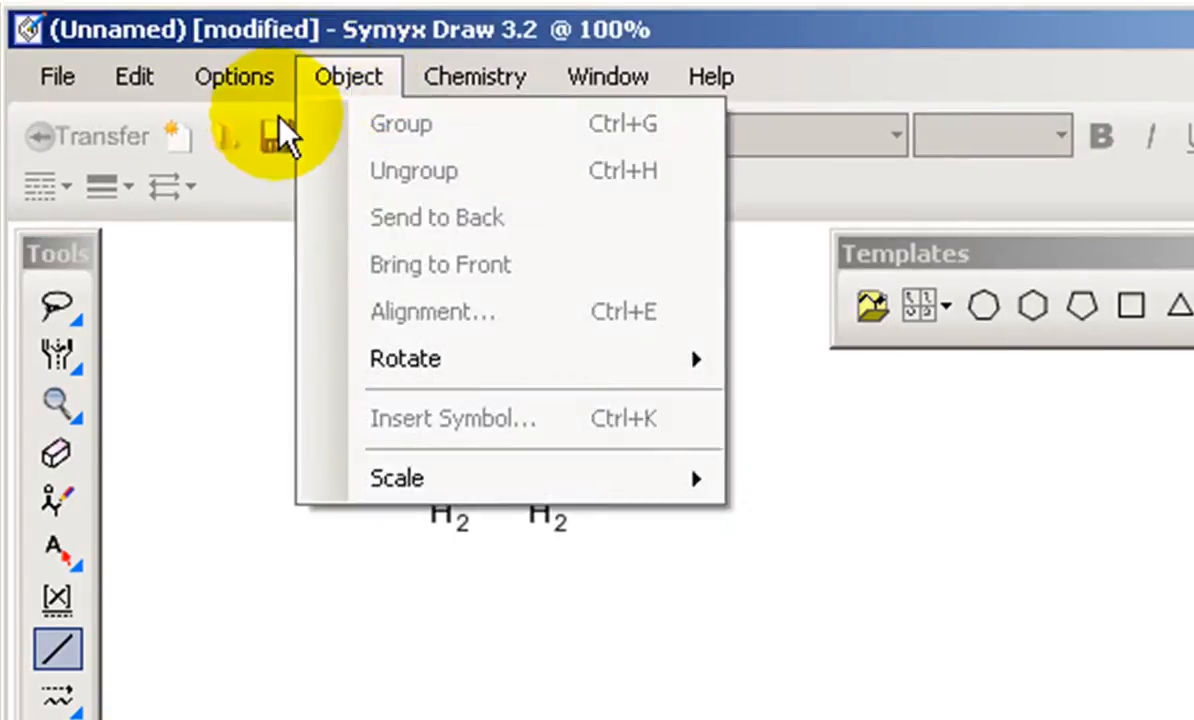
{"action": "left_click", "coordinate": [234, 76]}
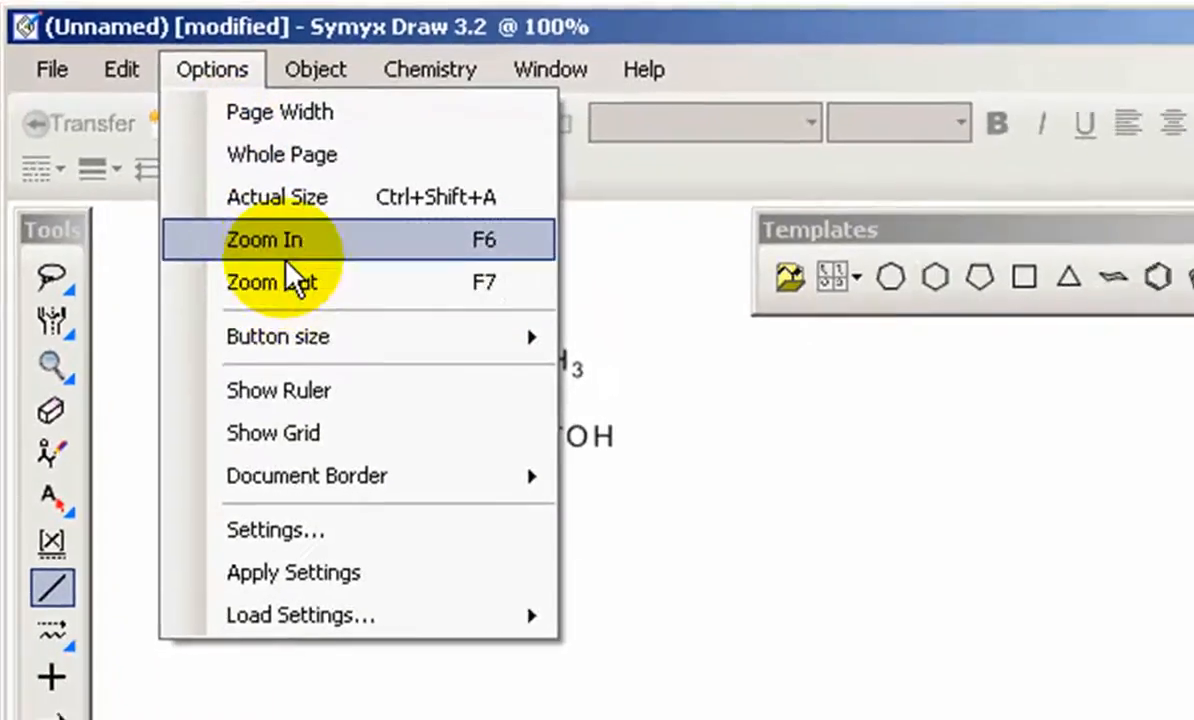
{"action": "left_click", "coordinate": [264, 240]}
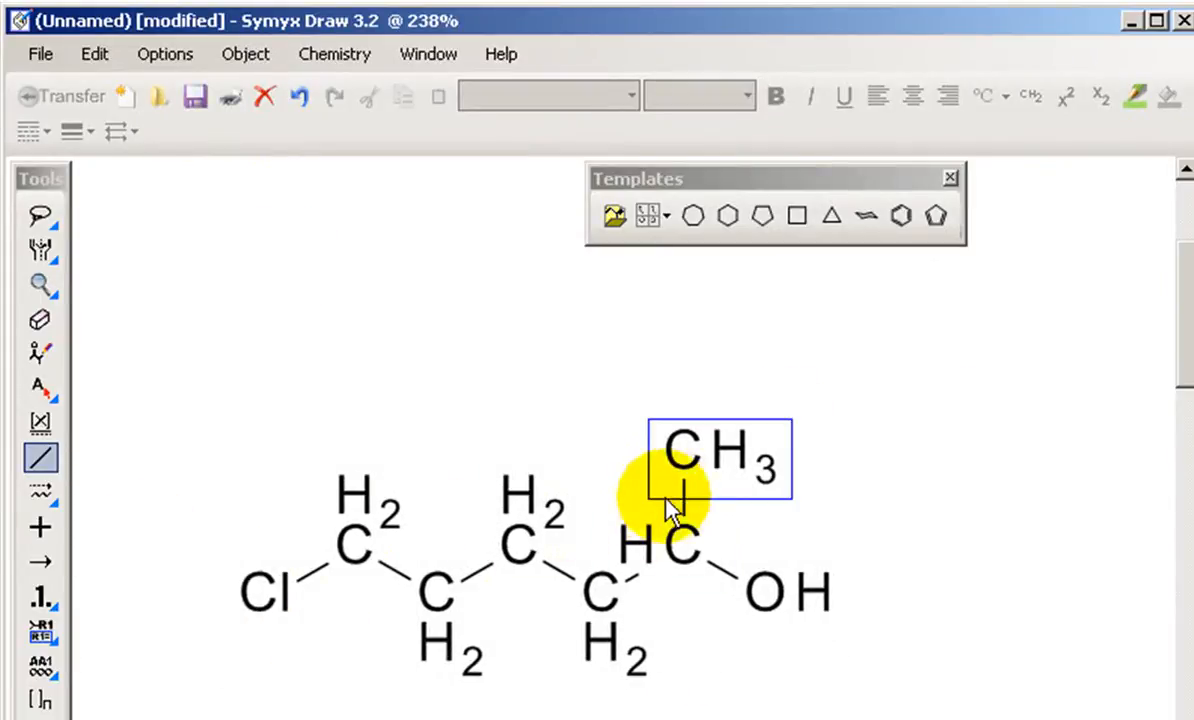
{"action": "left_click", "coordinate": [680, 540]}
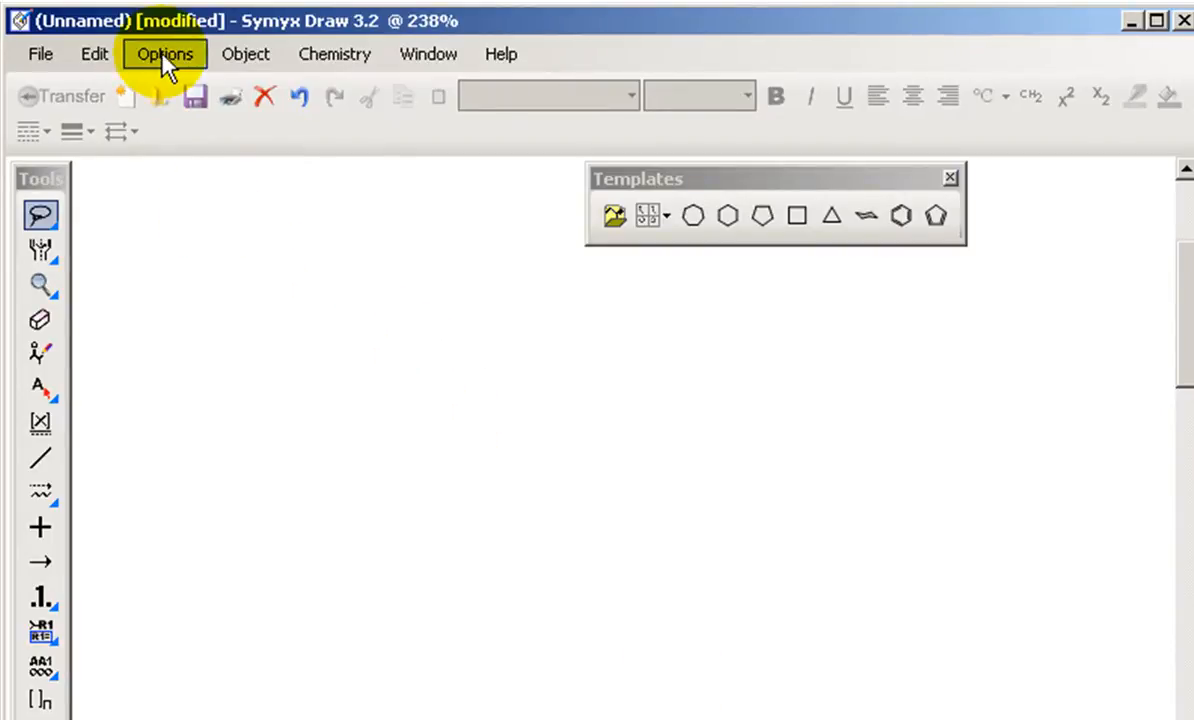
Step: In Options > Settings, turn Display carbon explicitly off
{"action": "left_click", "coordinate": [164, 52]}
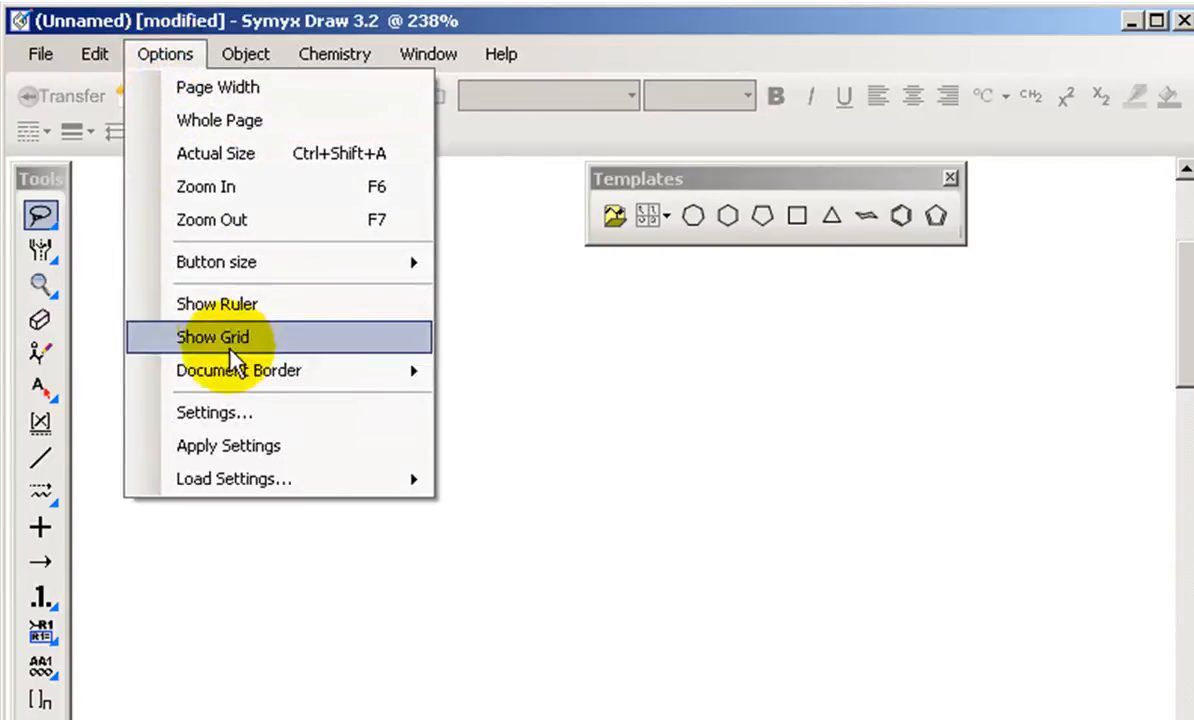
{"action": "left_click", "coordinate": [214, 412]}
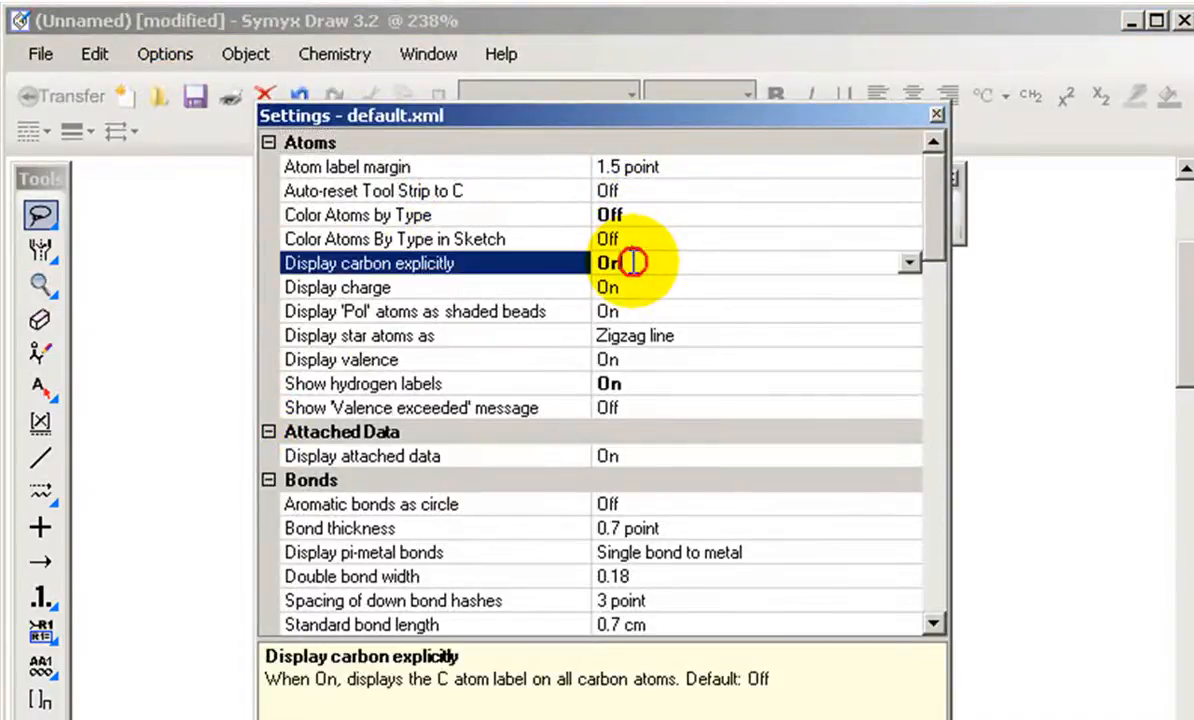
{"action": "left_click", "coordinate": [908, 262]}
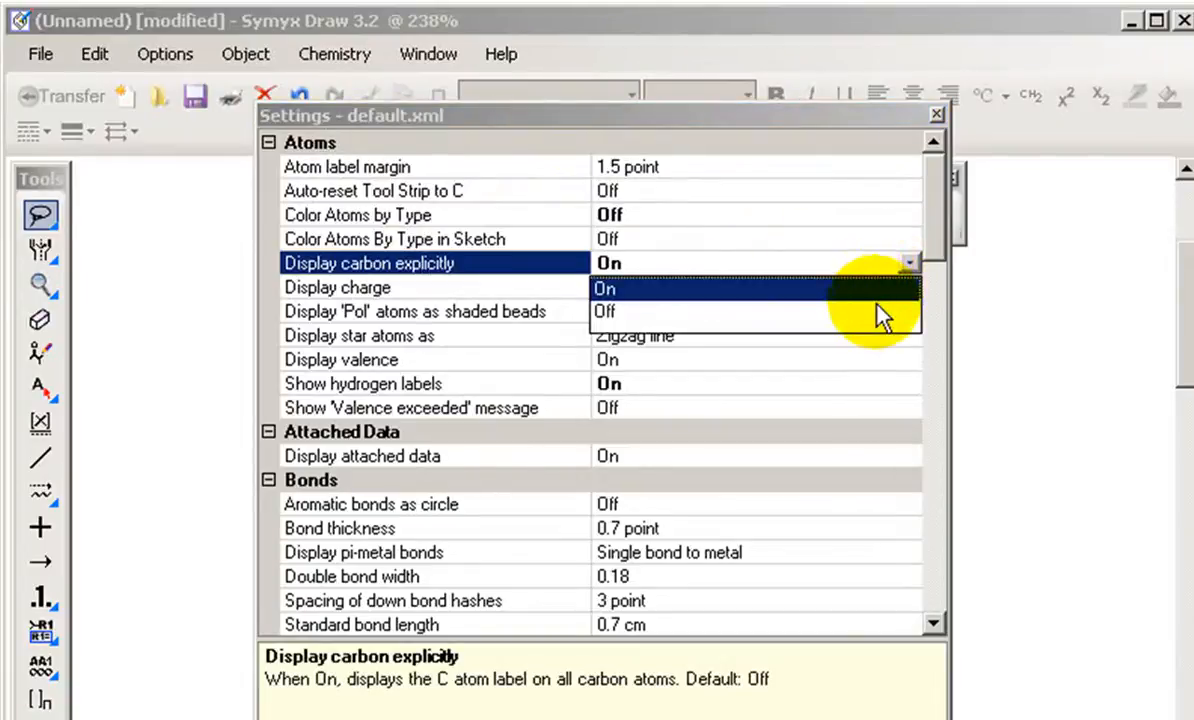
{"action": "left_click", "coordinate": [604, 312]}
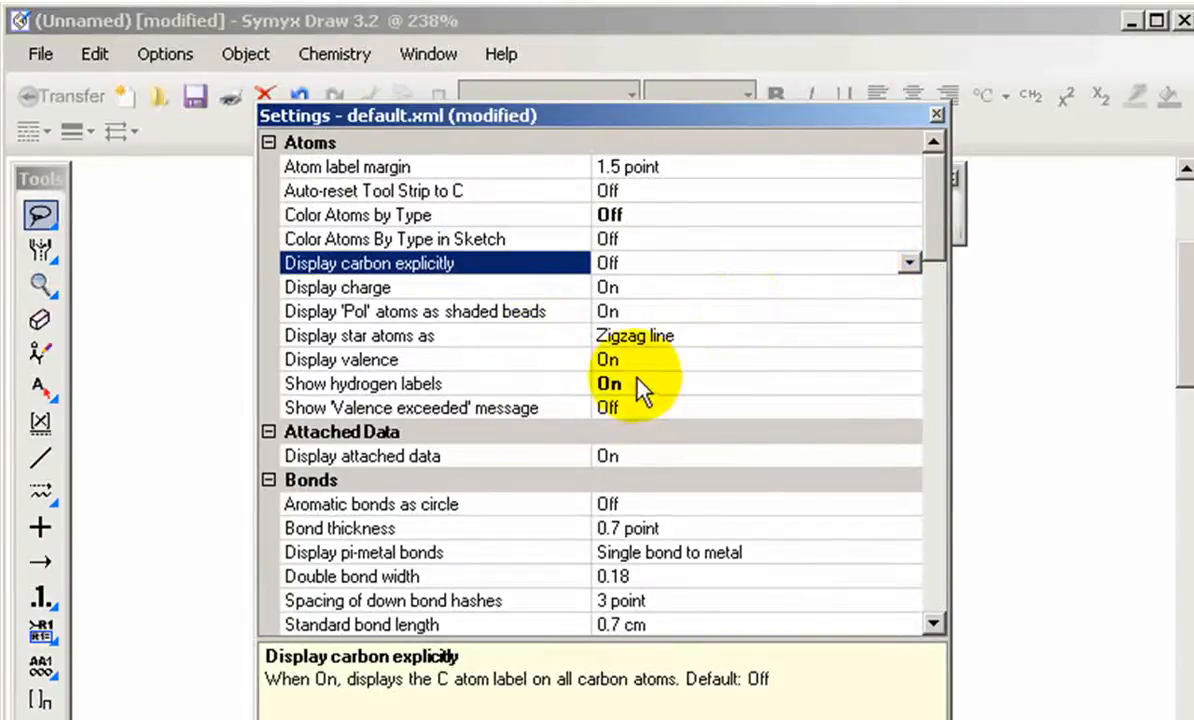
Step: Change the Show hydrogen labels option to label selected hydrogens
{"action": "left_click", "coordinate": [436, 384]}
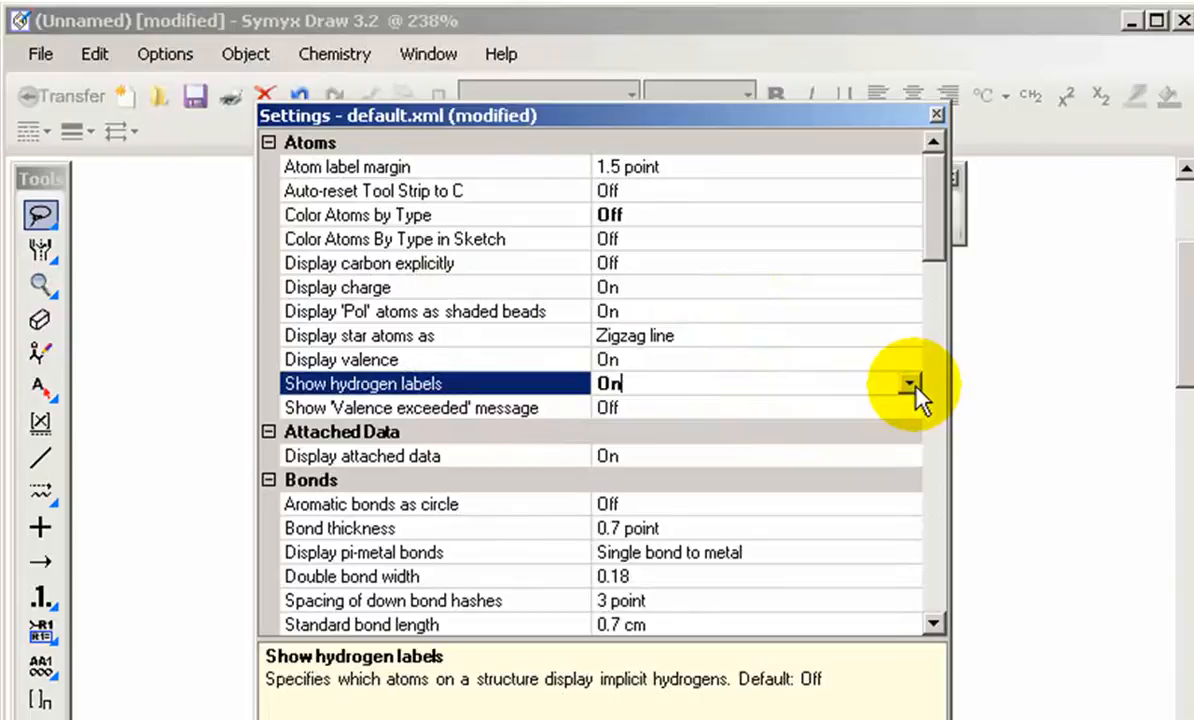
{"action": "left_click", "coordinate": [908, 384]}
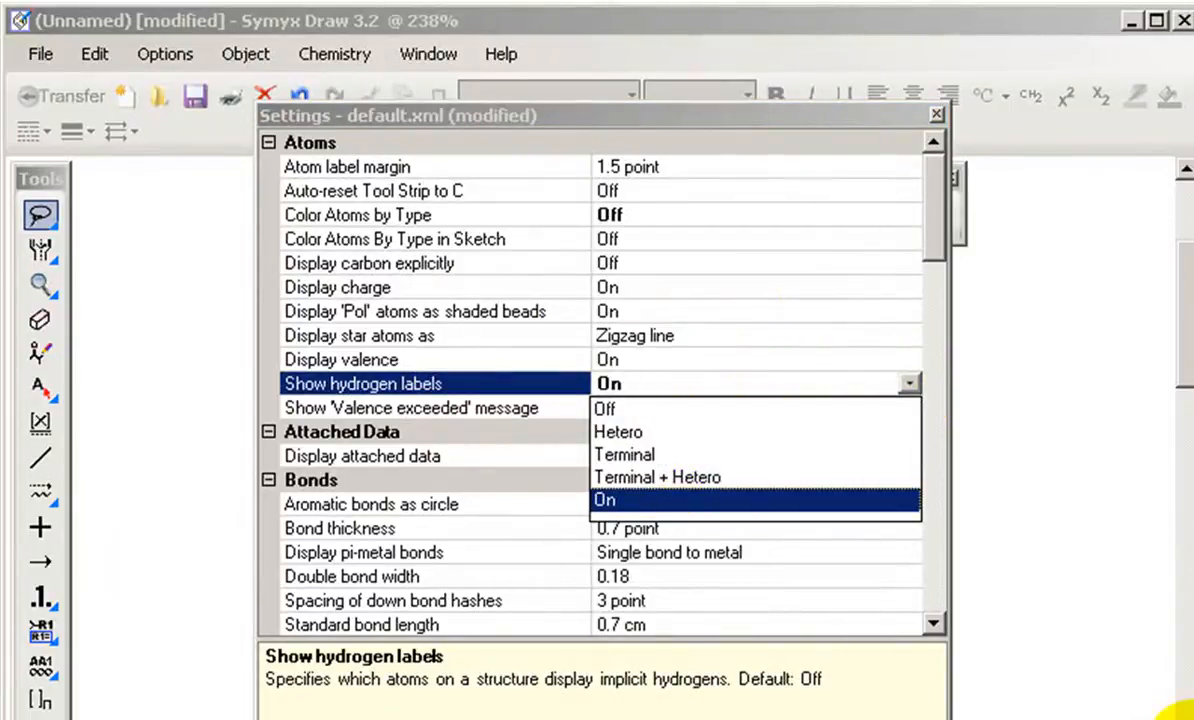
{"action": "left_click", "coordinate": [618, 432]}
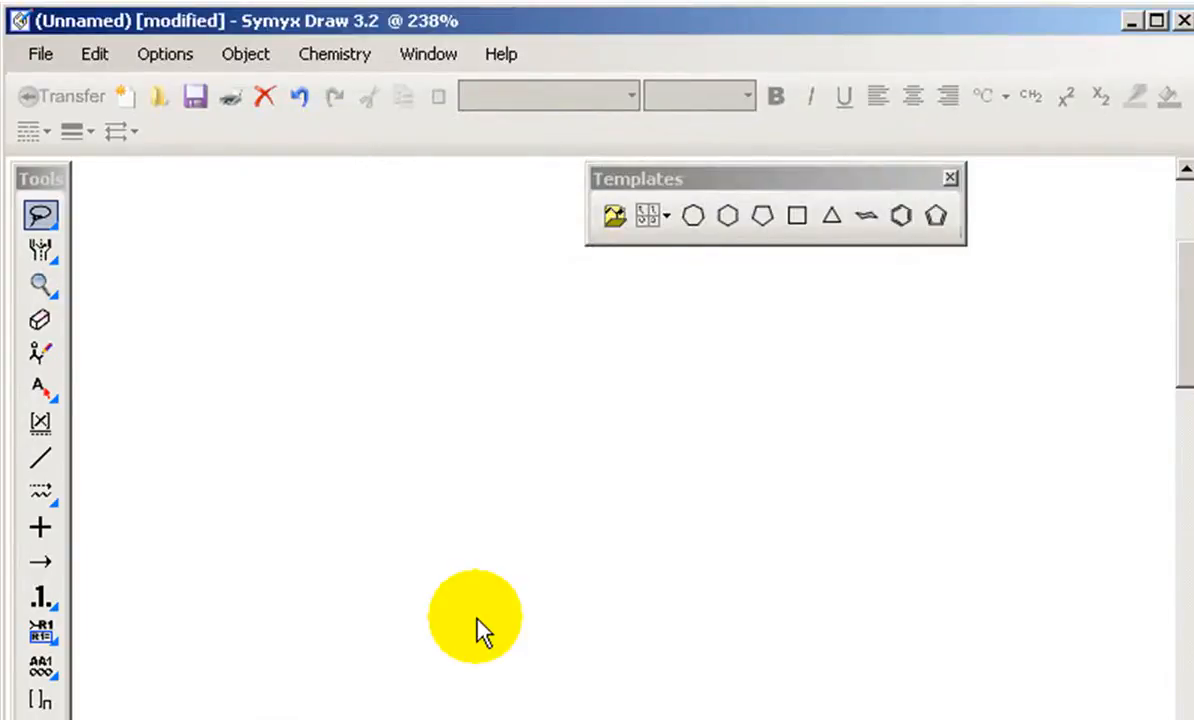
{"action": "mouse_move", "coordinate": [900, 216]}
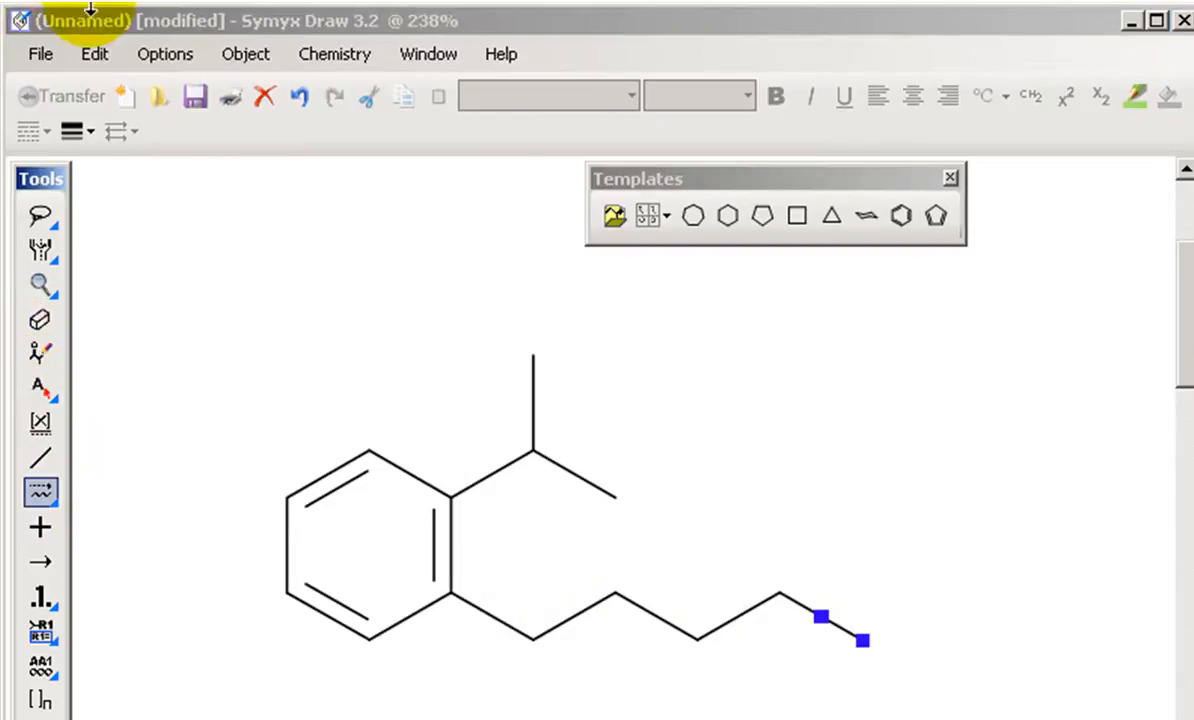
{"action": "mouse_move", "coordinate": [120, 356]}
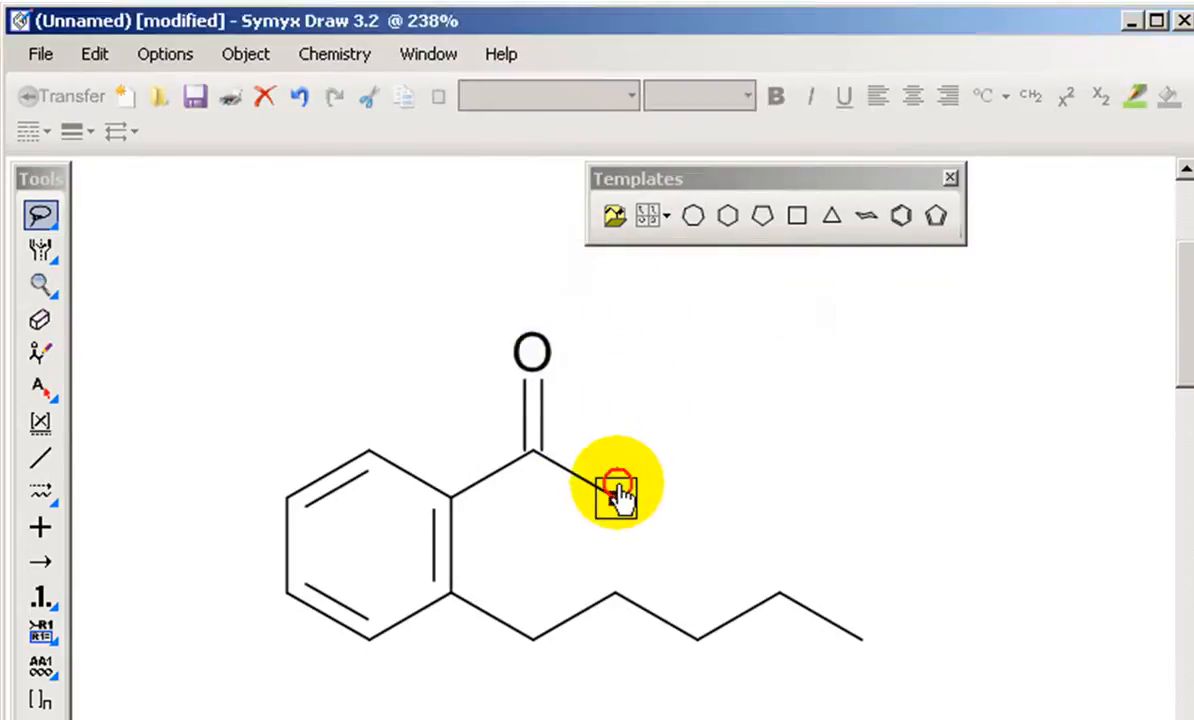
{"action": "left_click", "coordinate": [616, 496]}
{"action": "type", "text": "OH"}
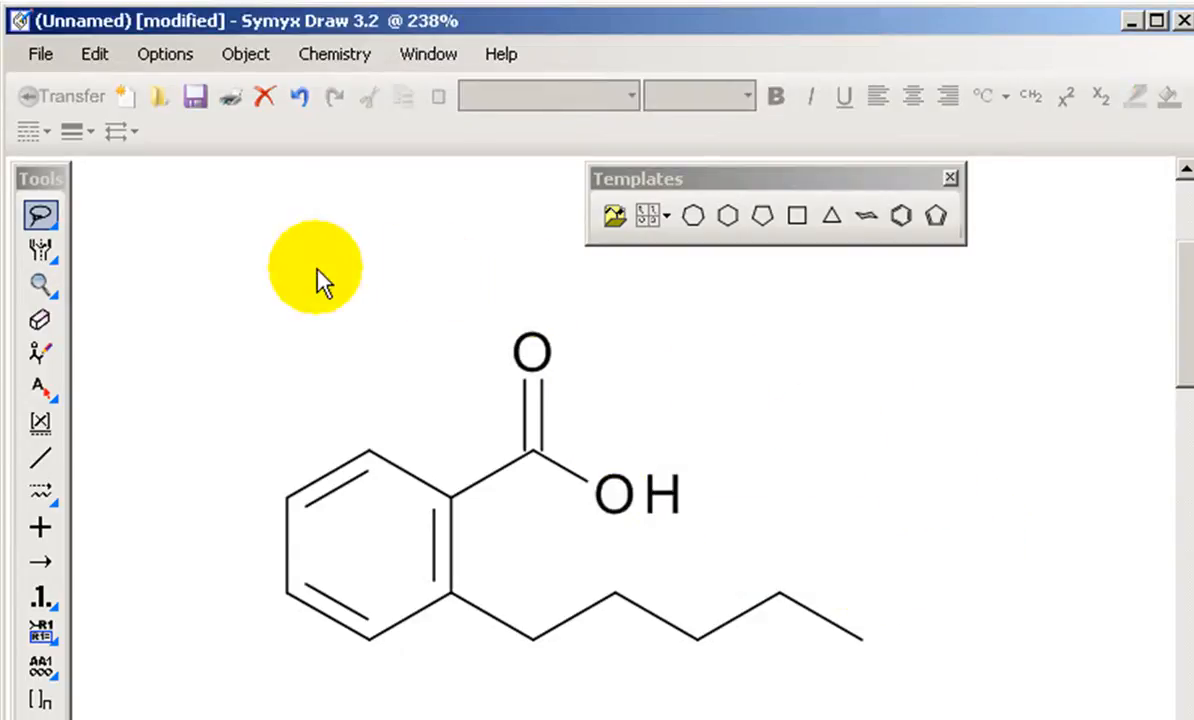
{"action": "left_click", "coordinate": [40, 320]}
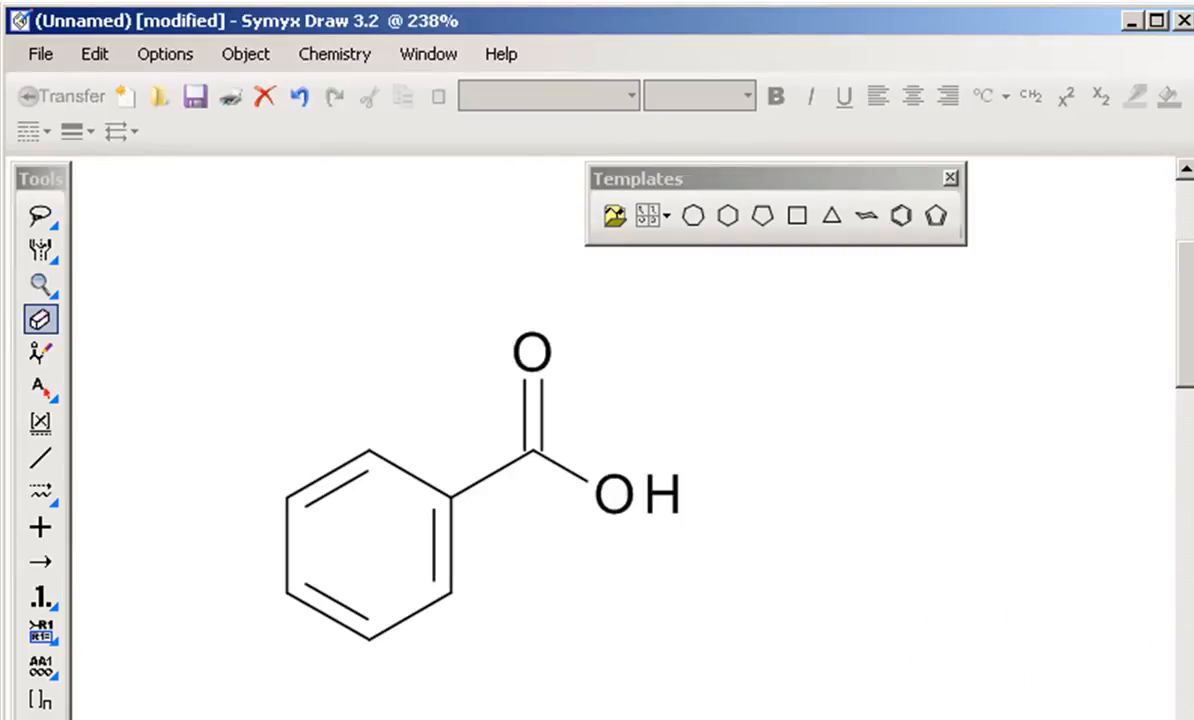
{"action": "left_click", "coordinate": [692, 216]}
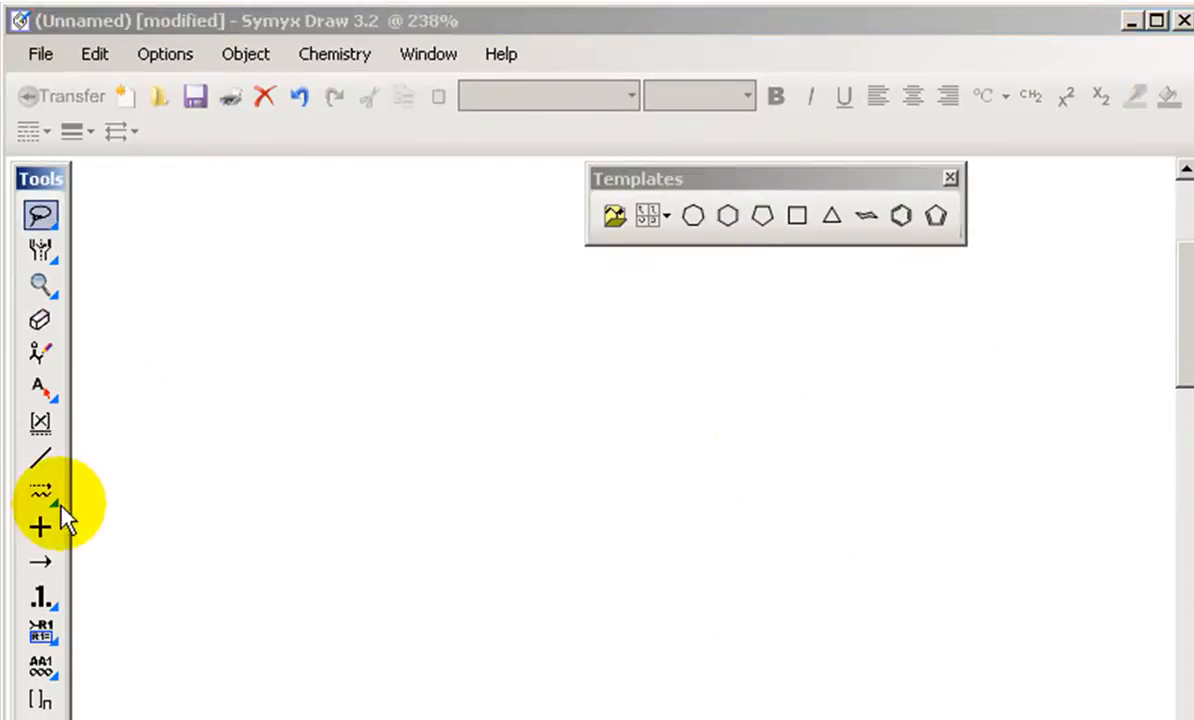
Step: Draw a six-carbon zigzag chain and add Br and H bonds on the second carbon
{"action": "left_click_drag", "start_coordinate": [212, 510], "coordinate": [536, 500]}
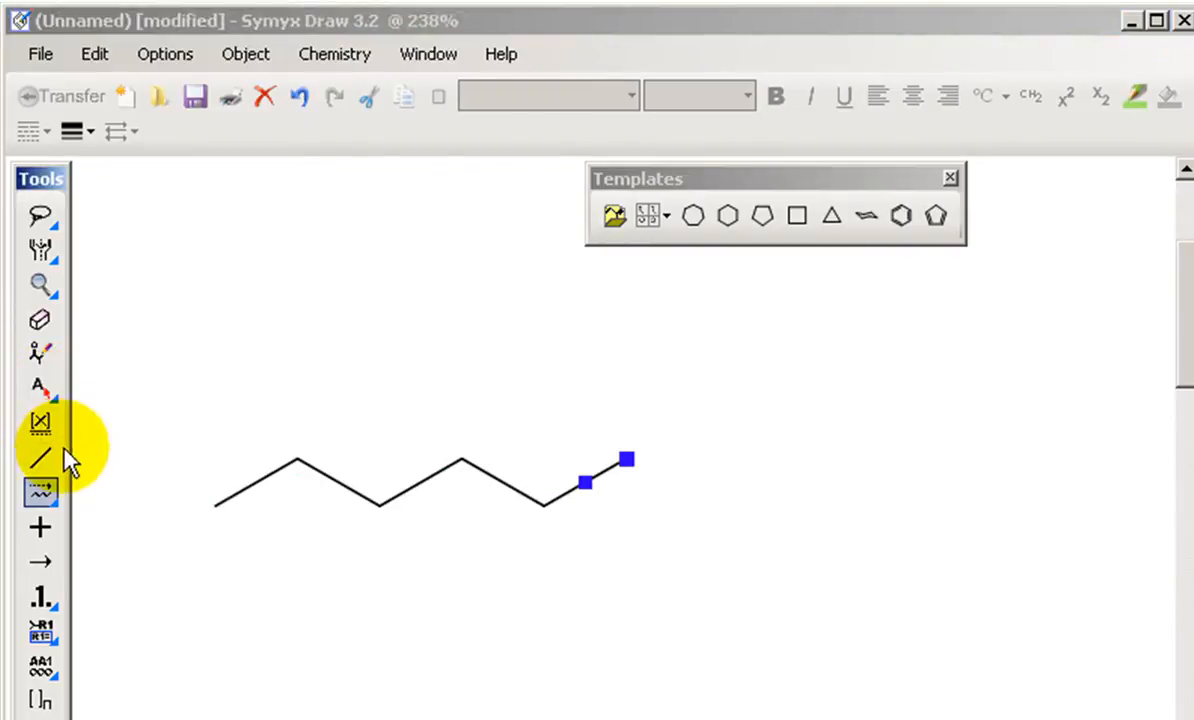
{"action": "left_click", "coordinate": [40, 458]}
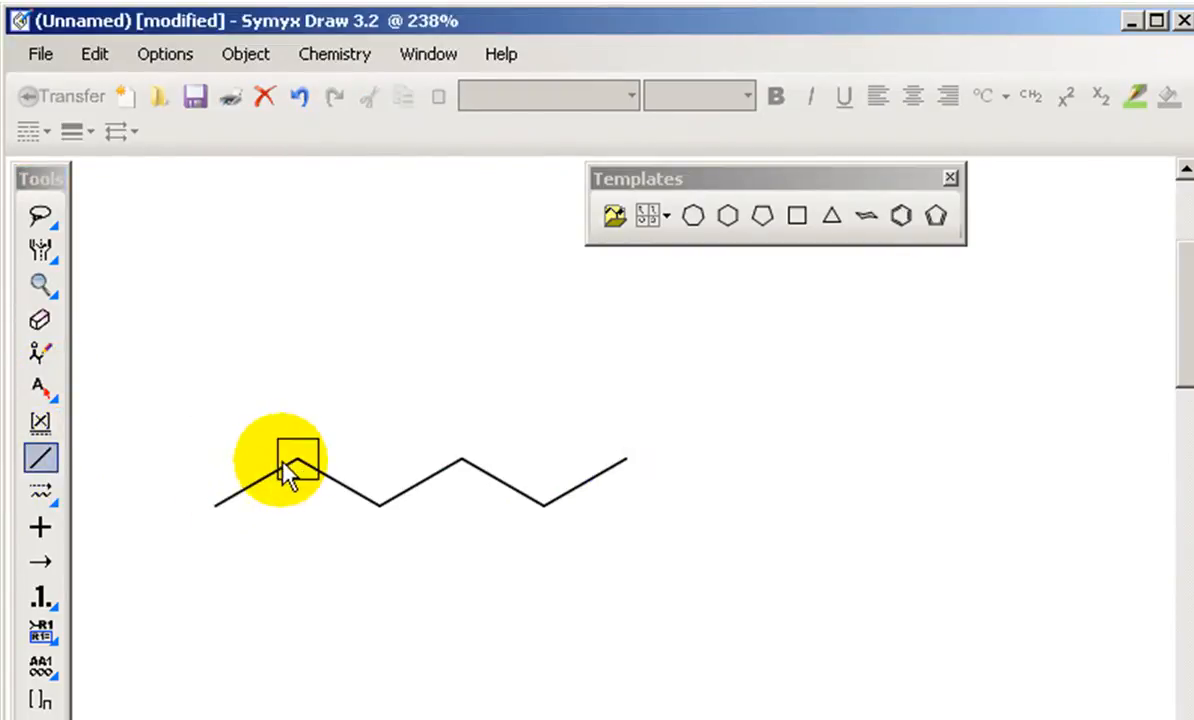
{"action": "left_click_drag", "start_coordinate": [298, 456], "coordinate": [298, 362]}
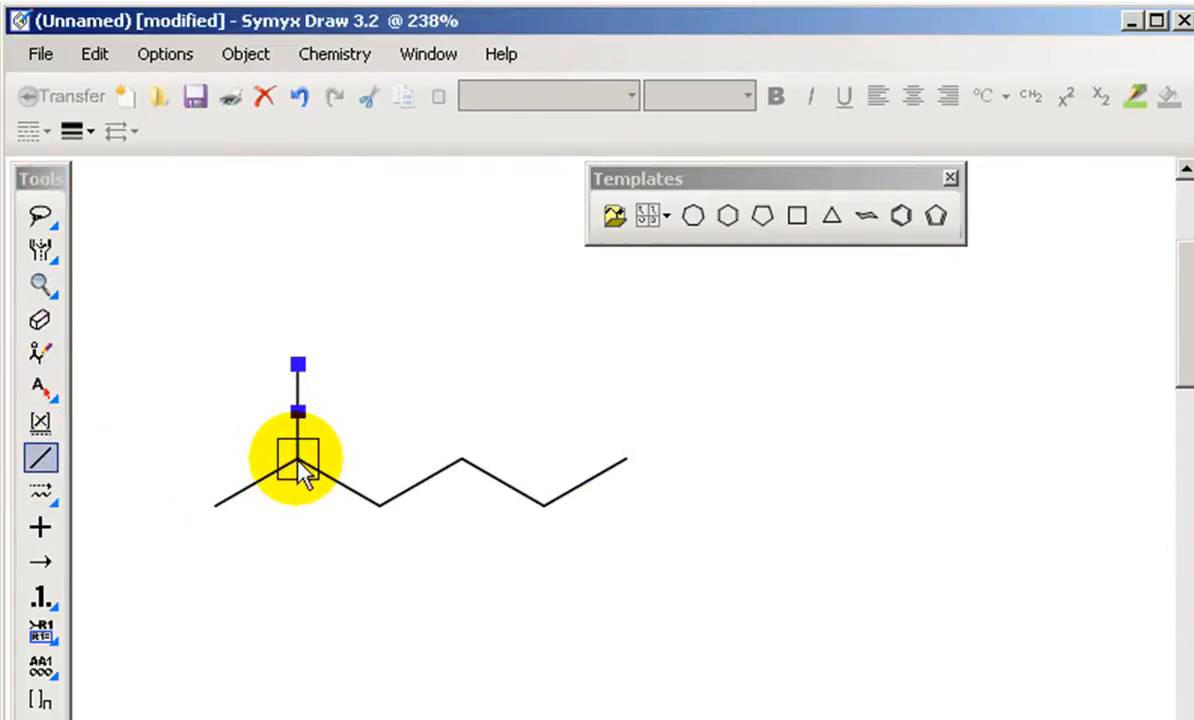
{"action": "left_click", "coordinate": [40, 388]}
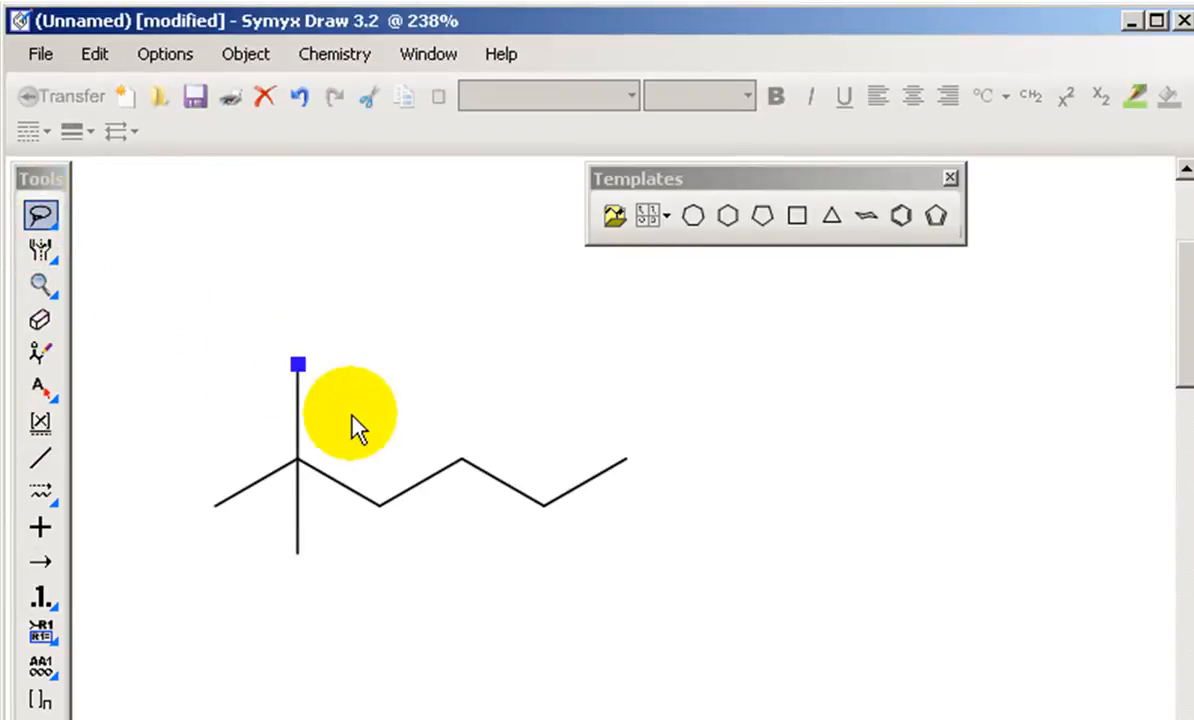
{"action": "type", "text": "Br"}
{"action": "left_click", "coordinate": [296, 550]}
{"action": "type", "text": "H"}
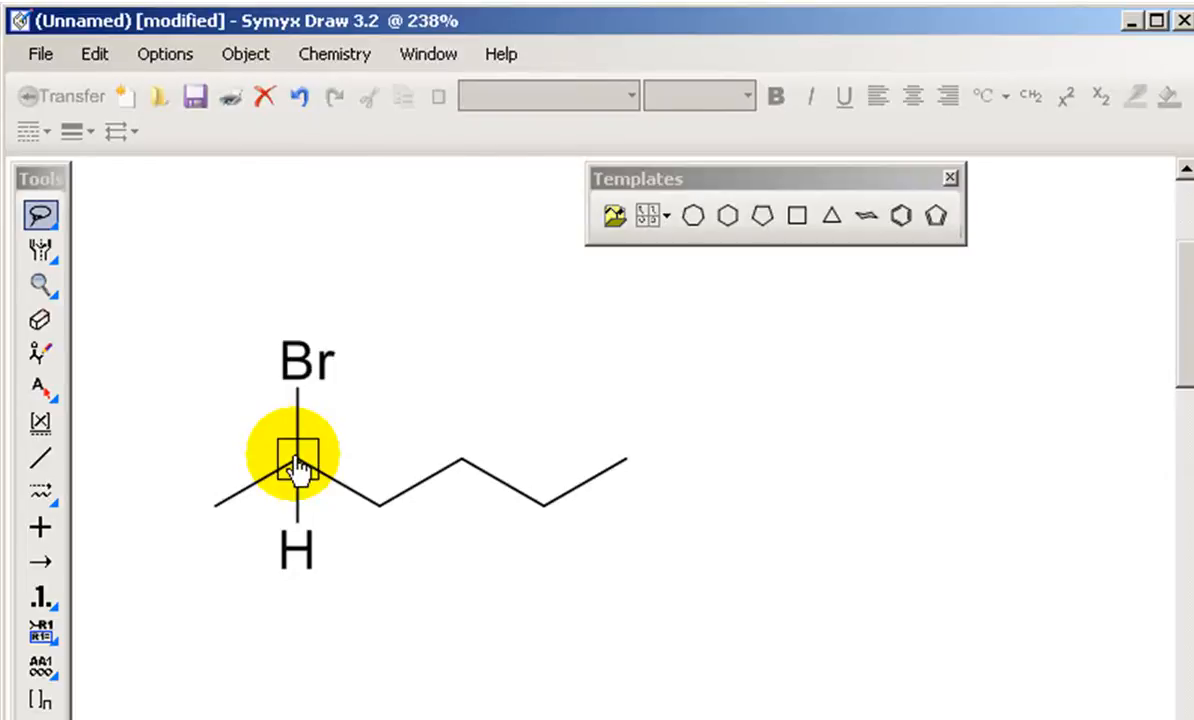
{"action": "right_click", "coordinate": [296, 464]}
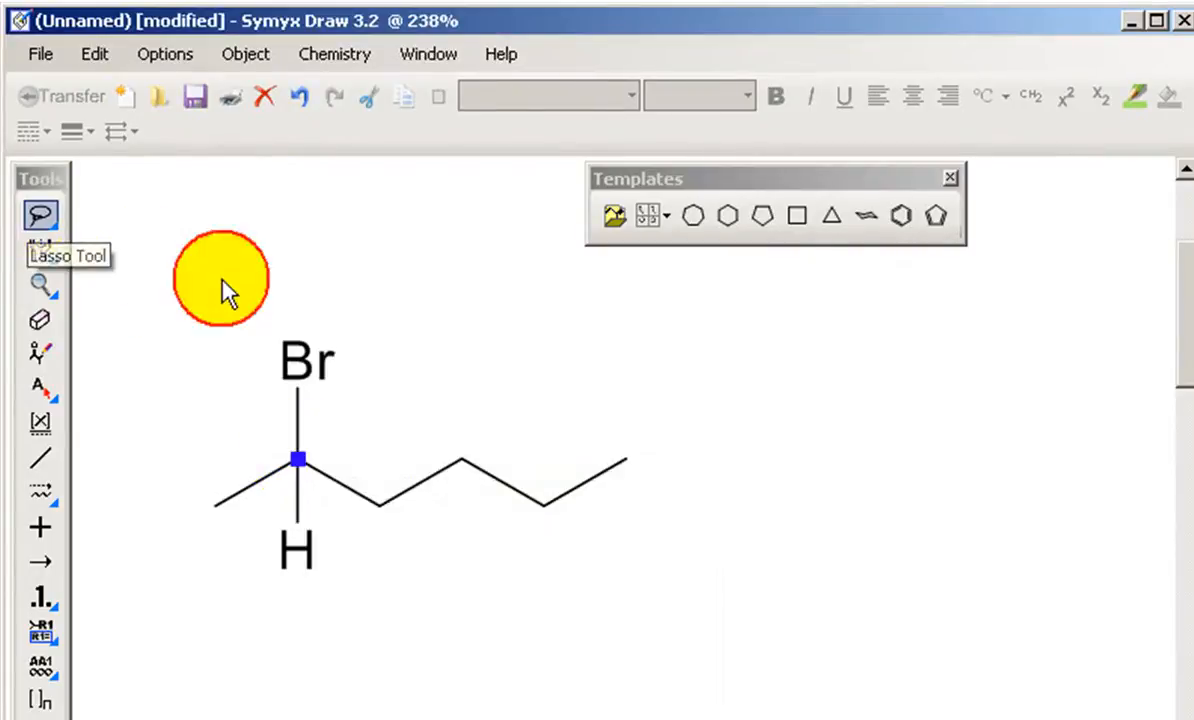
Step: Select the bromo chain and set the brominated carbon's stereoconfiguration to S
{"action": "left_click_drag", "start_coordinate": [220, 280], "coordinate": [386, 350]}
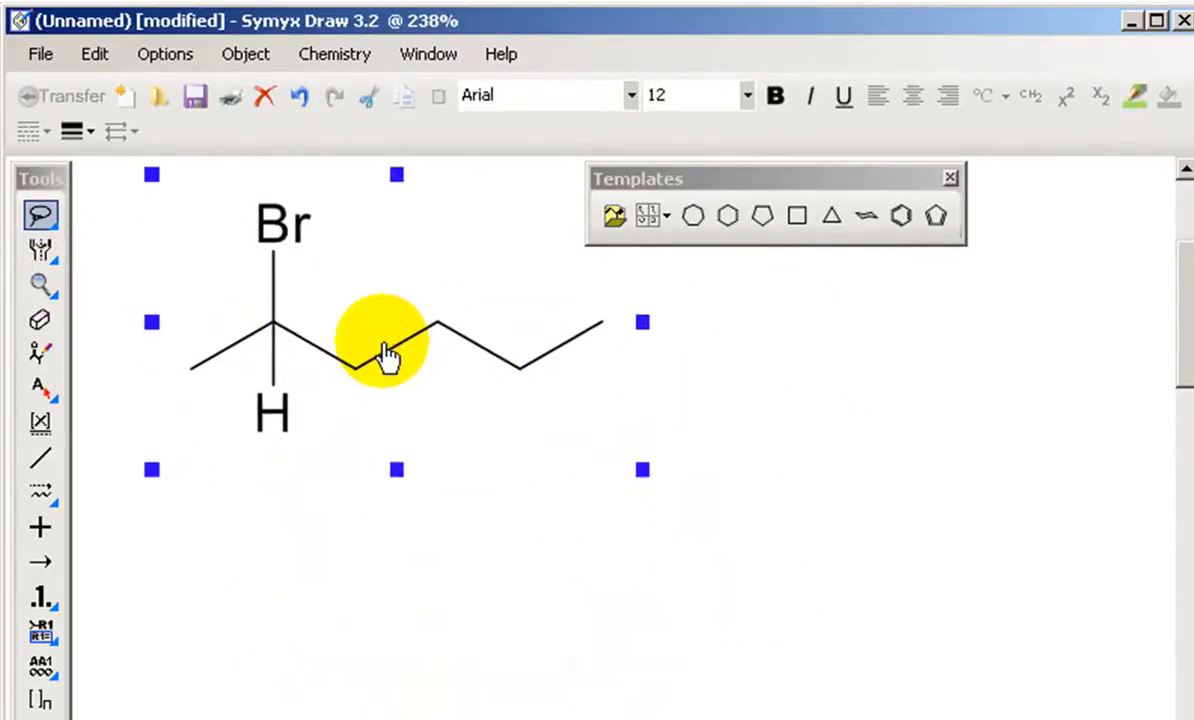
{"action": "right_click", "coordinate": [276, 336]}
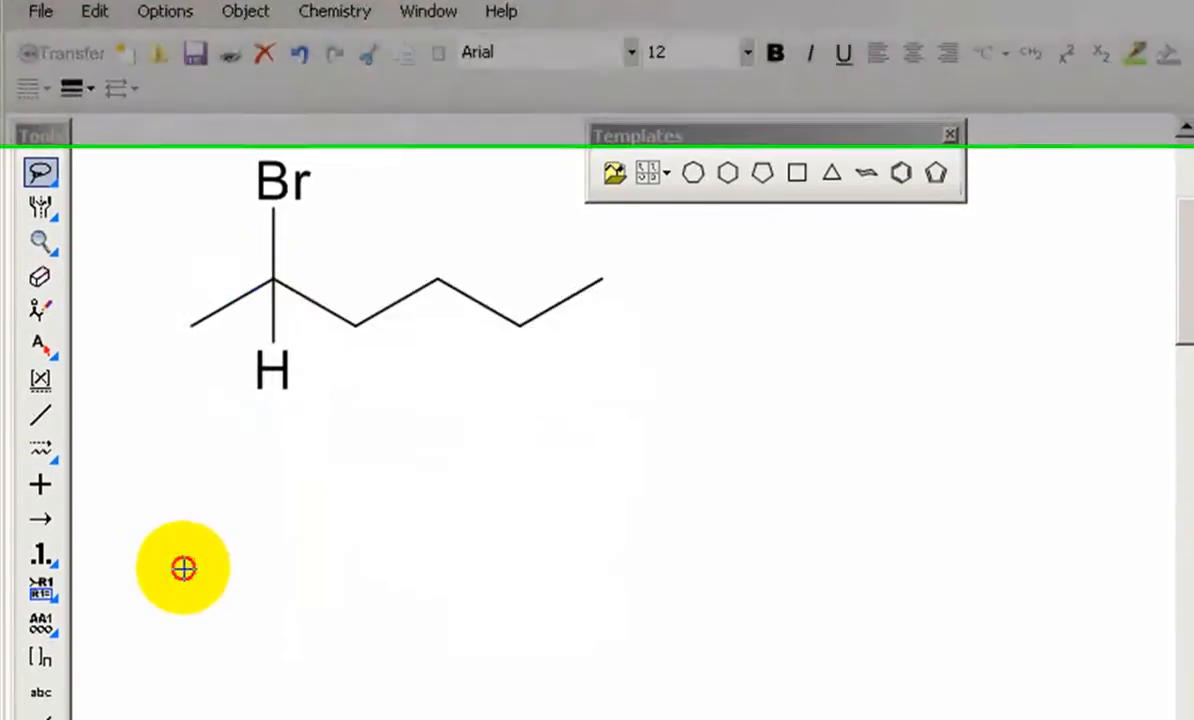
{"action": "right_click", "coordinate": [276, 128]}
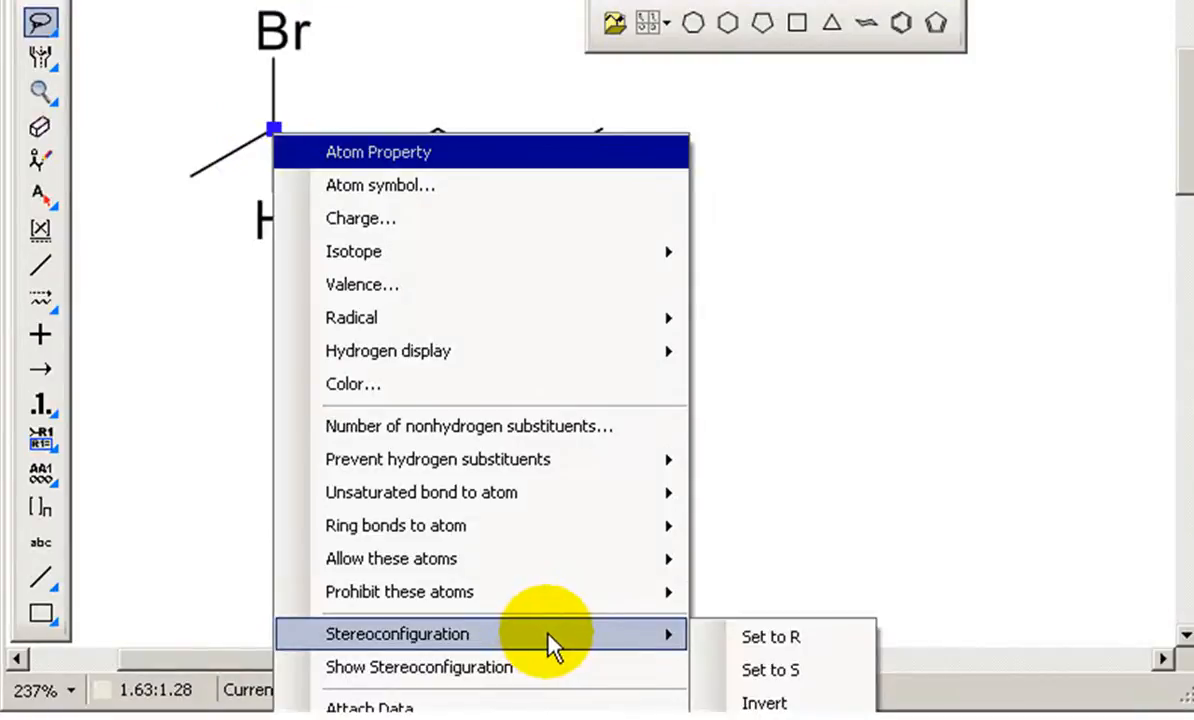
{"action": "mouse_move", "coordinate": [770, 636]}
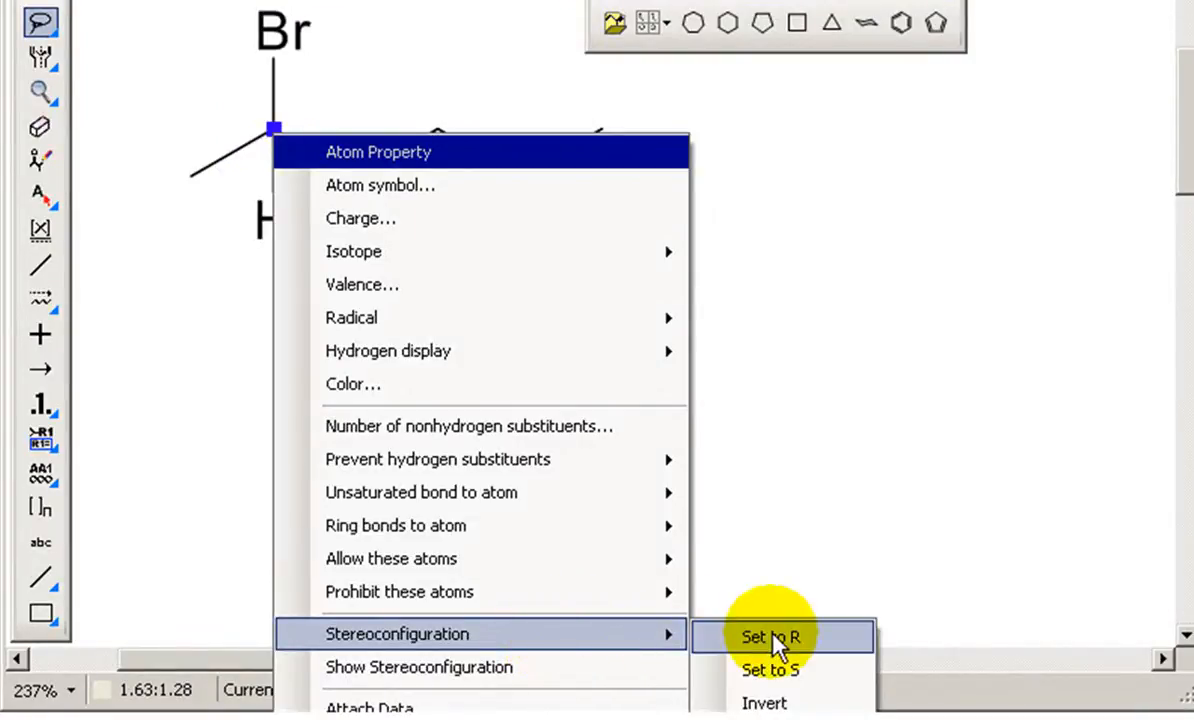
{"action": "mouse_move", "coordinate": [770, 670]}
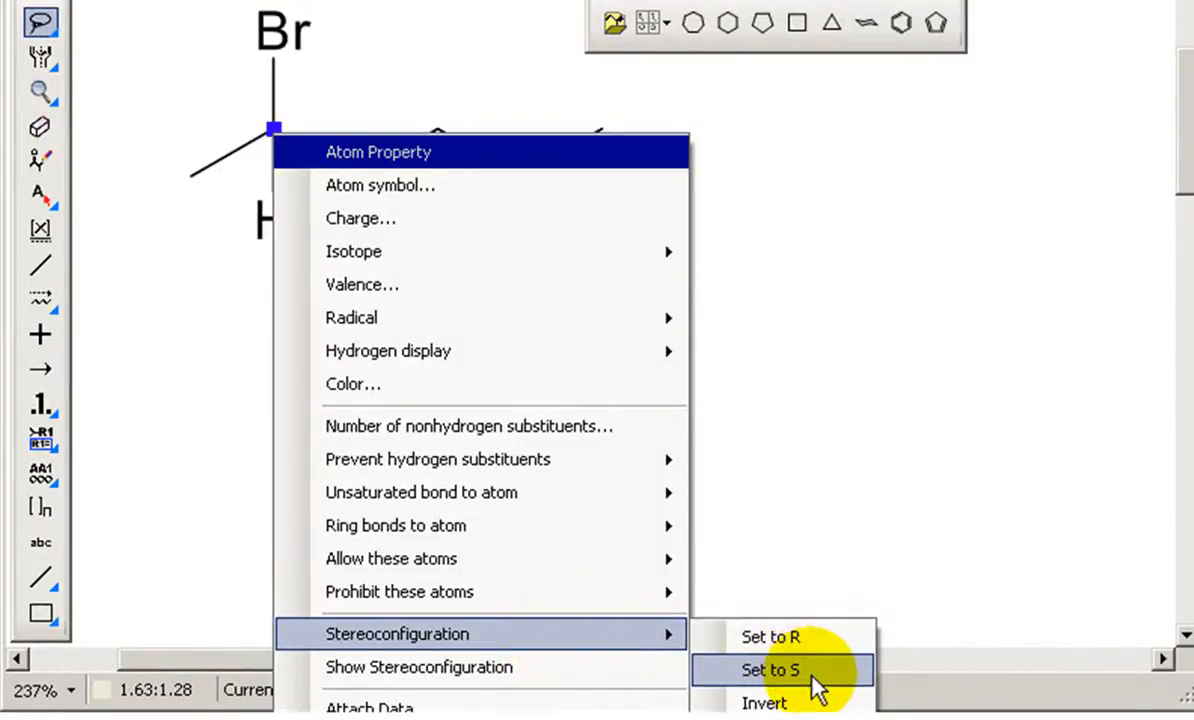
{"action": "left_click", "coordinate": [770, 670]}
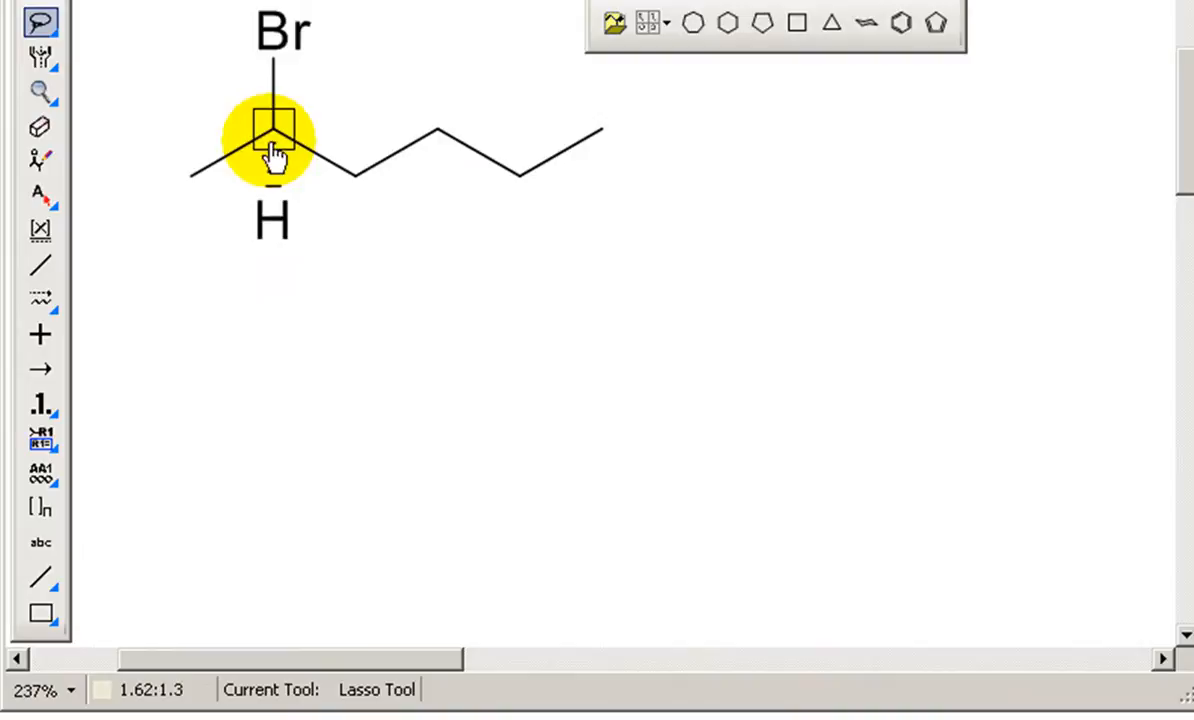
Step: Reapply the S configuration and show the S stereoconfiguration label on the carbon
{"action": "right_click", "coordinate": [276, 140]}
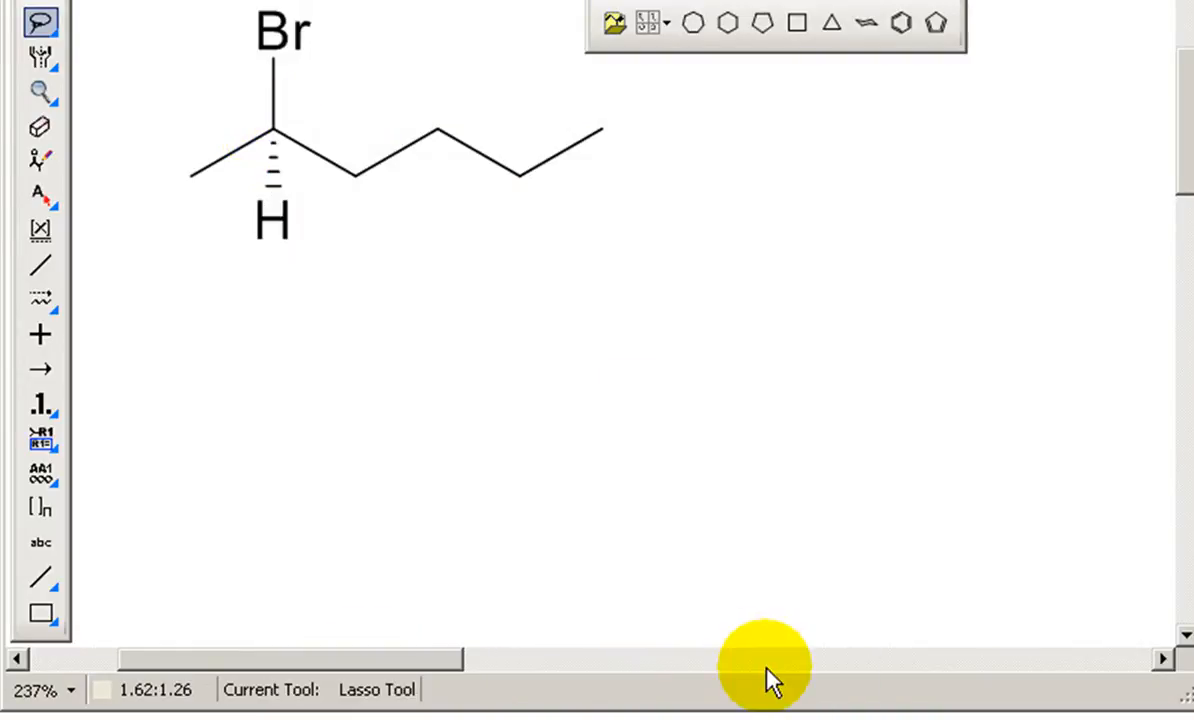
{"action": "right_click", "coordinate": [274, 128]}
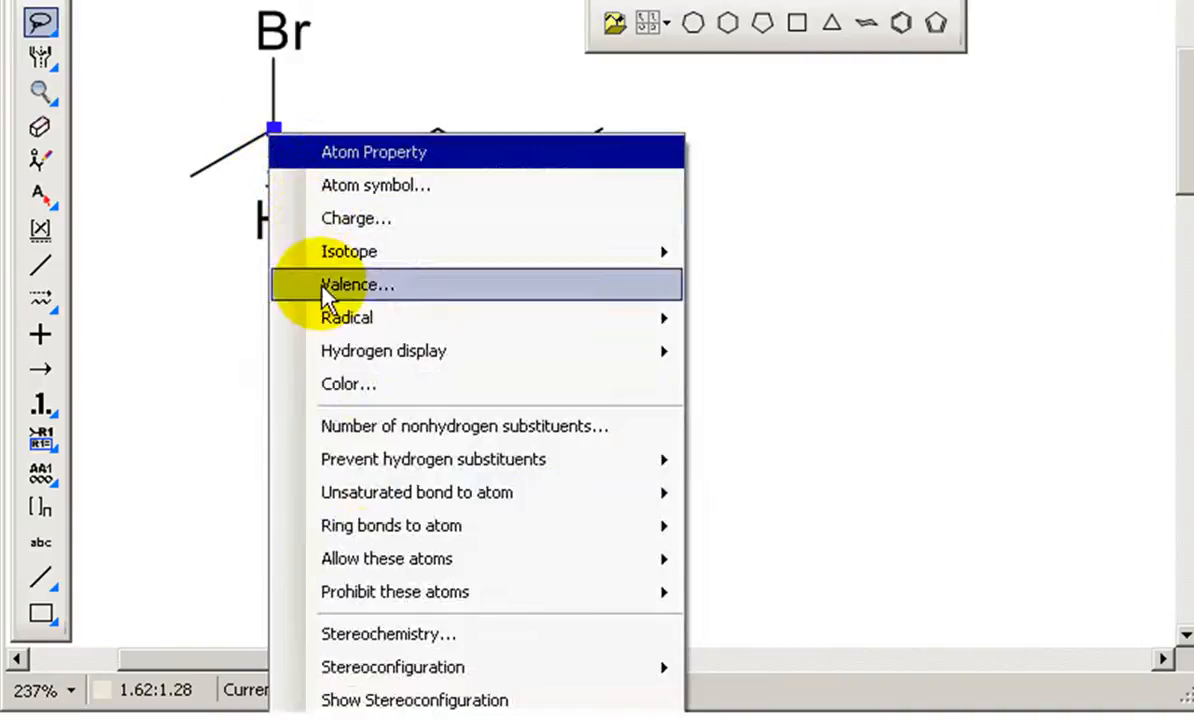
{"action": "mouse_move", "coordinate": [392, 668]}
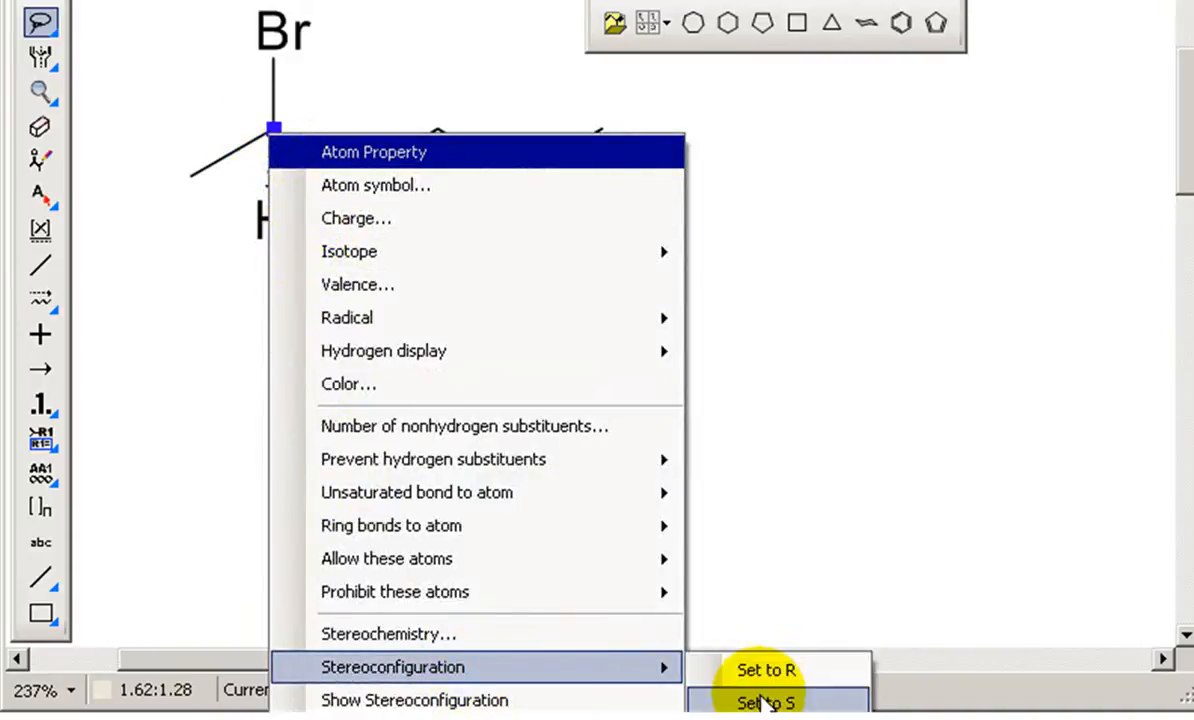
{"action": "left_click", "coordinate": [766, 700]}
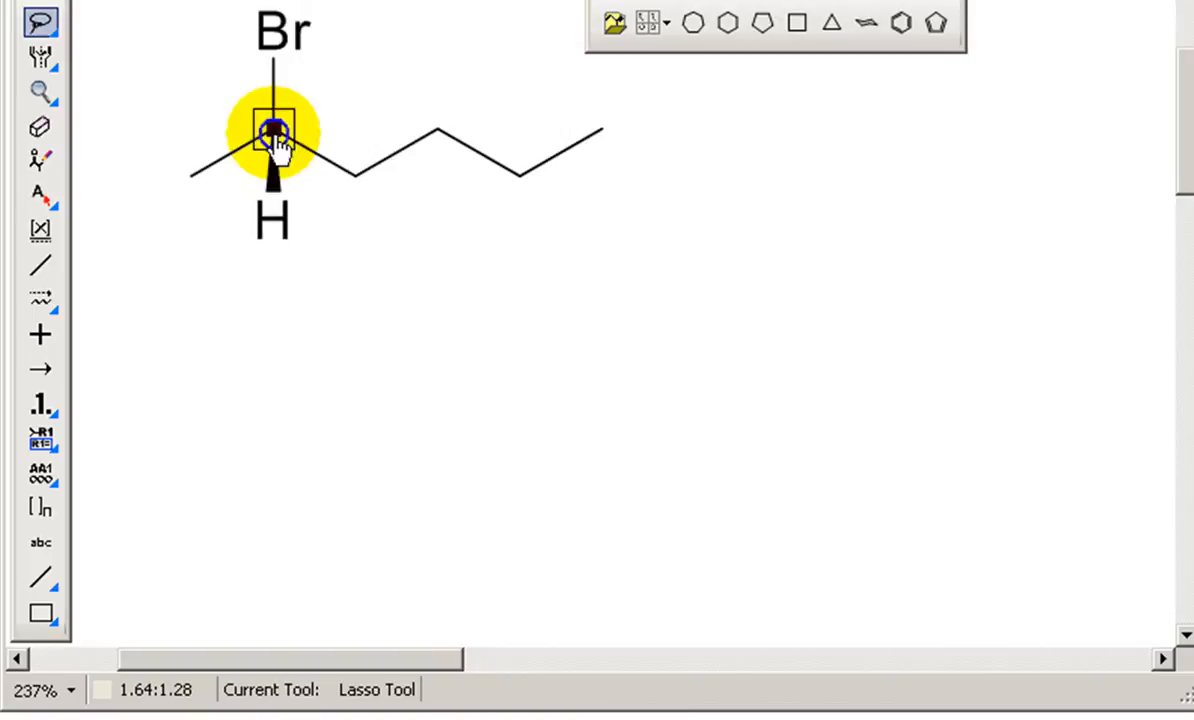
{"action": "right_click", "coordinate": [272, 136]}
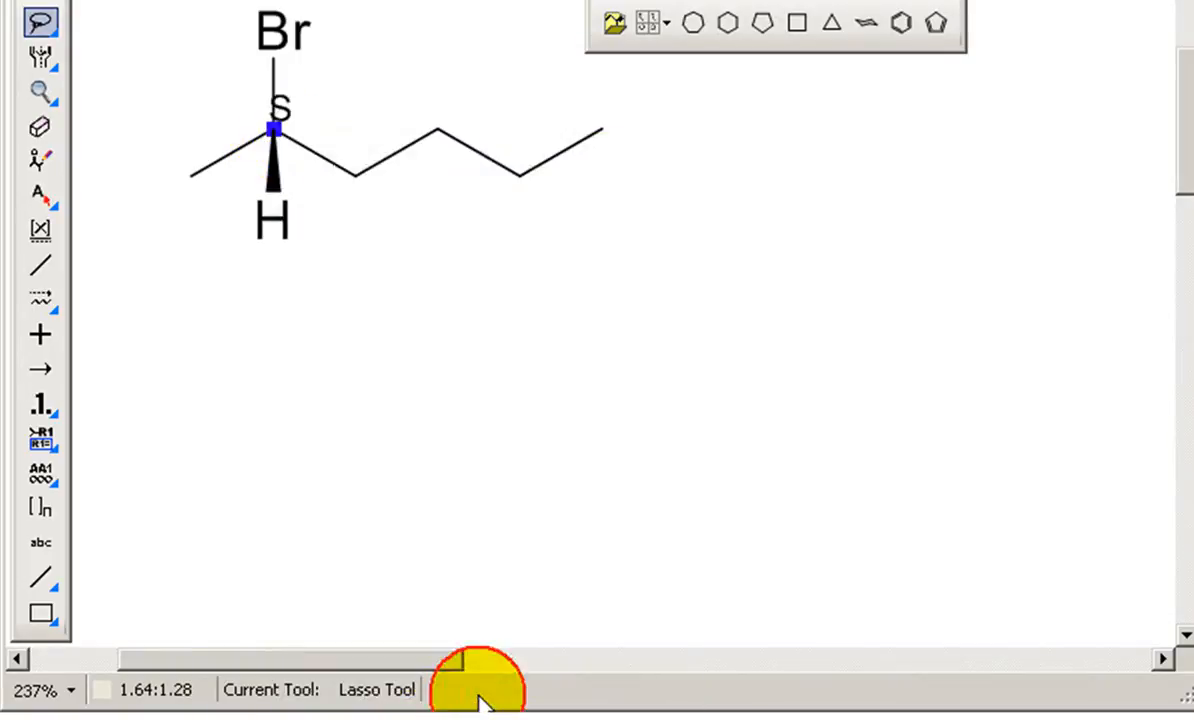
{"action": "left_click", "coordinate": [276, 128]}
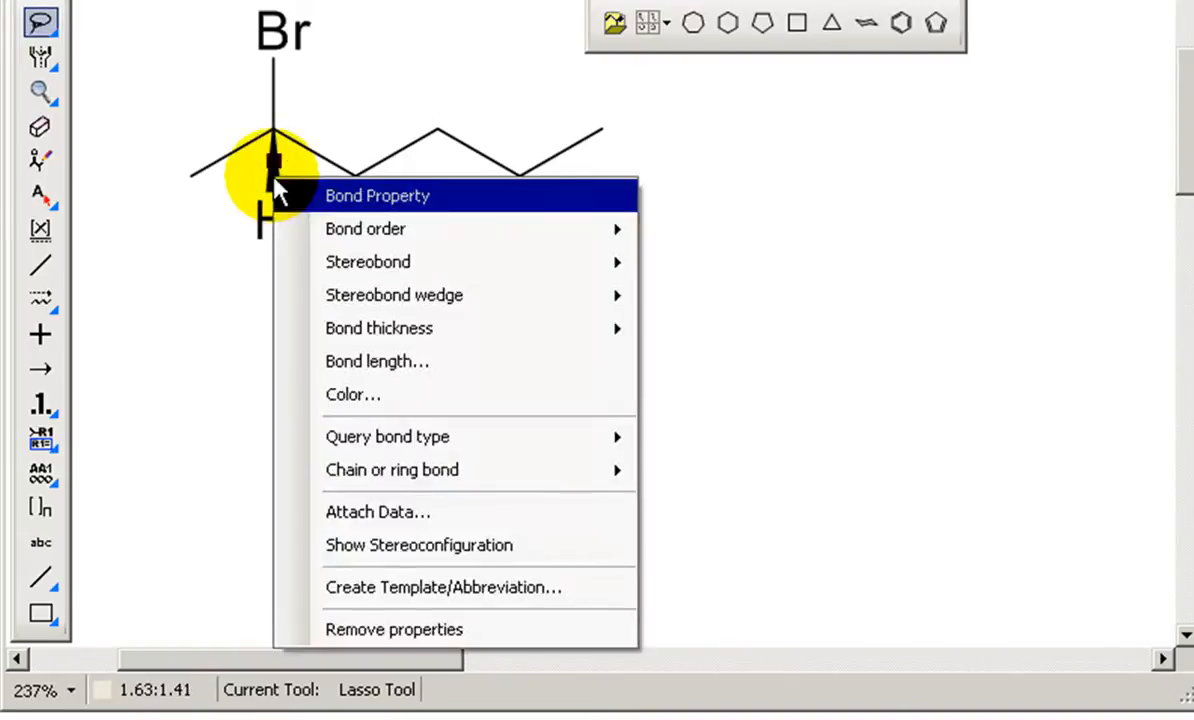
{"action": "mouse_move", "coordinate": [368, 260]}
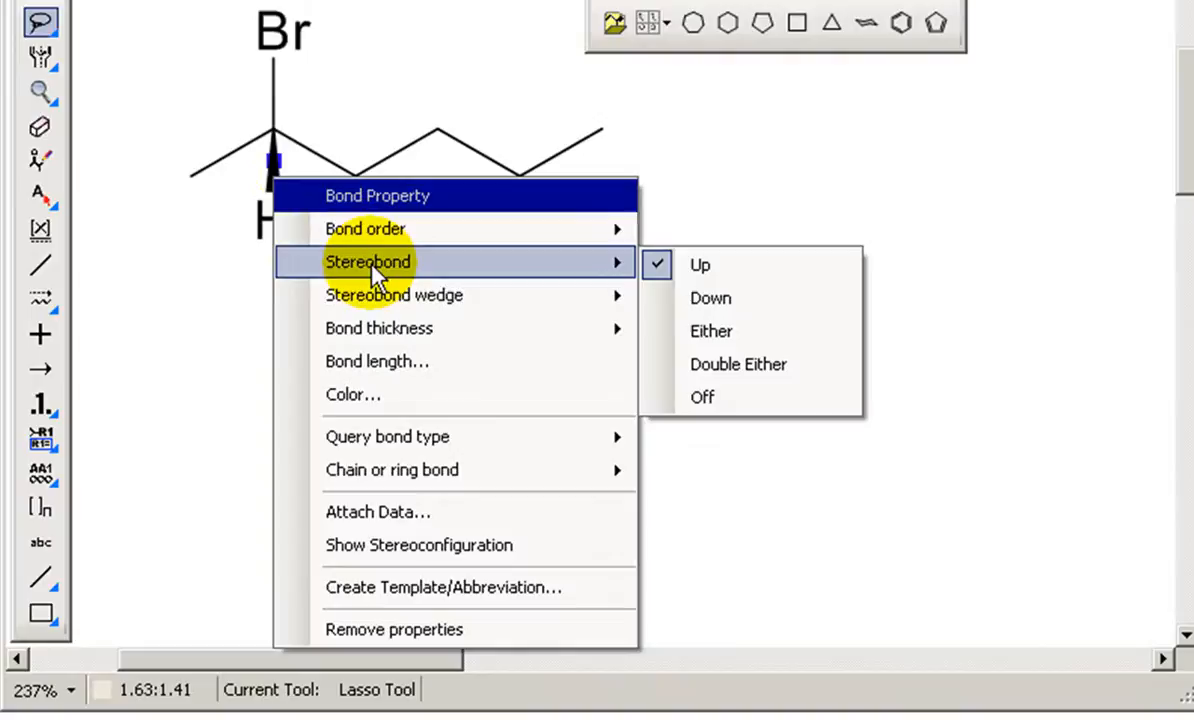
{"action": "mouse_move", "coordinate": [700, 264]}
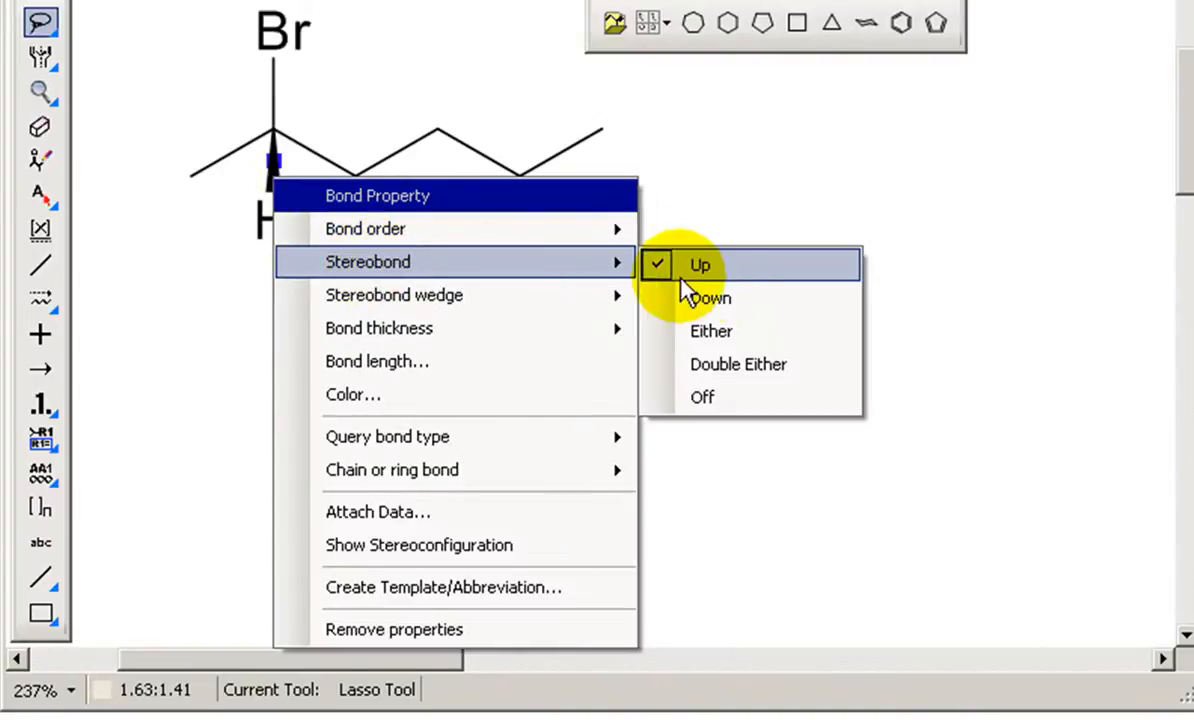
Step: Change the C–H stereobond and make the C–Br bond an upward wedge
{"action": "left_click", "coordinate": [708, 298]}
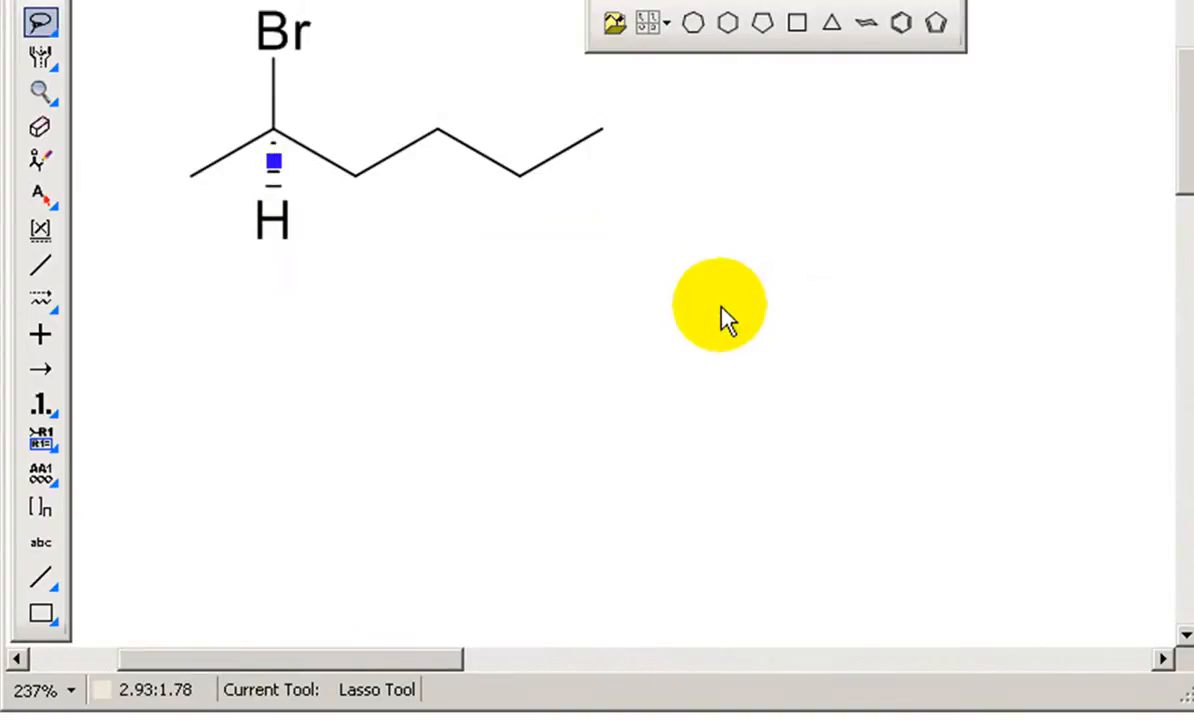
{"action": "mouse_move", "coordinate": [264, 84]}
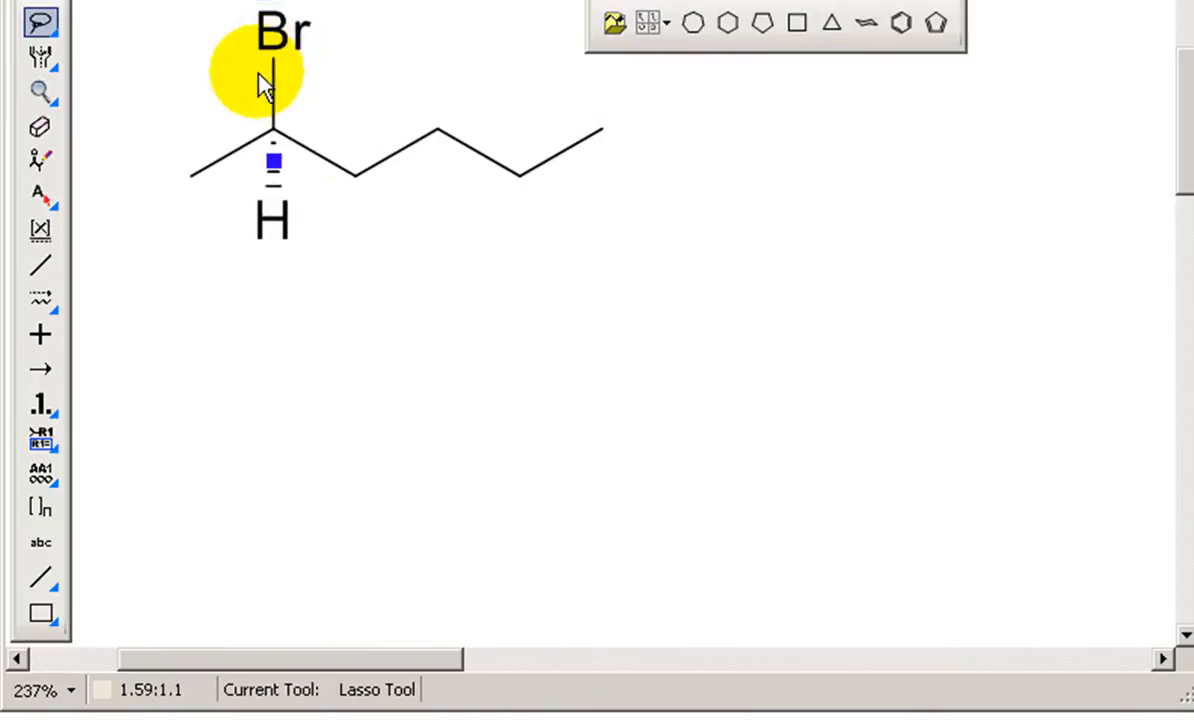
{"action": "right_click", "coordinate": [272, 96]}
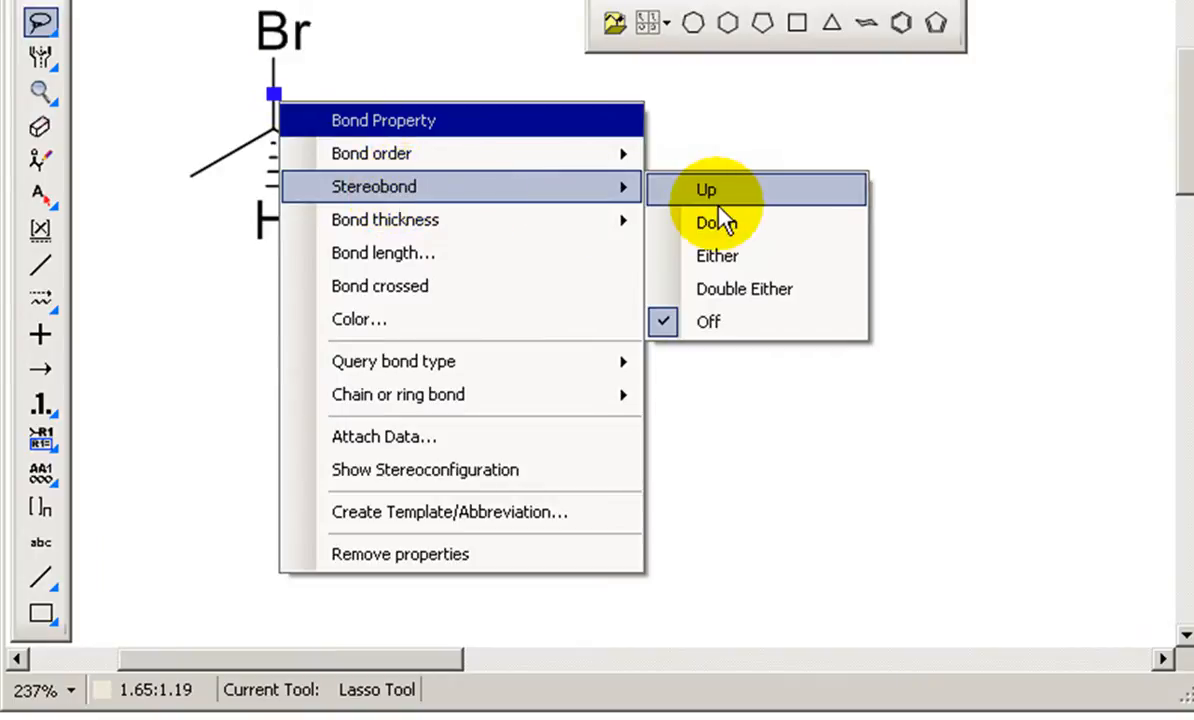
{"action": "left_click", "coordinate": [706, 188]}
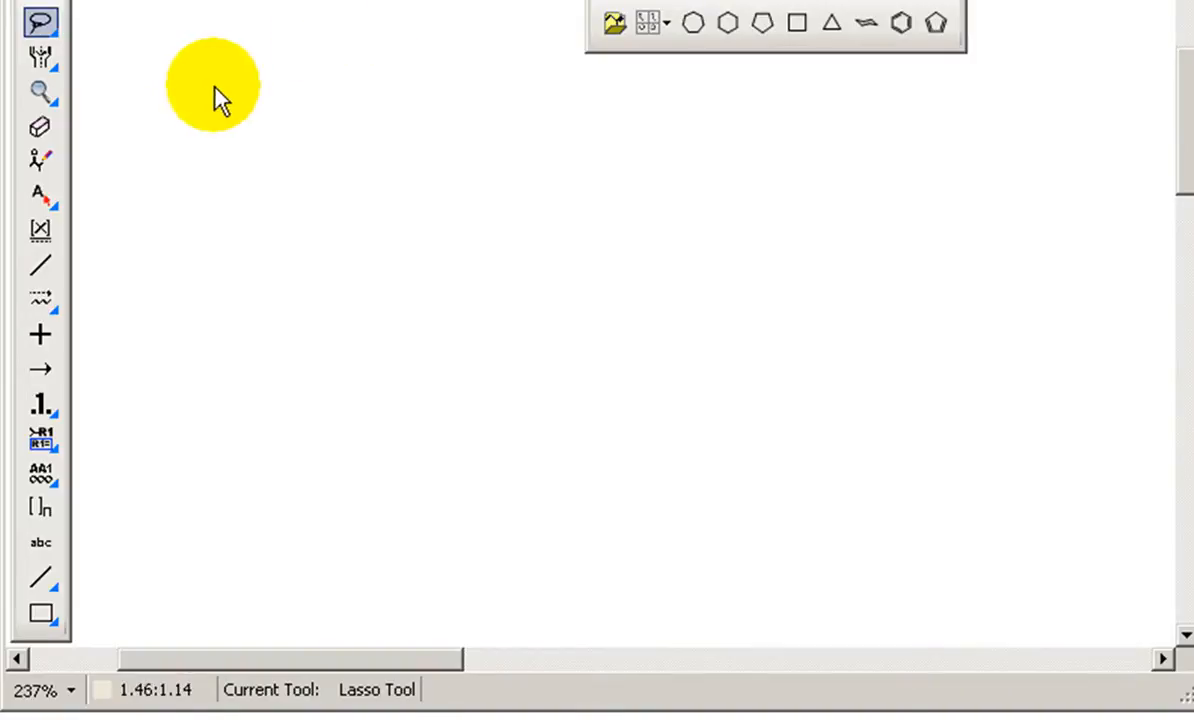
Step: Draw a six-carbon chain, relabel its end atom as O and give the oxygen a −1 charge
{"action": "left_click", "coordinate": [40, 300]}
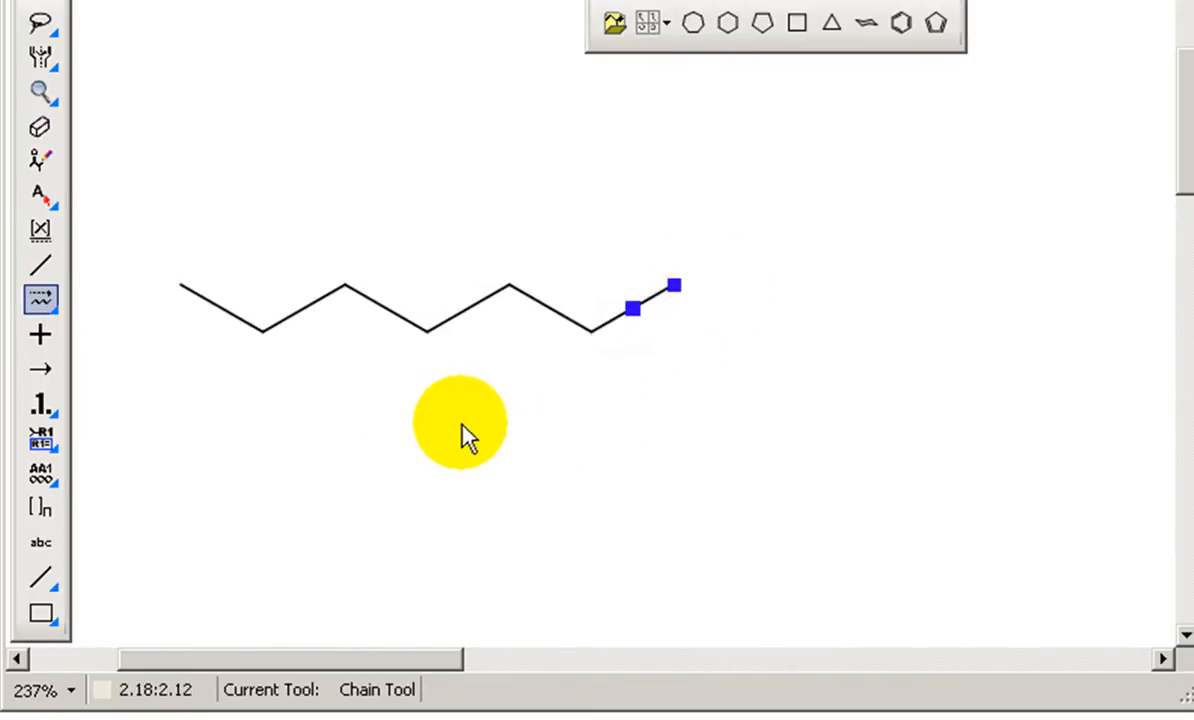
{"action": "mouse_move", "coordinate": [40, 76]}
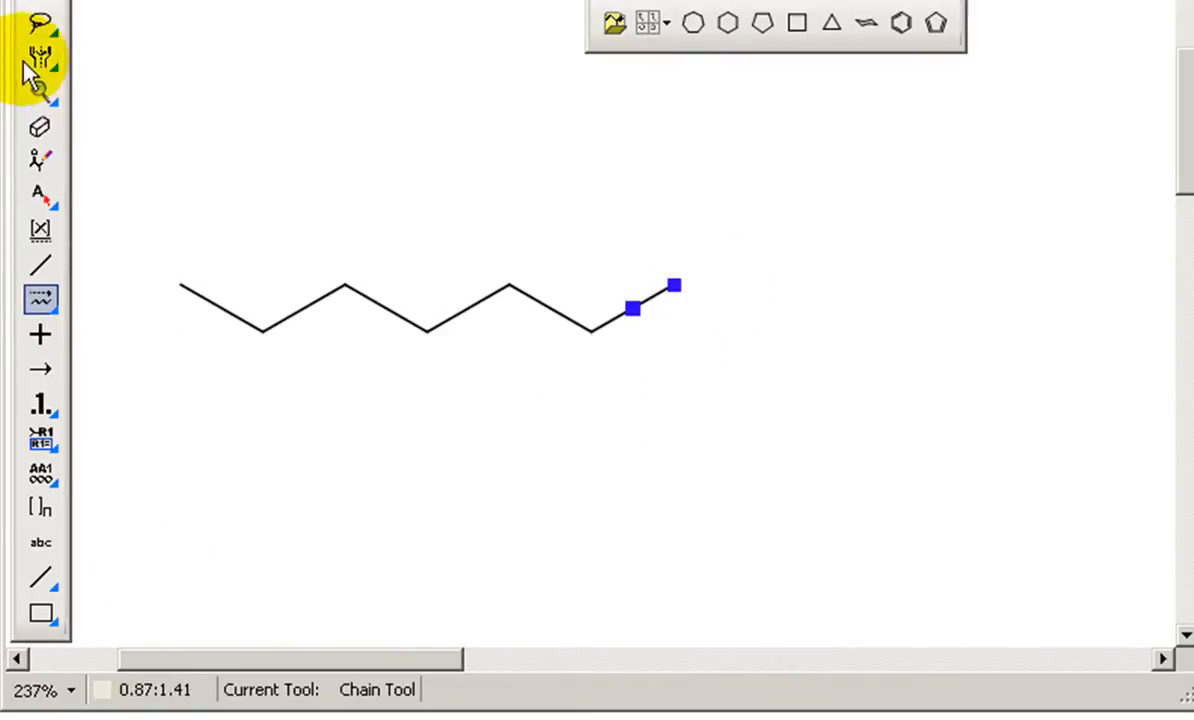
{"action": "left_click", "coordinate": [40, 22]}
{"action": "type", "text": "O"}
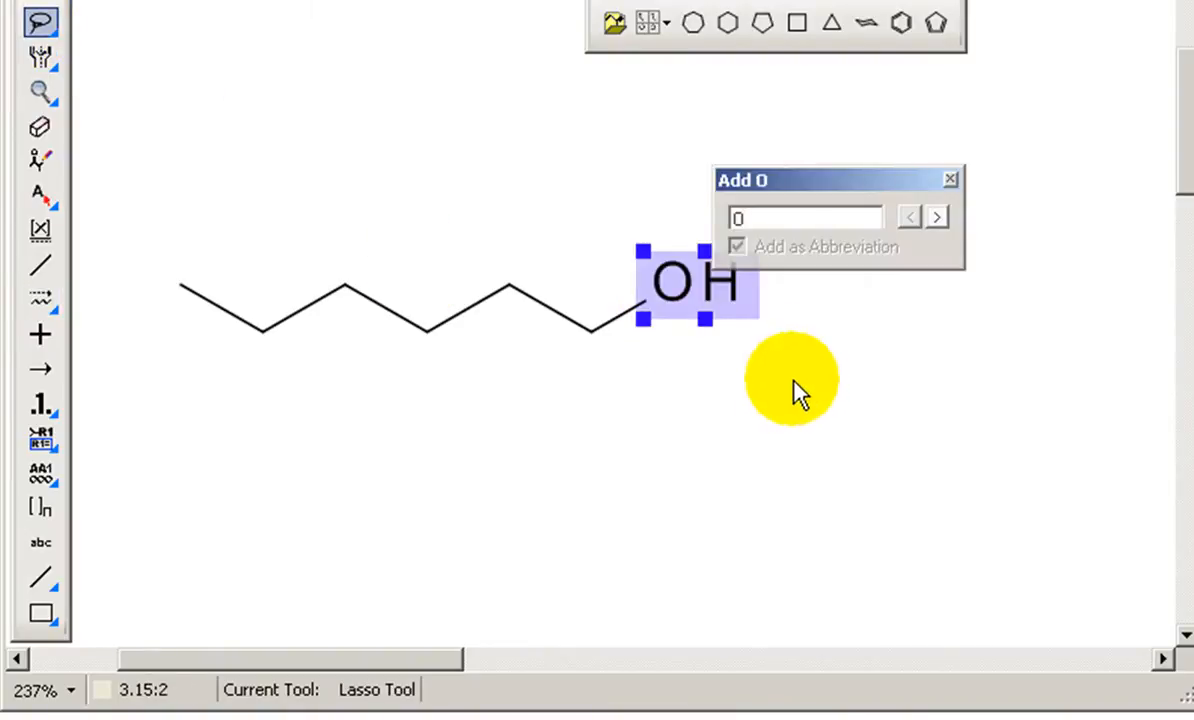
{"action": "right_click", "coordinate": [684, 284]}
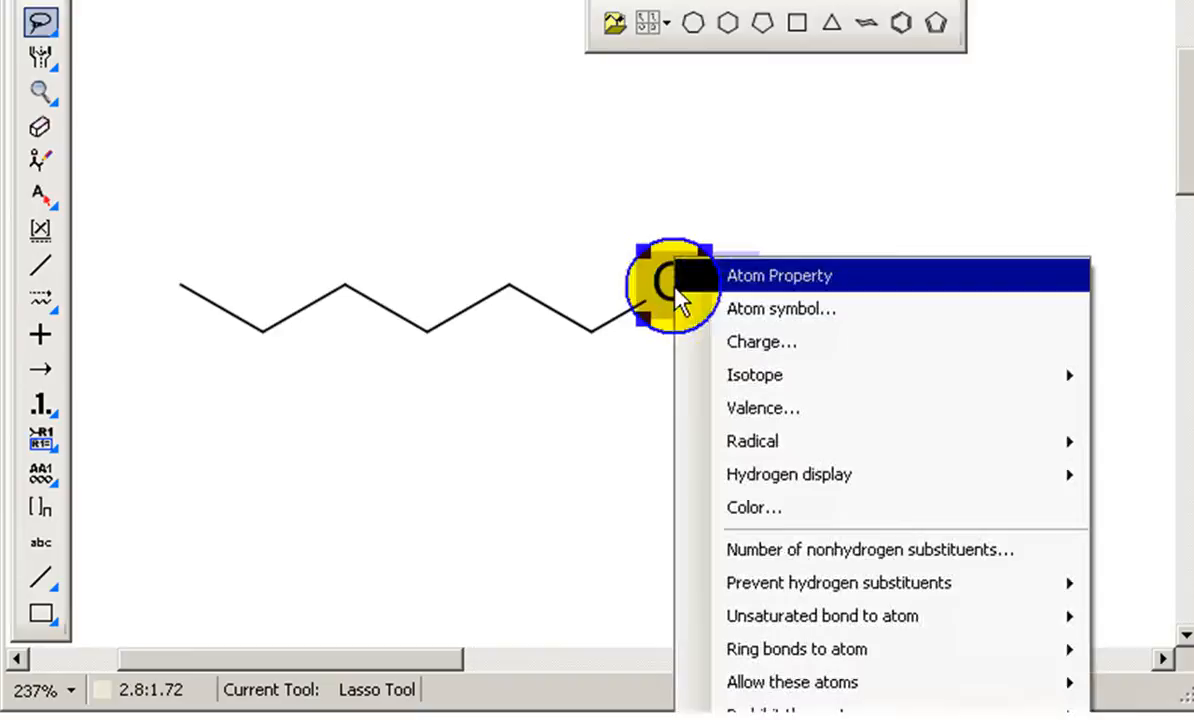
{"action": "mouse_move", "coordinate": [780, 342]}
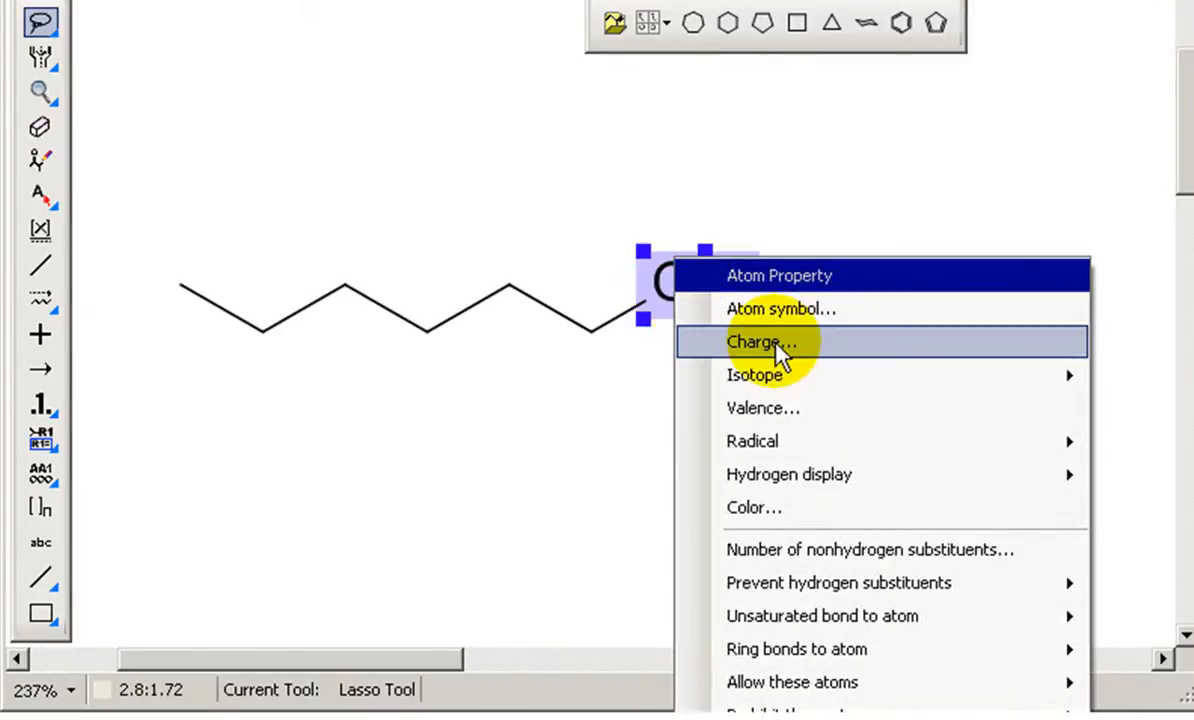
{"action": "left_click", "coordinate": [760, 340]}
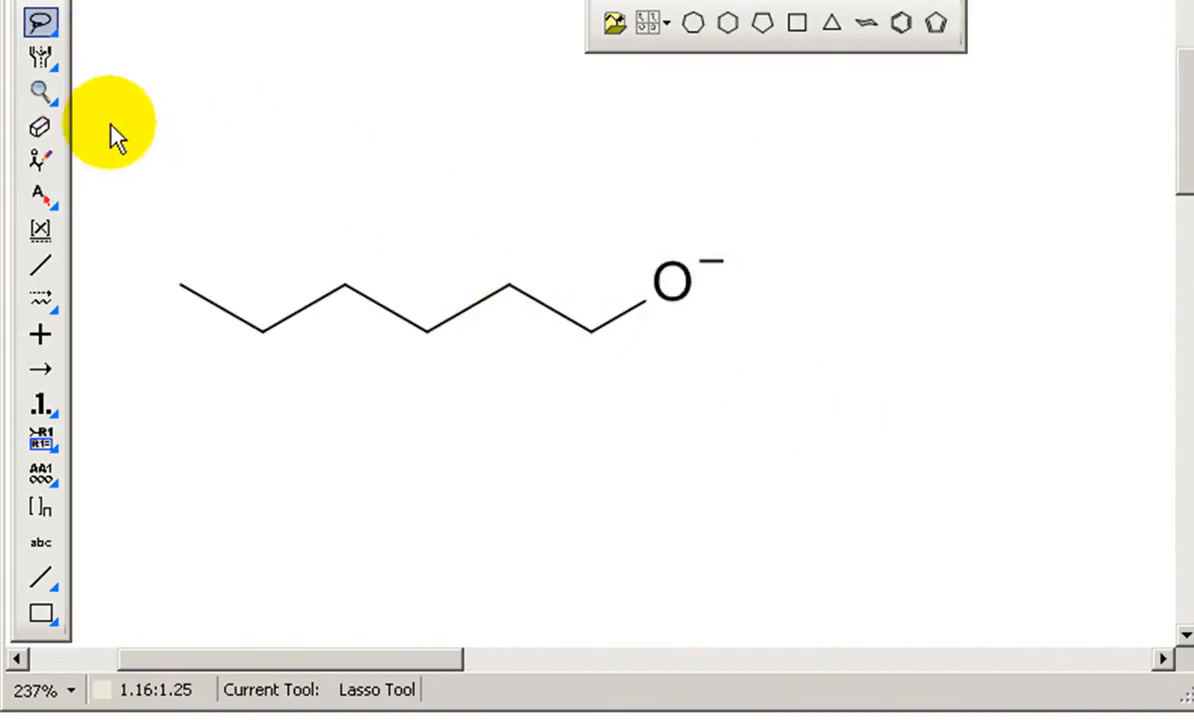
{"action": "left_click", "coordinate": [40, 264]}
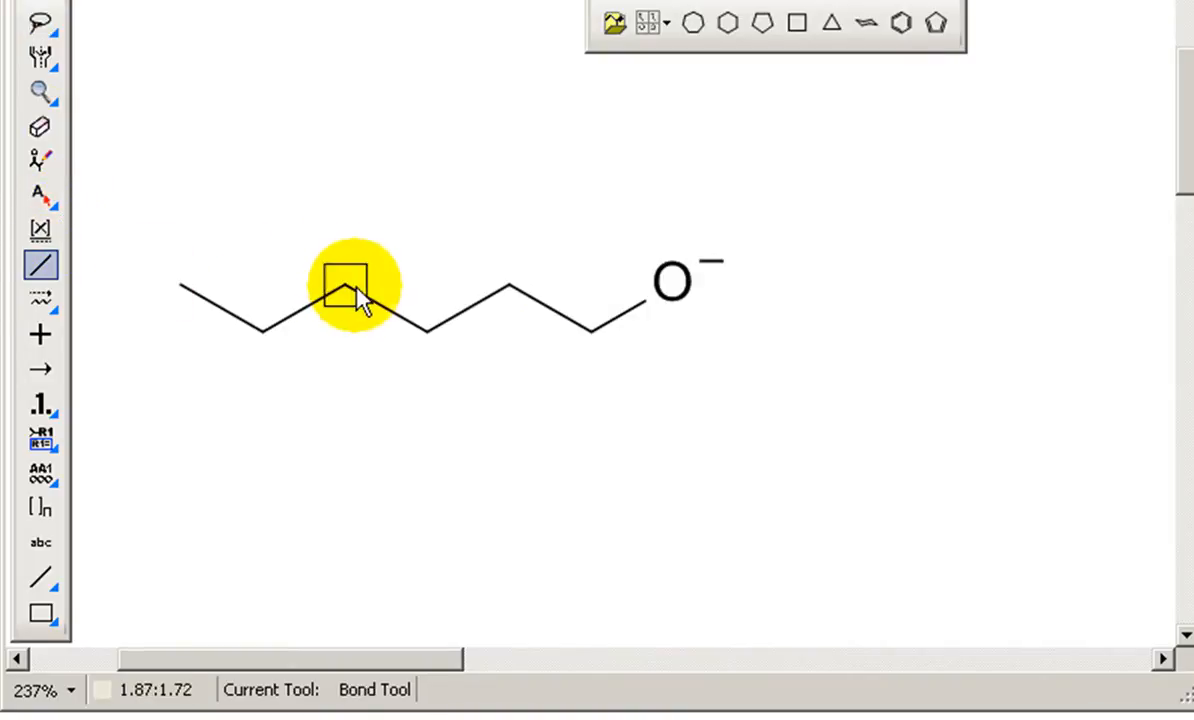
Step: Draw a branch bond up from the third carbon and label the new carbon as isotope 14
{"action": "left_click_drag", "start_coordinate": [344, 304], "coordinate": [344, 190]}
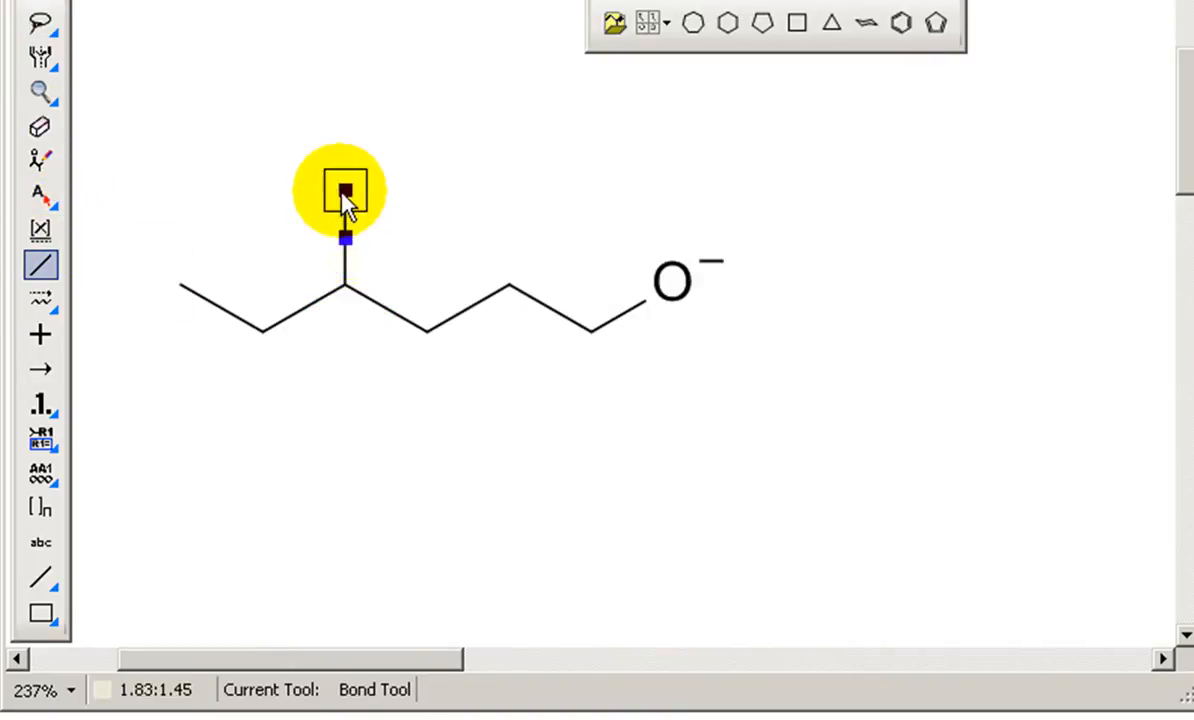
{"action": "right_click", "coordinate": [344, 190]}
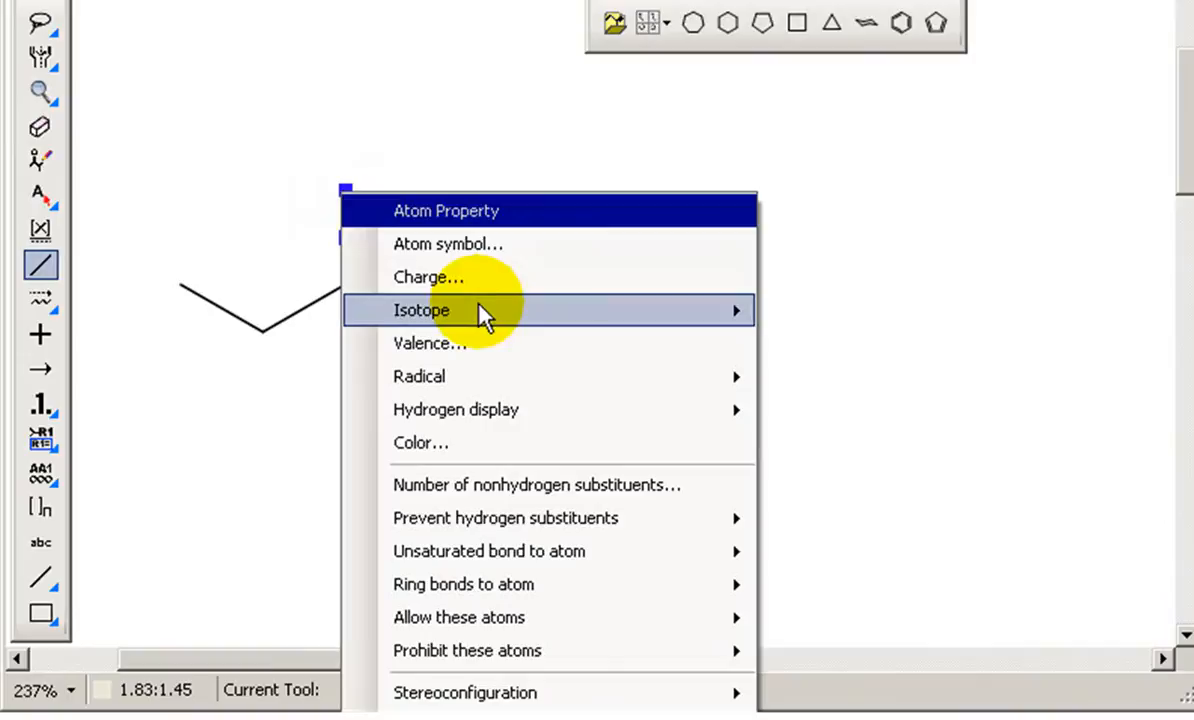
{"action": "left_click", "coordinate": [420, 310]}
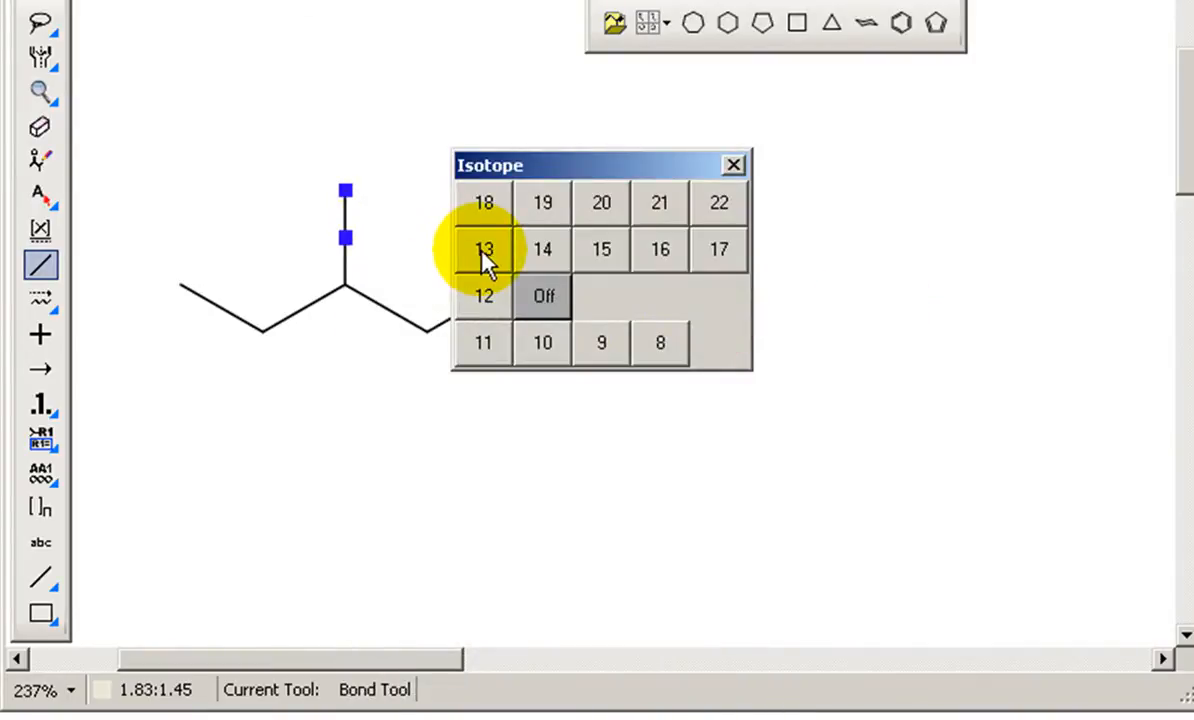
{"action": "left_click", "coordinate": [544, 248]}
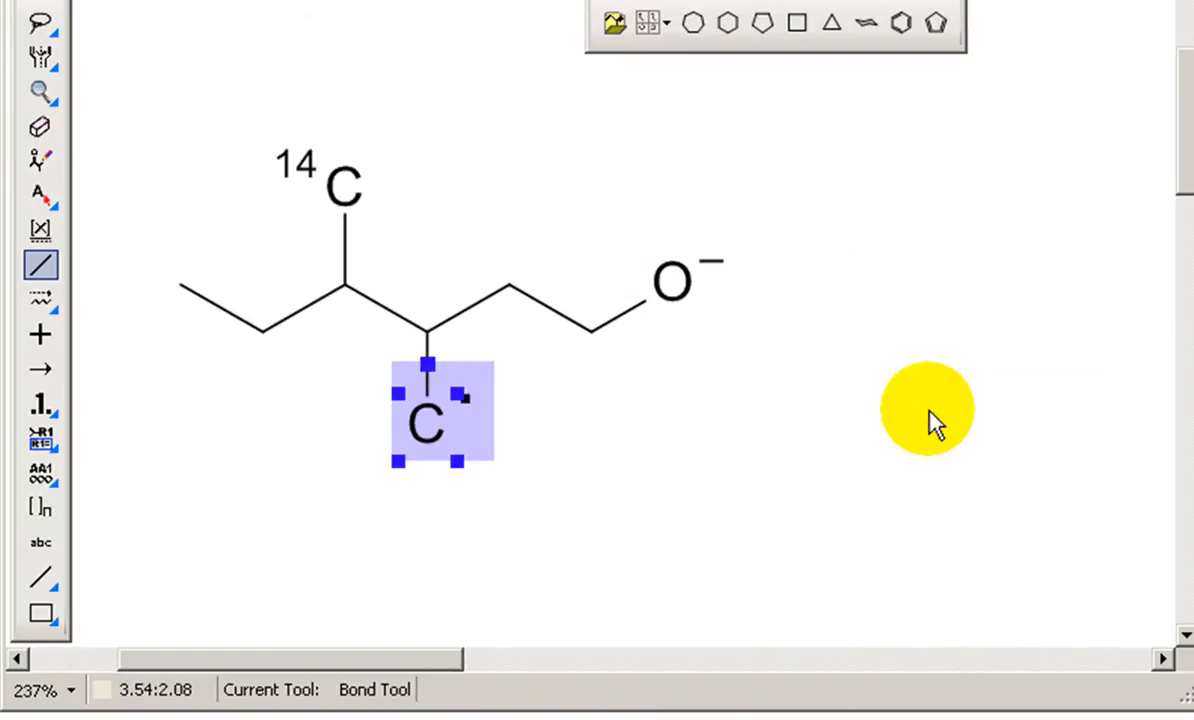
{"action": "mouse_move", "coordinate": [674, 516]}
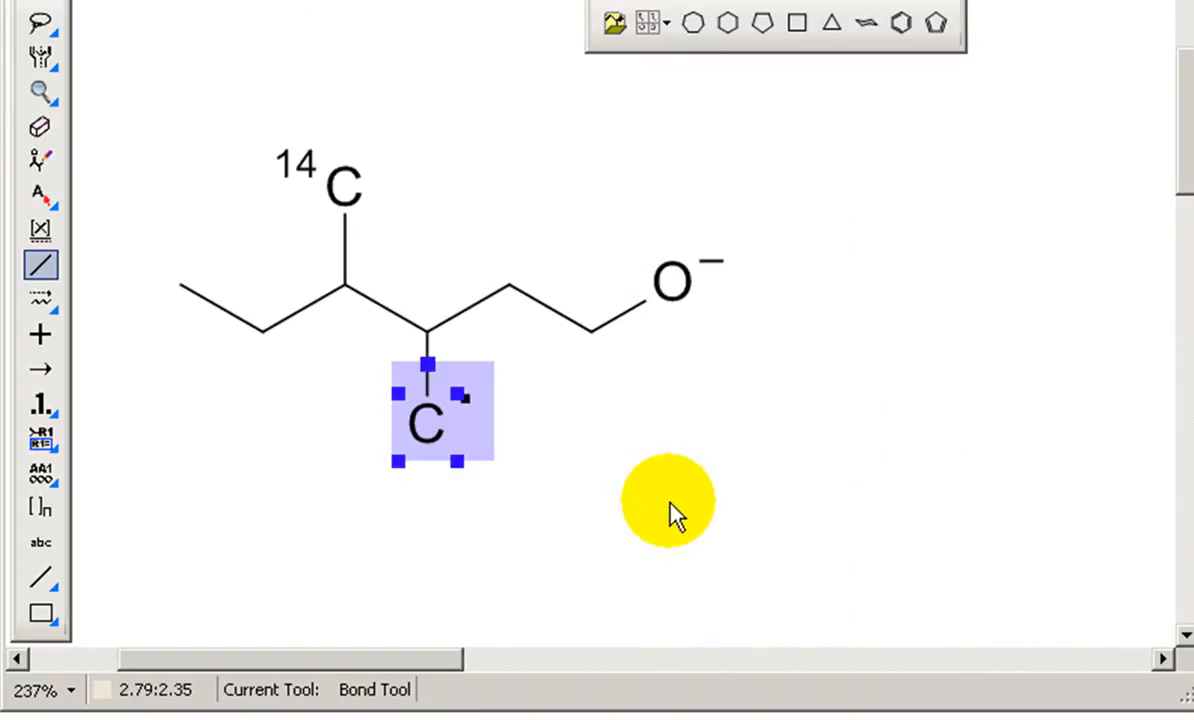